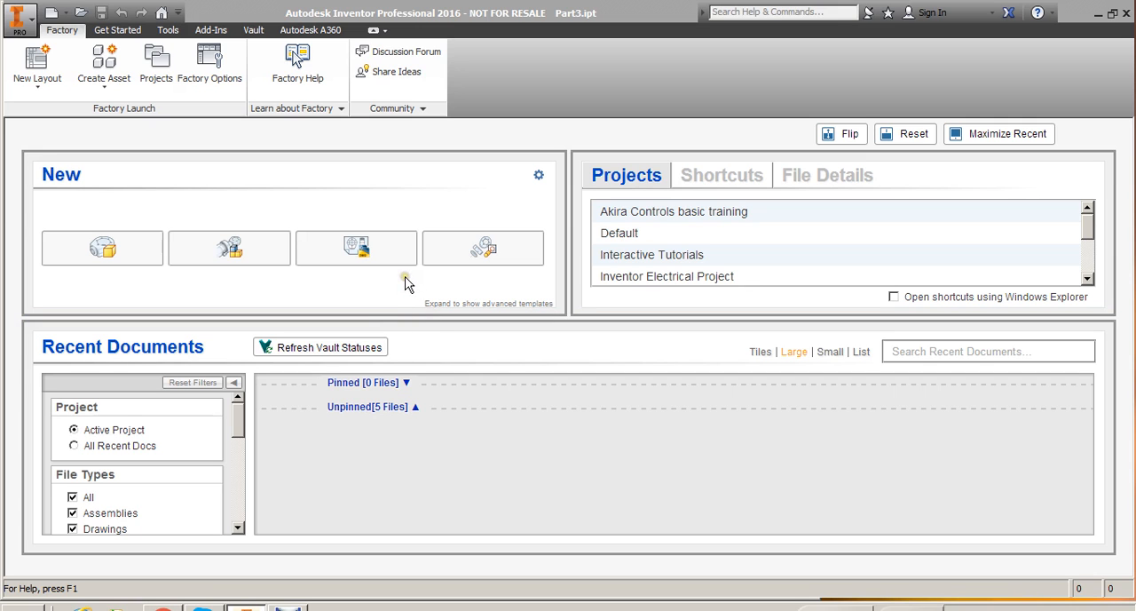
{"action": "mouse_move", "coordinate": [100, 266]}
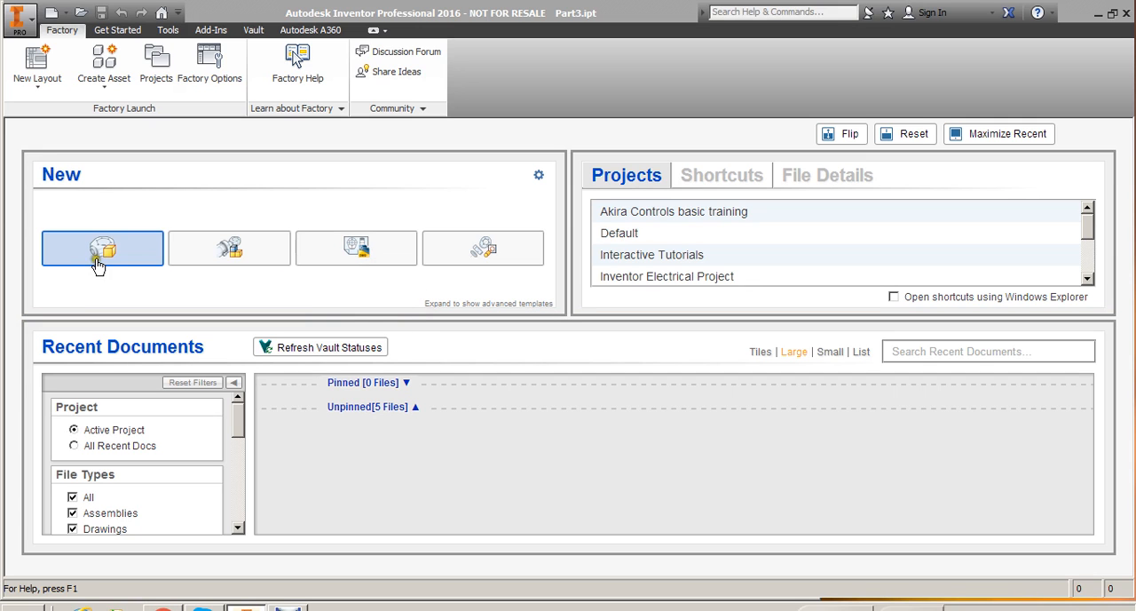
{"action": "mouse_move", "coordinate": [122, 255]}
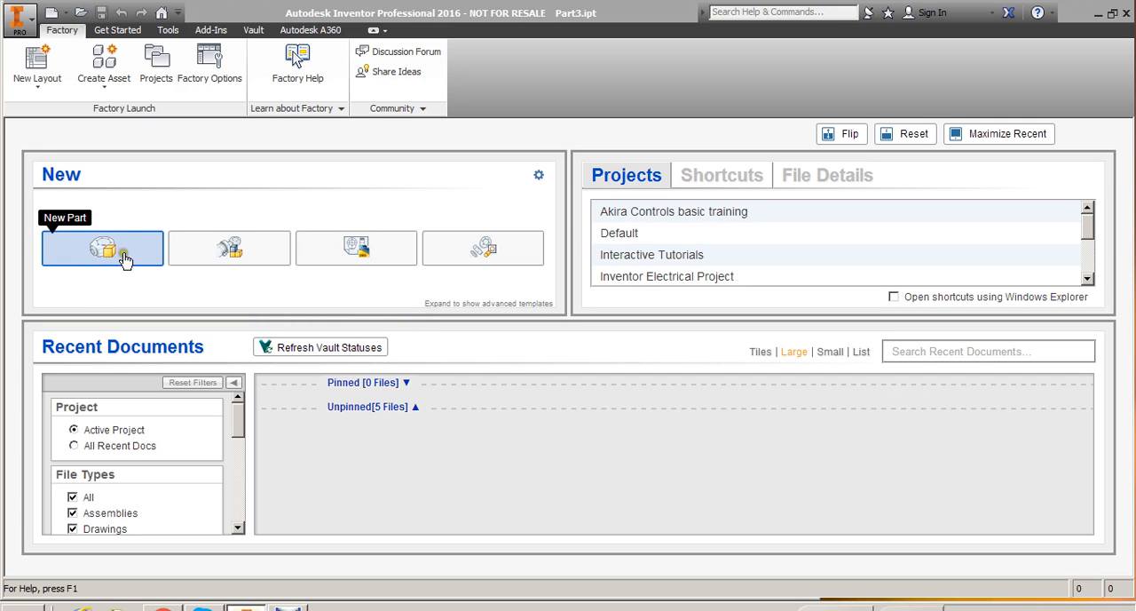
Create a new blank part file (Part4) using New Part on the home screen
{"action": "left_click", "coordinate": [102, 247]}
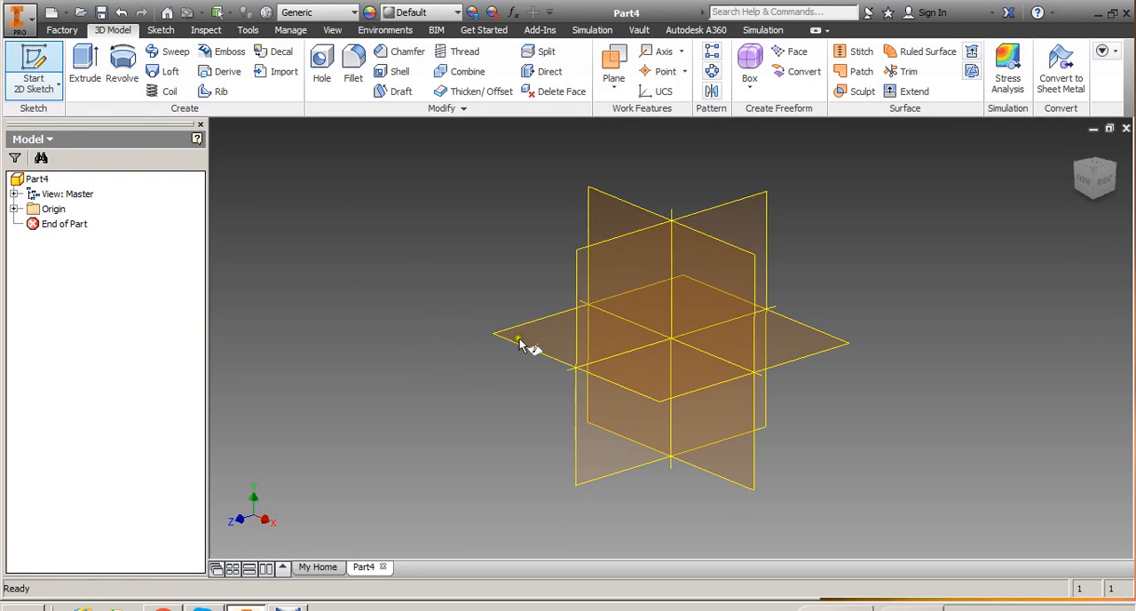
Start a sketch on an origin plane and draw a vertical centerline as the axis
{"action": "left_click", "coordinate": [519, 340]}
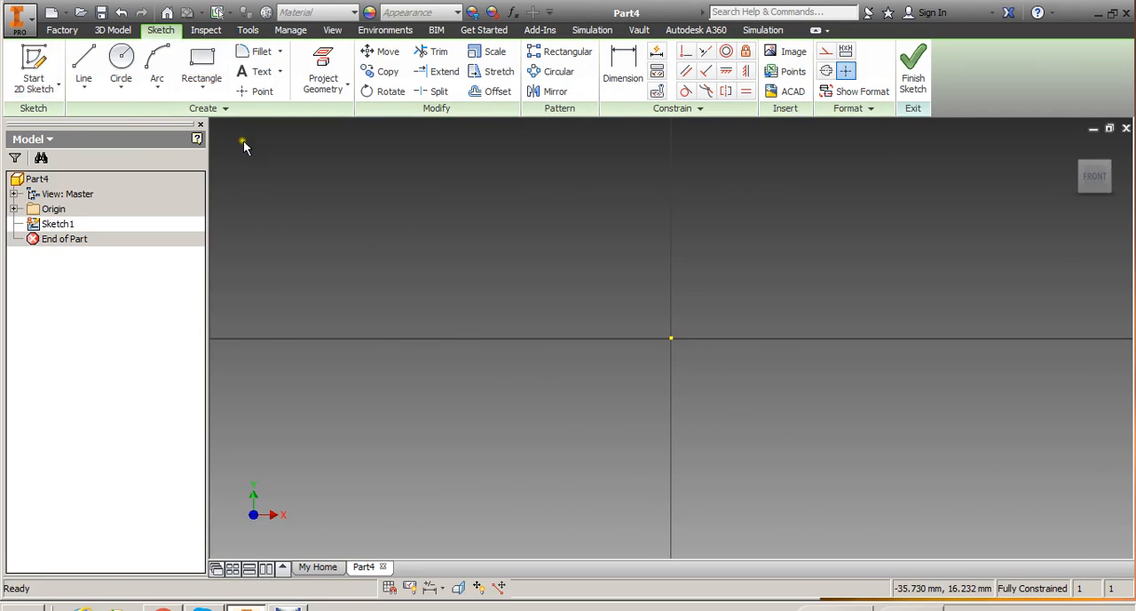
{"action": "left_click", "coordinate": [77, 68]}
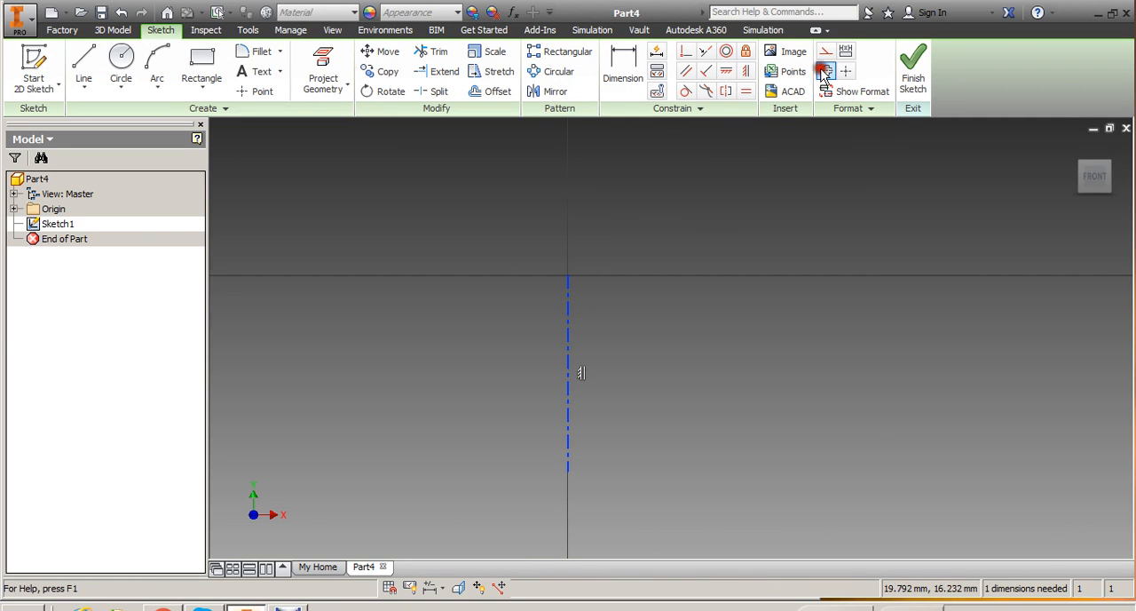
{"action": "left_click", "coordinate": [120, 55]}
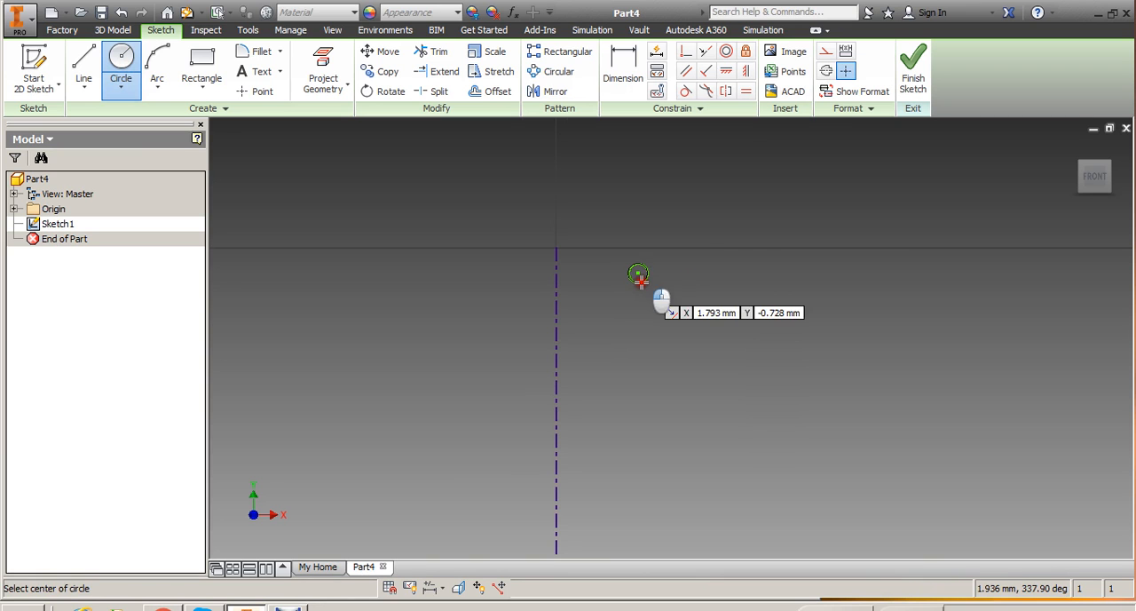
Draw the profile circle and dimension it 0.5 mm with a 5 mm diameter around the axis
{"action": "left_click", "coordinate": [622, 66]}
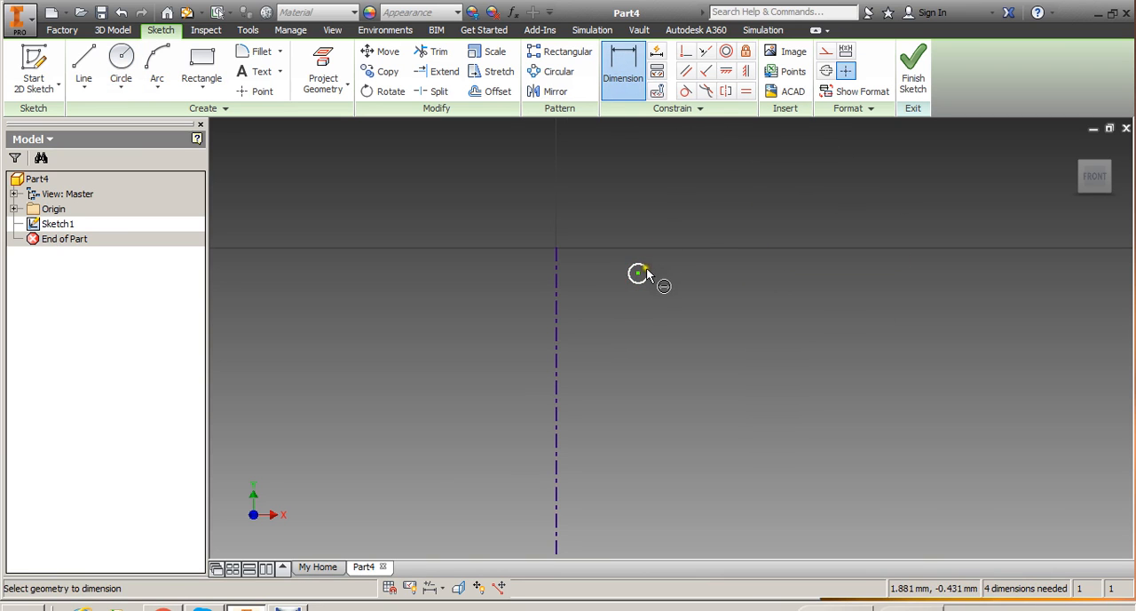
{"action": "left_click", "coordinate": [638, 272]}
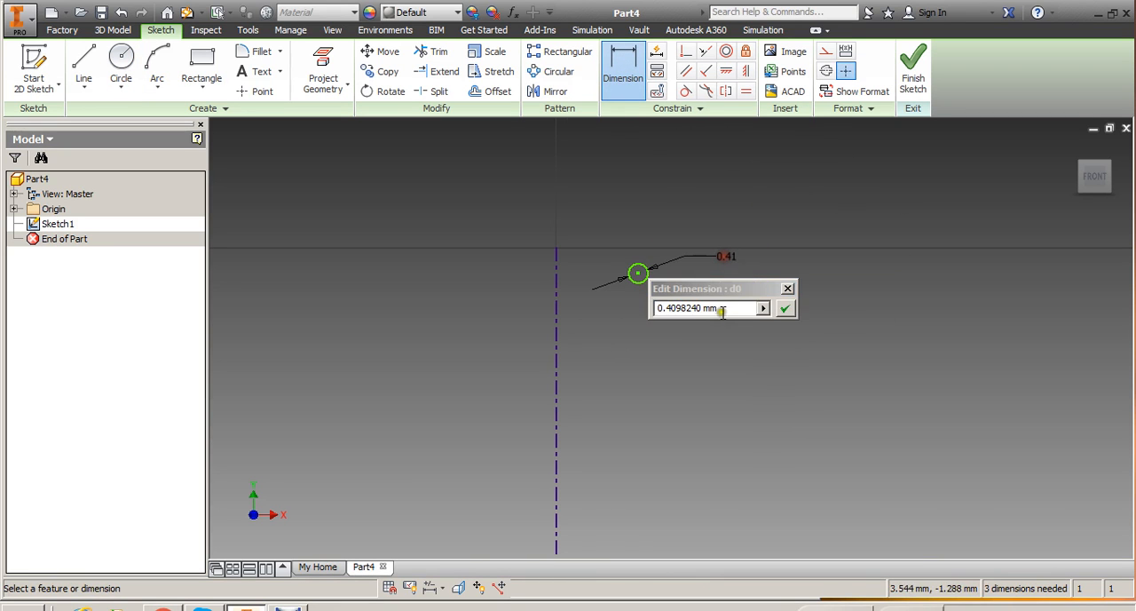
{"action": "type", "text": "0.5"}
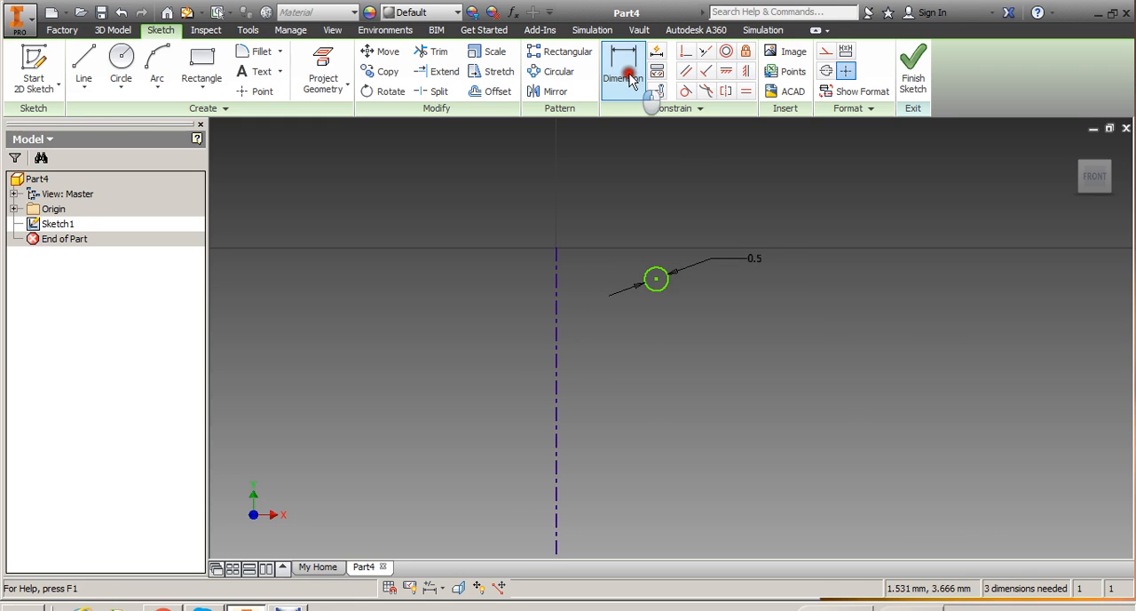
{"action": "left_click", "coordinate": [624, 71]}
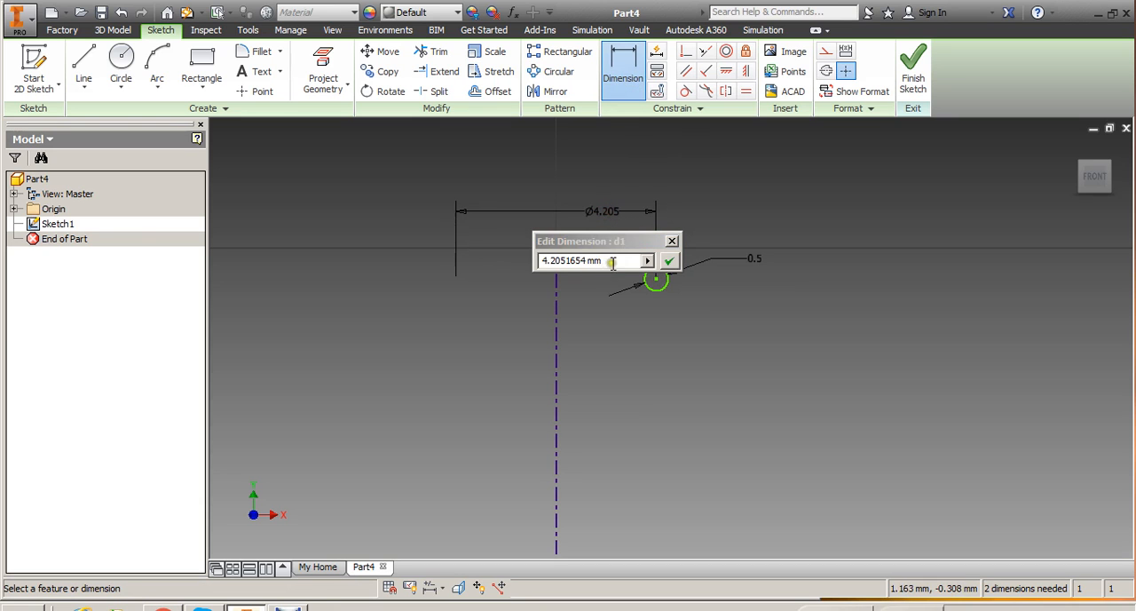
{"action": "type", "text": "5"}
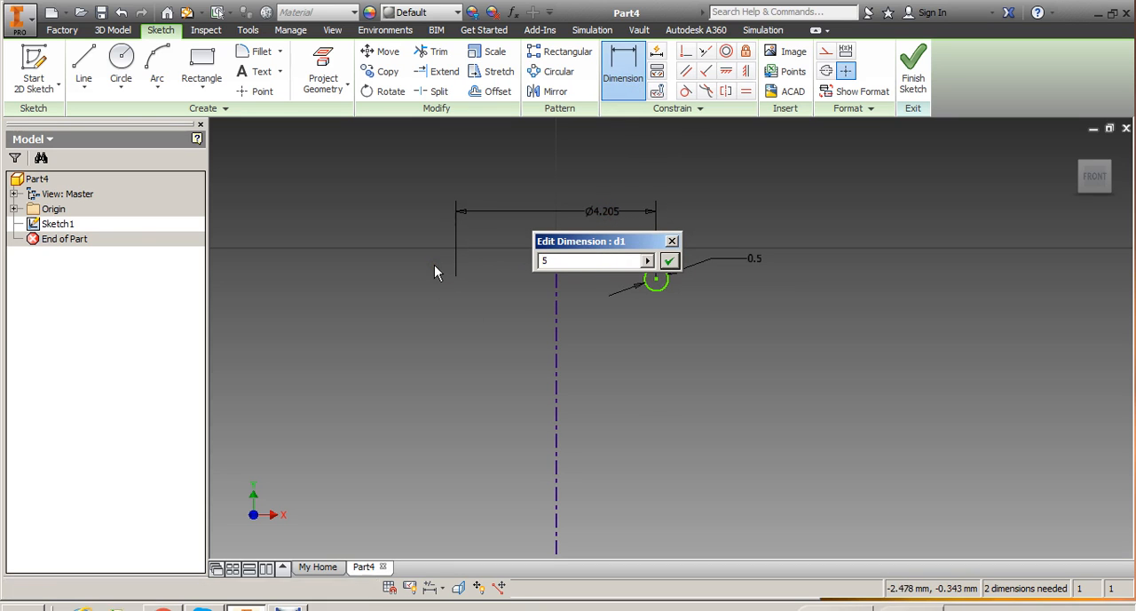
{"action": "left_click", "coordinate": [669, 260]}
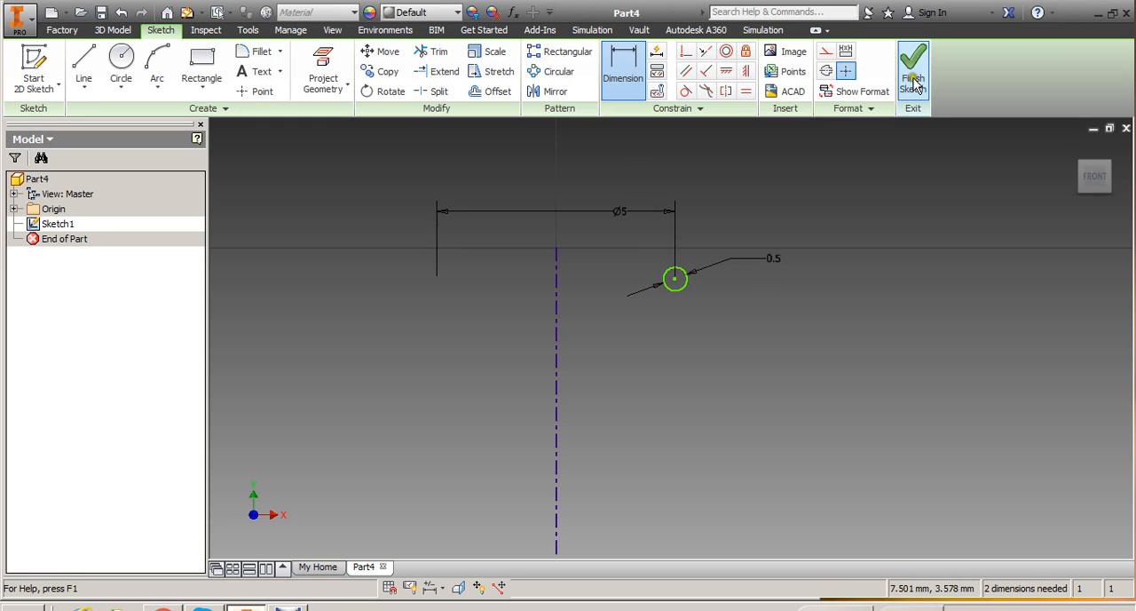
Finish the sketch and create Coil1 with 1.5 mm pitch and 5 revolutions
{"action": "left_click", "coordinate": [914, 66]}
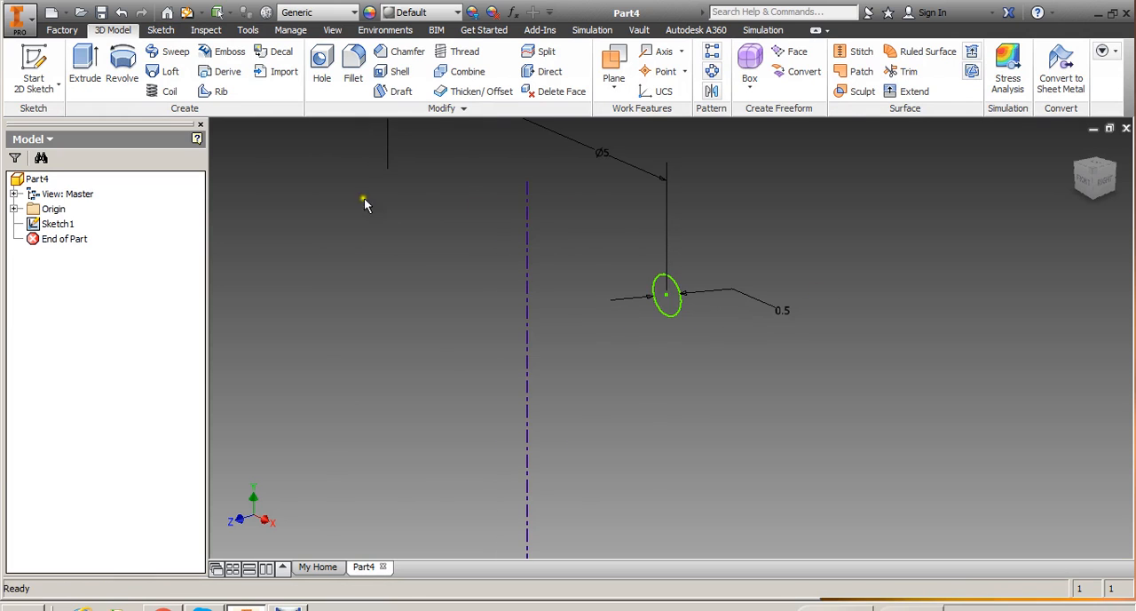
{"action": "left_click", "coordinate": [151, 91]}
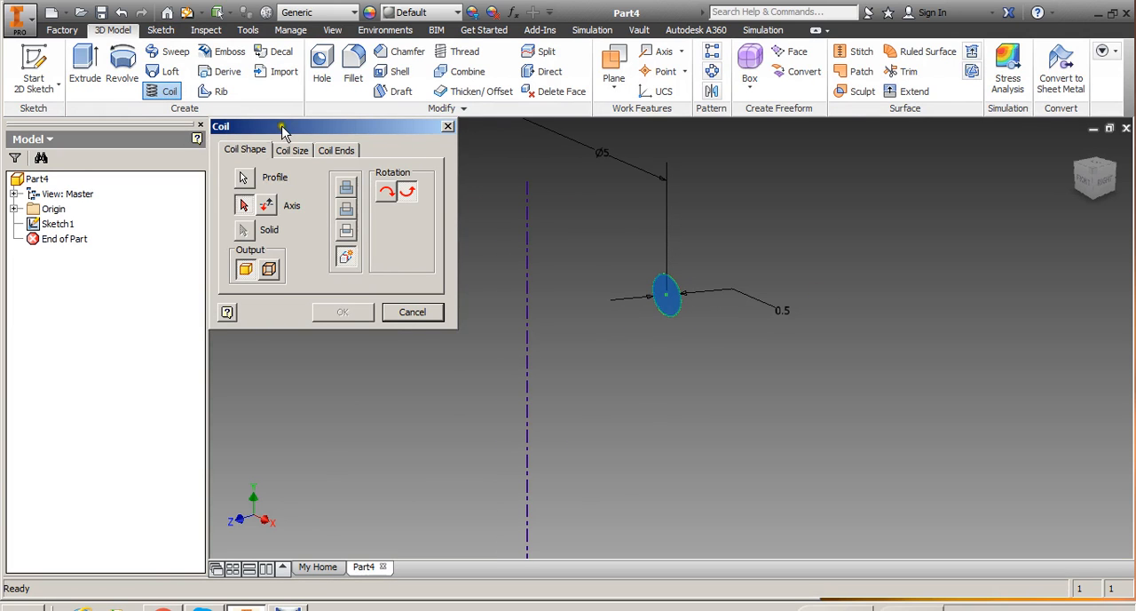
{"action": "mouse_move", "coordinate": [254, 229]}
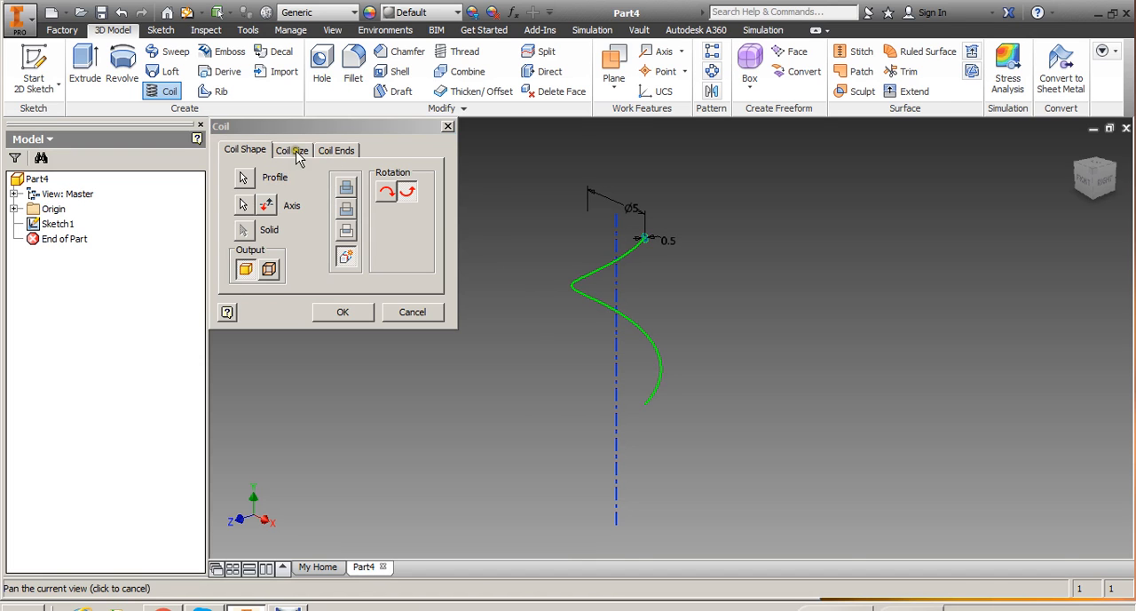
{"action": "left_click", "coordinate": [292, 149]}
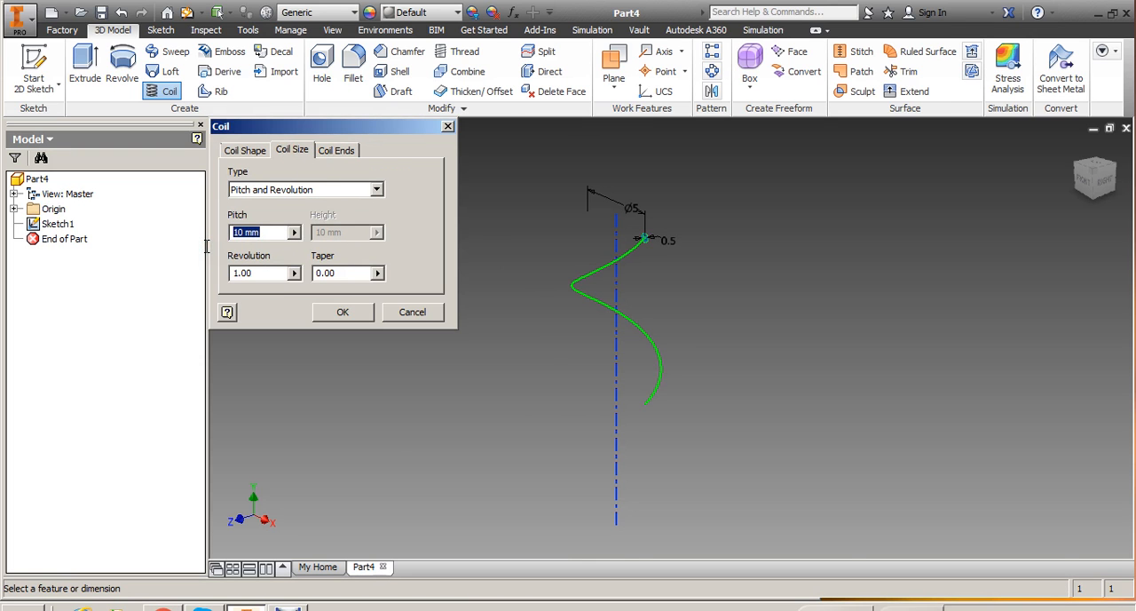
{"action": "type", "text": "2"}
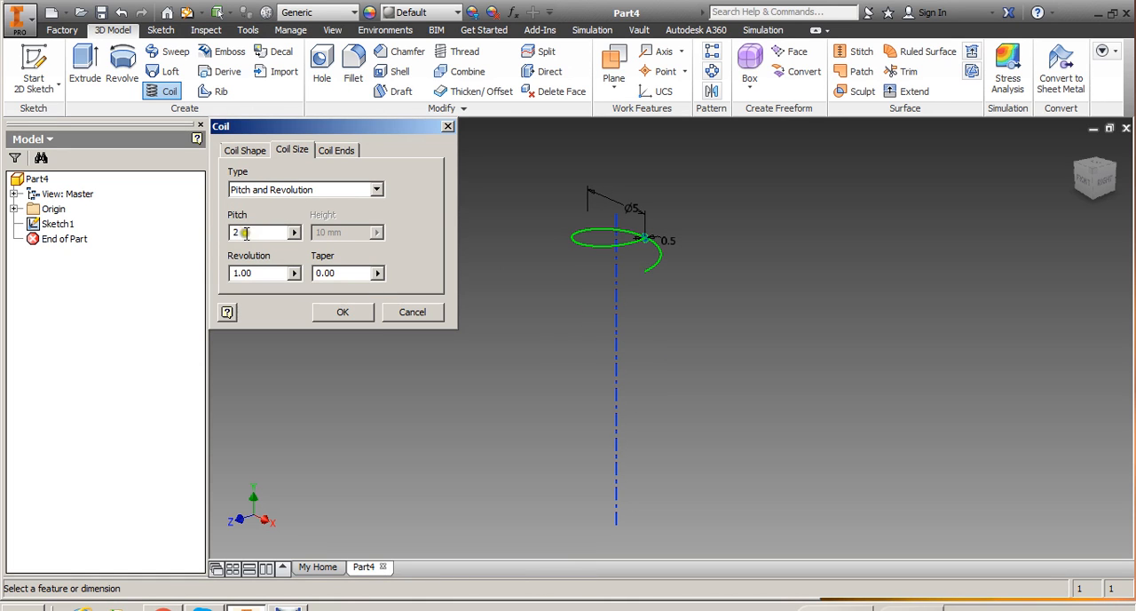
{"action": "left_click", "coordinate": [257, 273]}
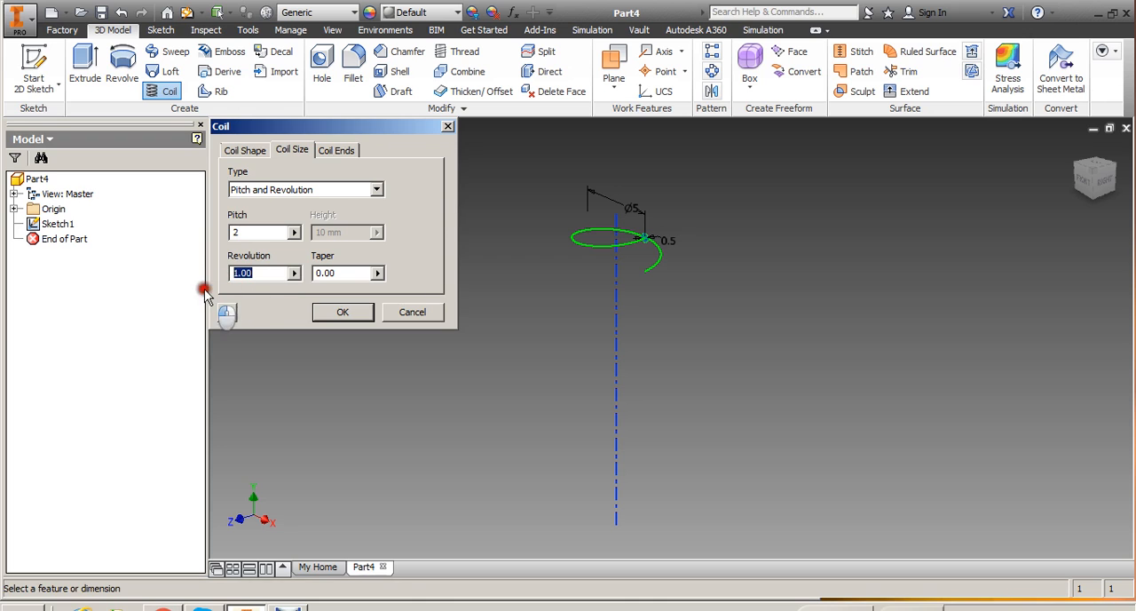
{"action": "type", "text": "5"}
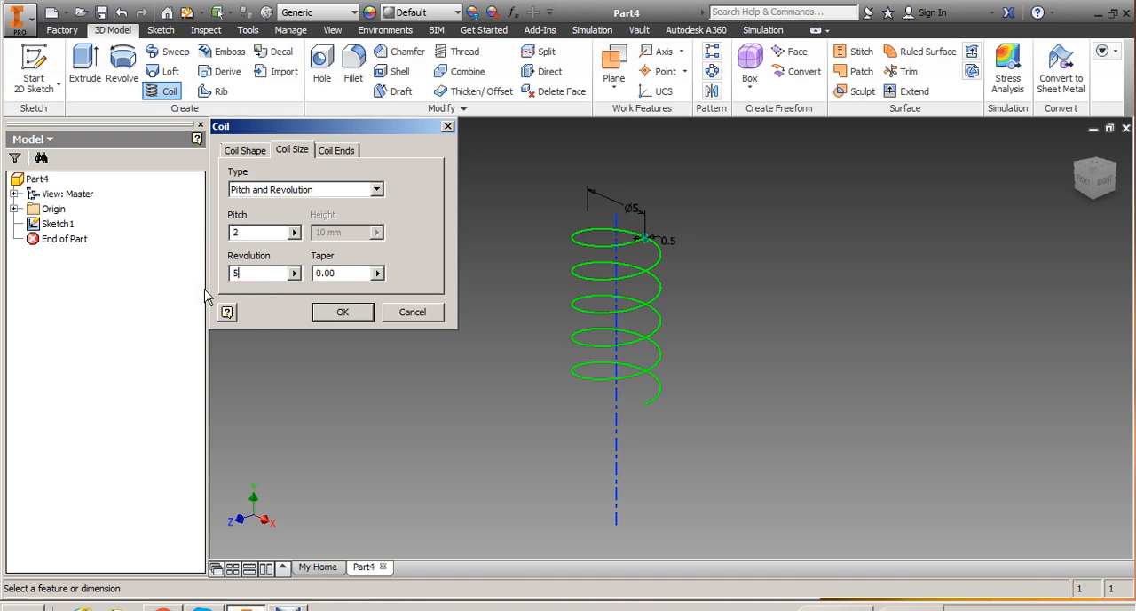
{"action": "mouse_move", "coordinate": [686, 478]}
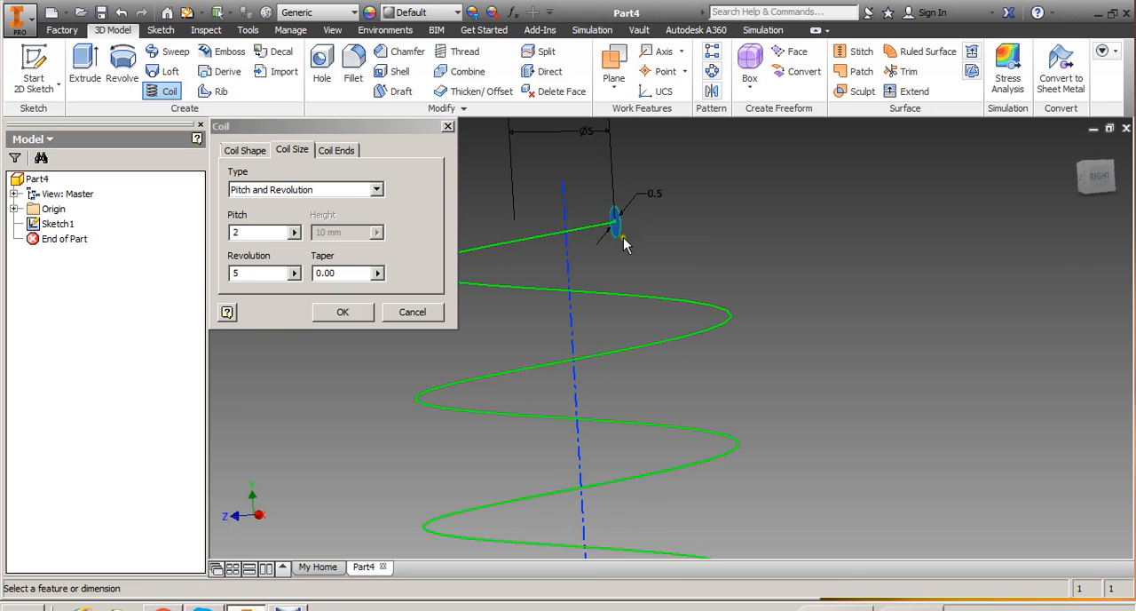
{"action": "mouse_move", "coordinate": [635, 256]}
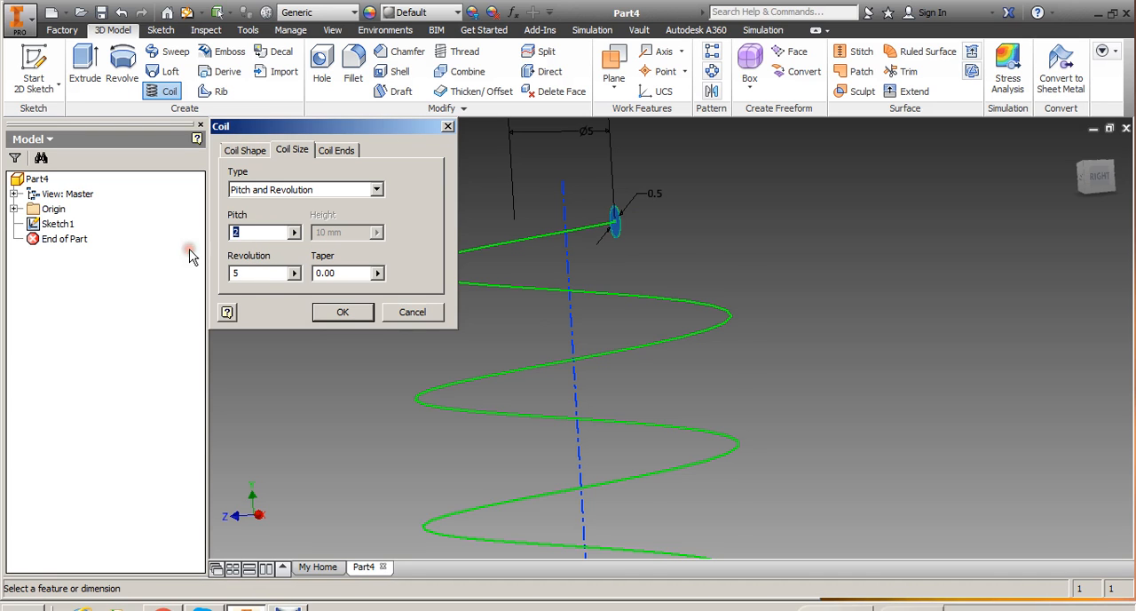
{"action": "type", "text": "1"}
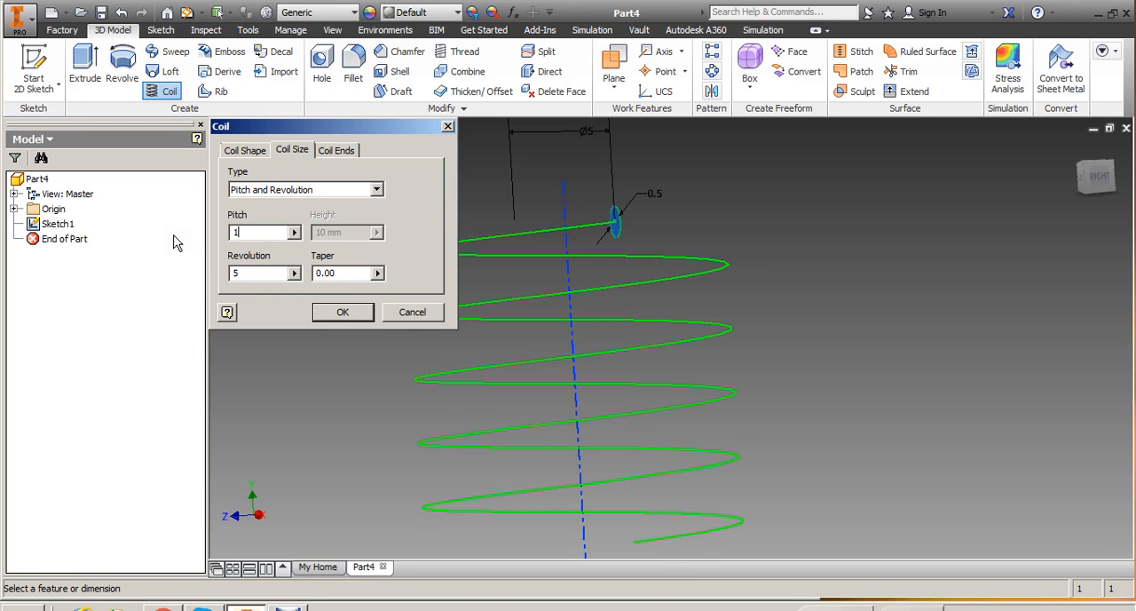
{"action": "type", "text": "1.5"}
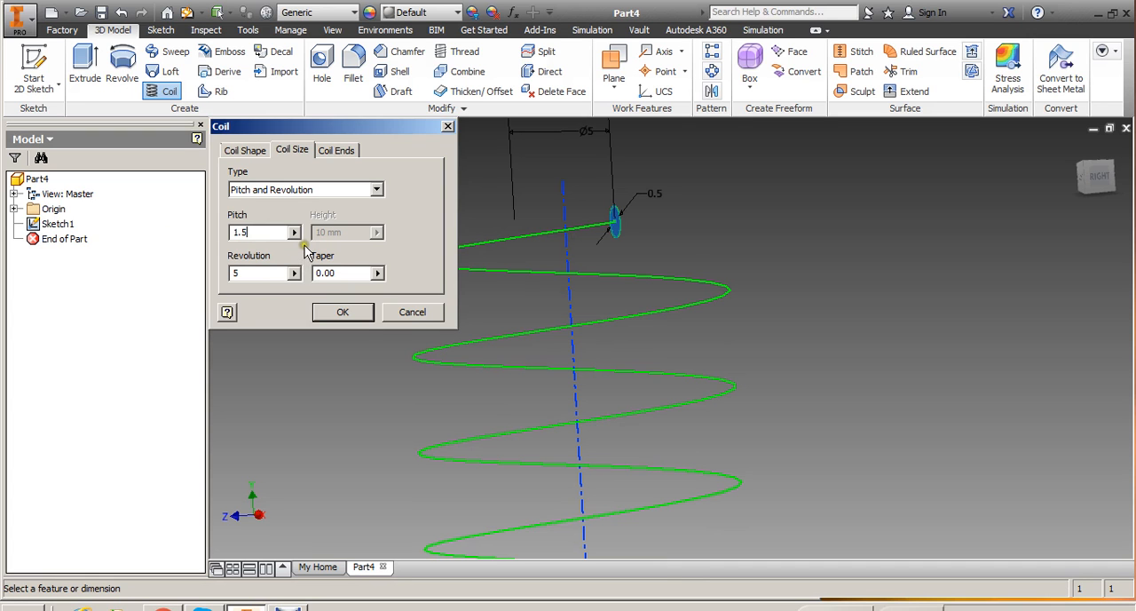
{"action": "left_click", "coordinate": [343, 312]}
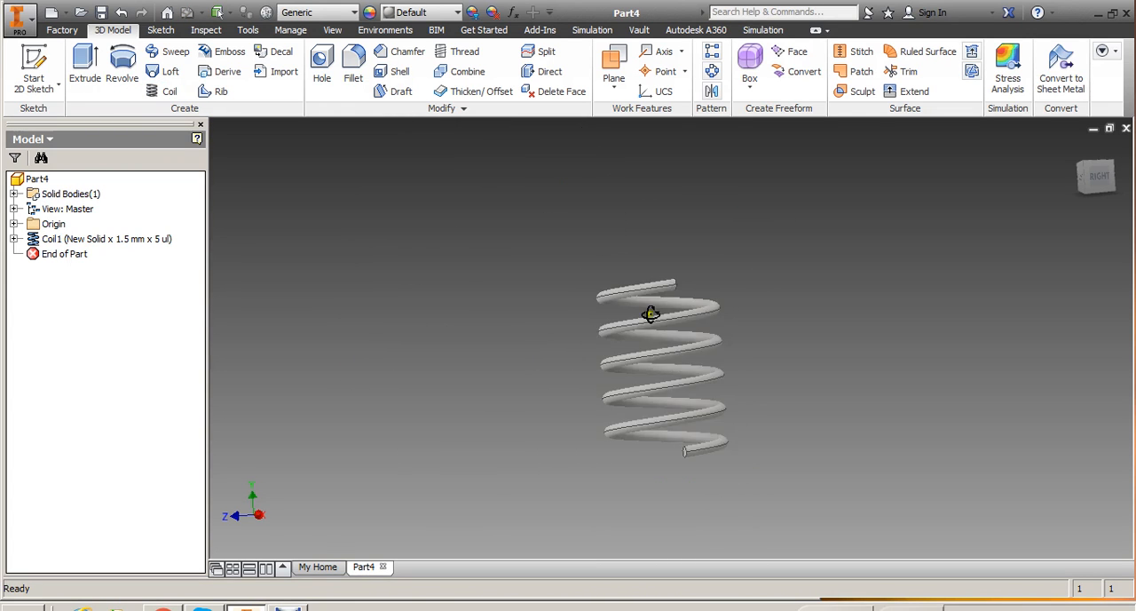
Orbit the view to show the spring from the front
{"action": "left_click_drag", "start_coordinate": [651, 313], "coordinate": [599, 326]}
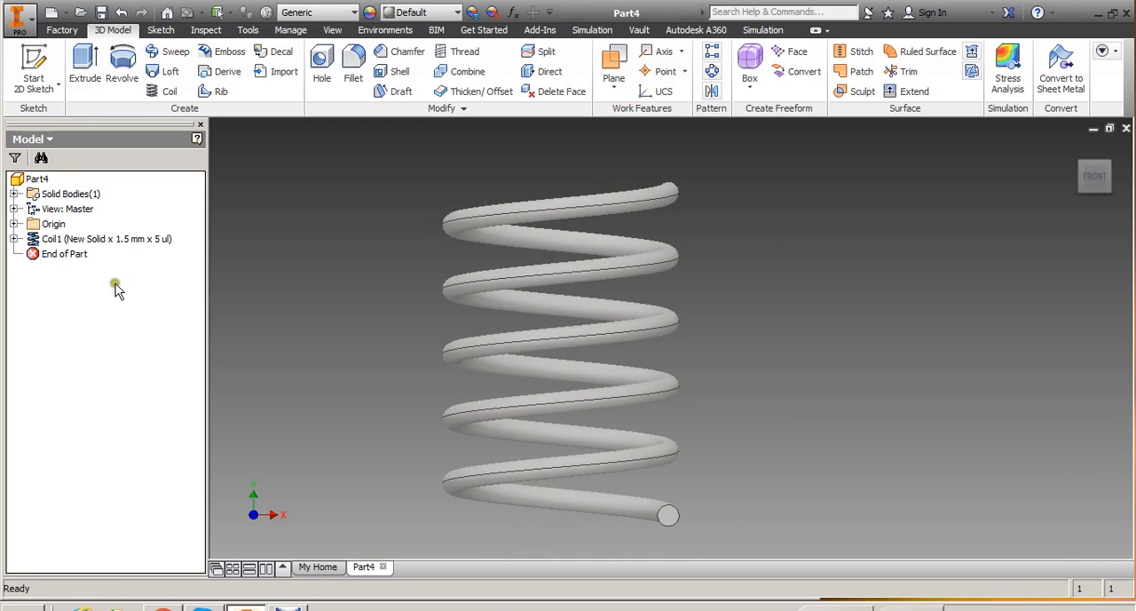
Edit Coil1's ends: try a Natural start, then keep Flat ends with 90° transition
{"action": "double_click", "coordinate": [98, 238]}
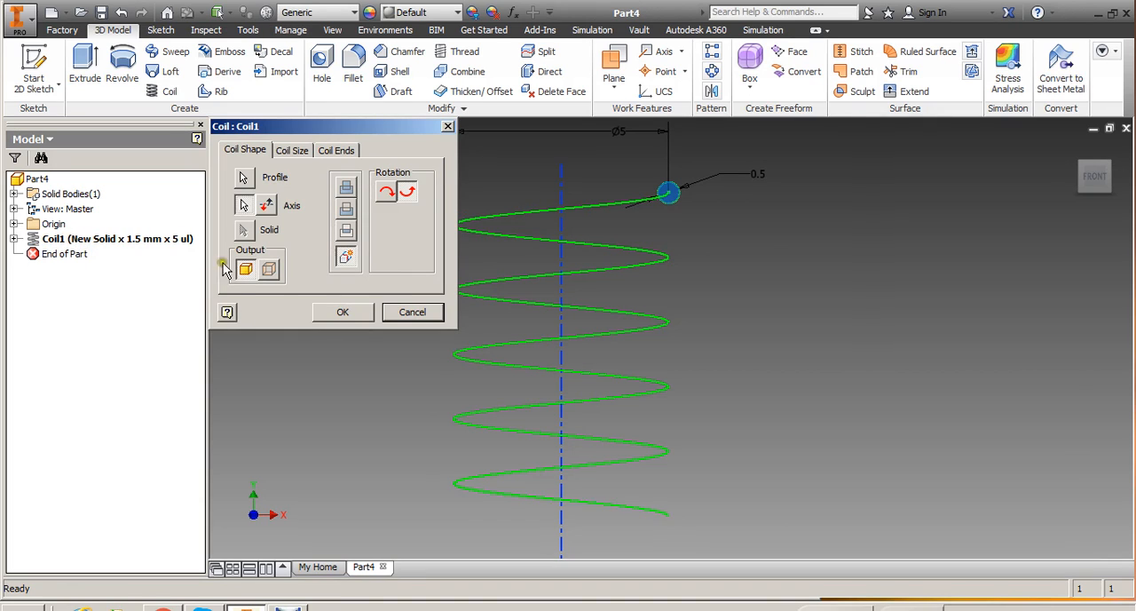
{"action": "left_click", "coordinate": [336, 149]}
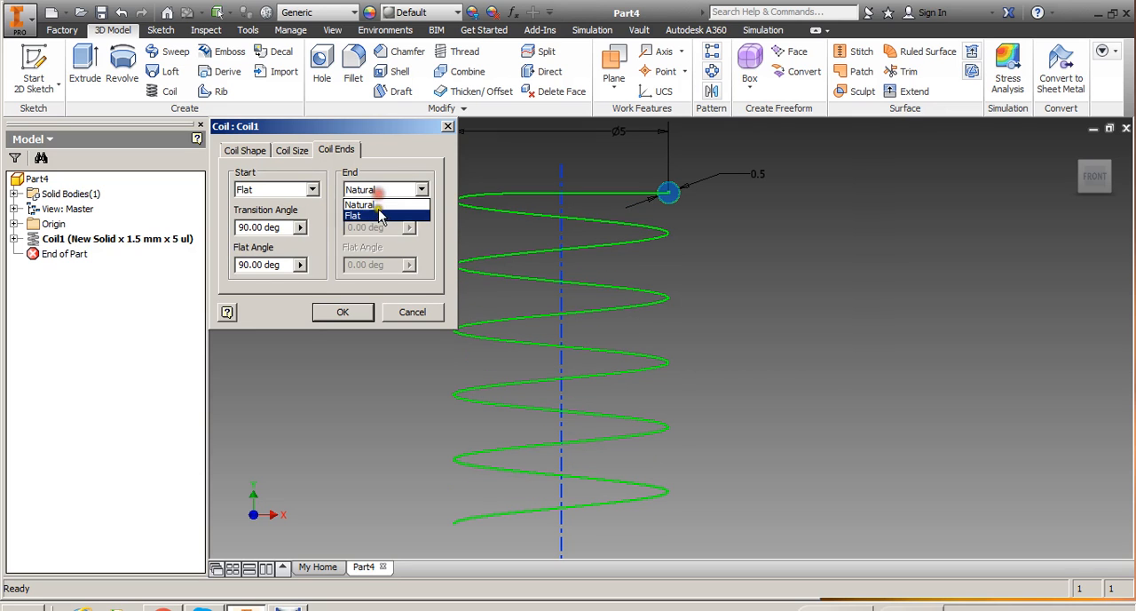
{"action": "left_click", "coordinate": [353, 215]}
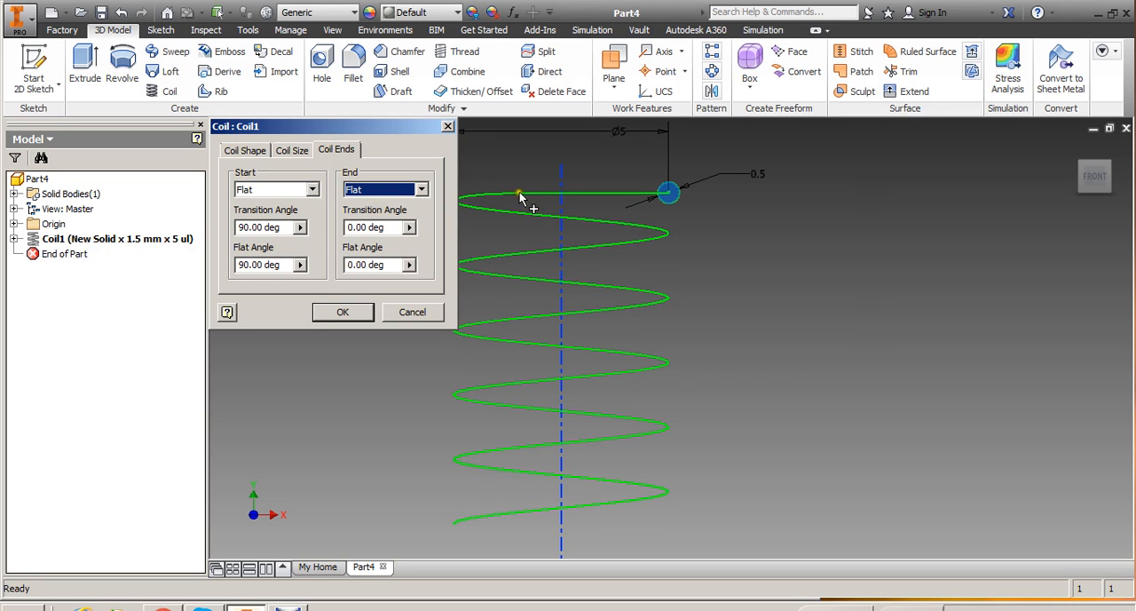
{"action": "mouse_move", "coordinate": [675, 203]}
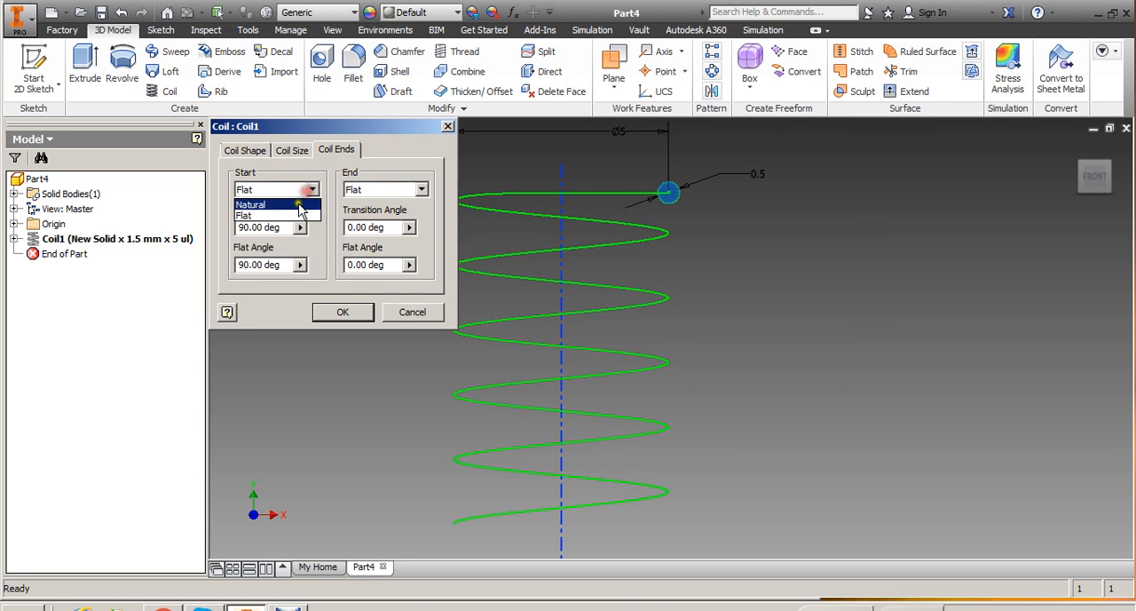
{"action": "left_click", "coordinate": [266, 204]}
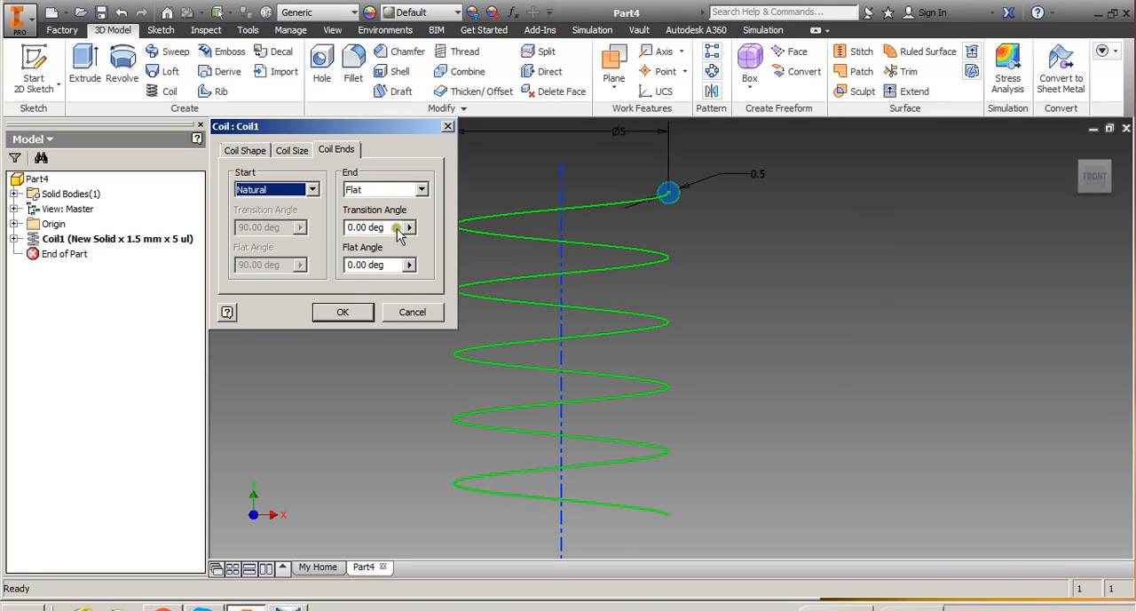
{"action": "left_click", "coordinate": [311, 189]}
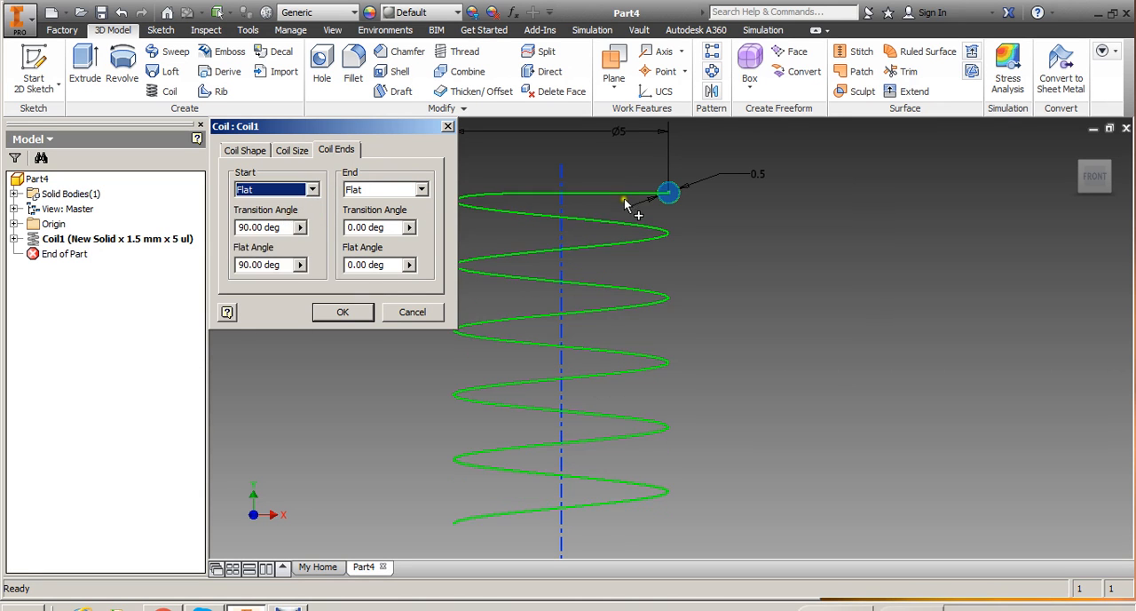
{"action": "left_click", "coordinate": [343, 311]}
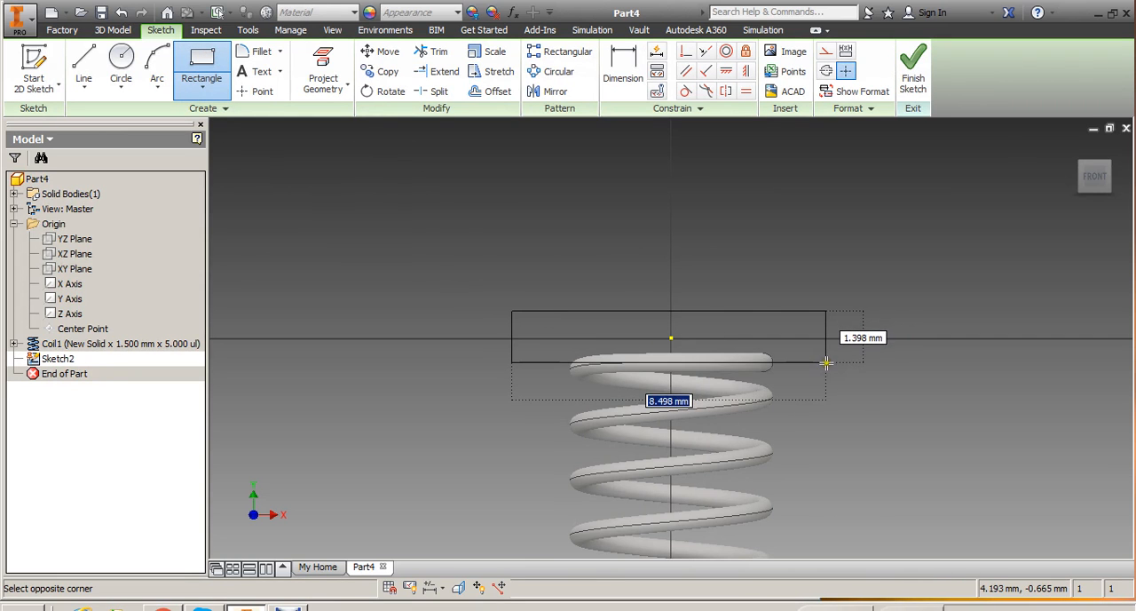
Complete the rectangle drawn across the spring's top coil in Sketch2
{"action": "left_click", "coordinate": [823, 365]}
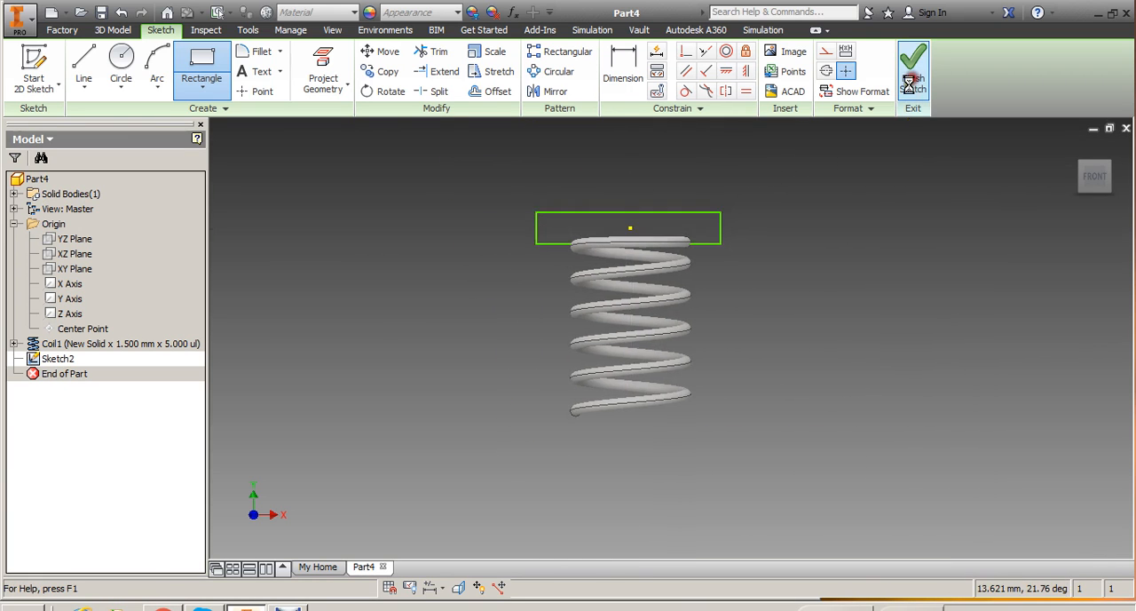
Finish Sketch2 and extrude its rectangle as a 10 mm cut trimming the top coil
{"action": "left_click", "coordinate": [916, 67]}
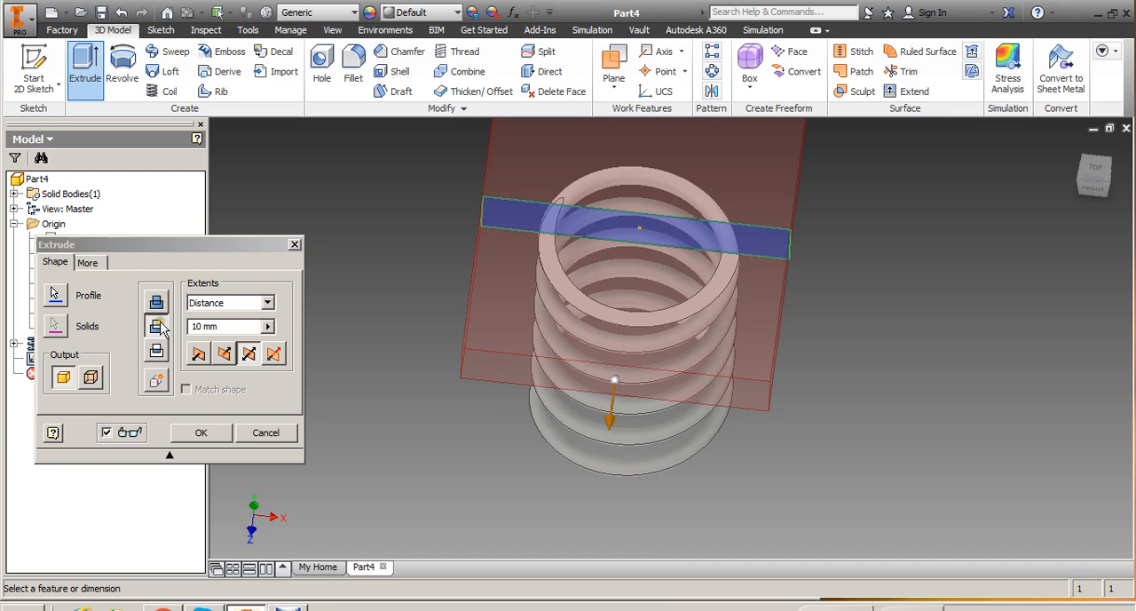
{"action": "left_click", "coordinate": [200, 433]}
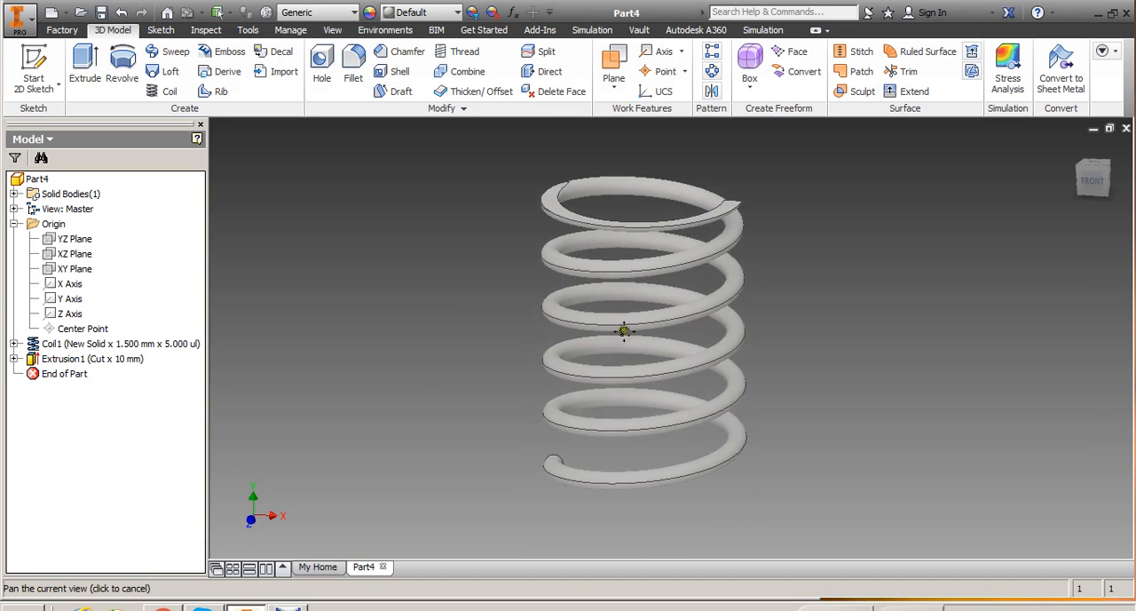
{"action": "left_click", "coordinate": [115, 344]}
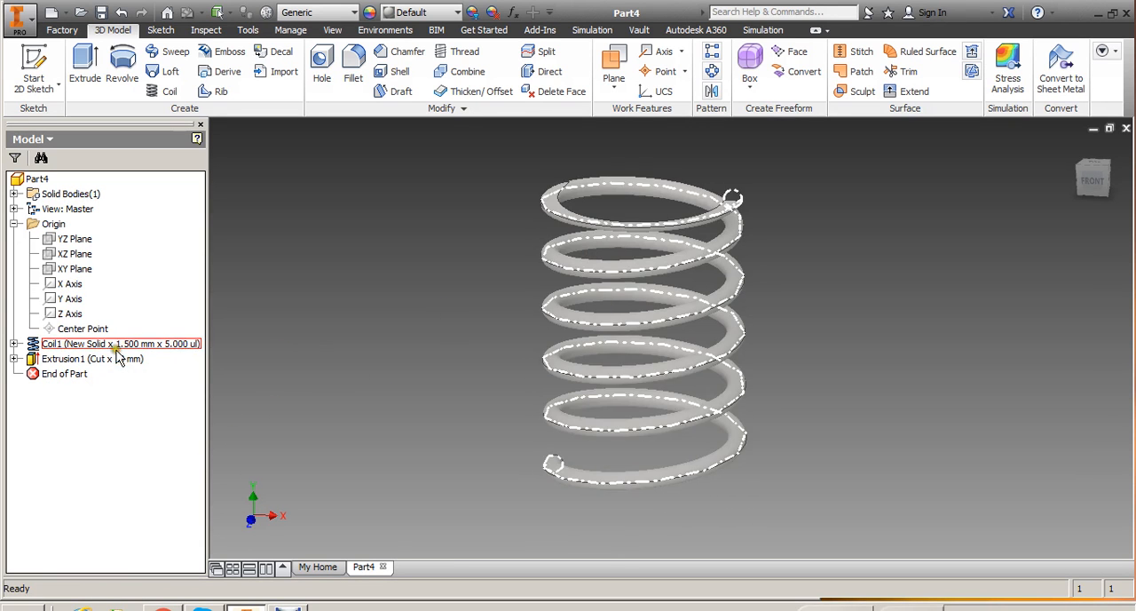
{"action": "double_click", "coordinate": [115, 343]}
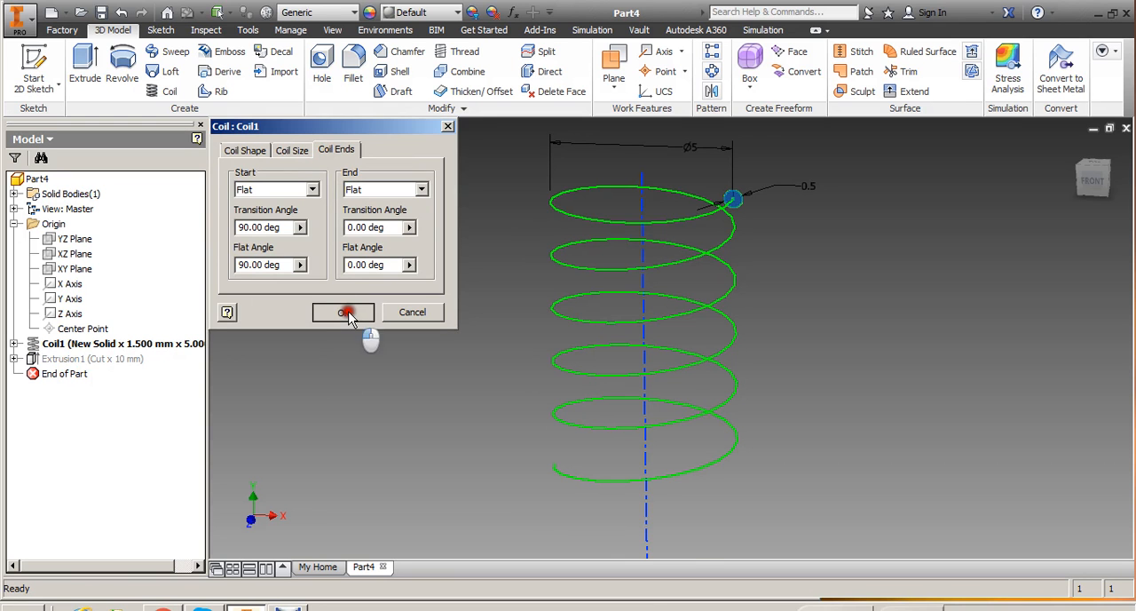
{"action": "left_click", "coordinate": [343, 312]}
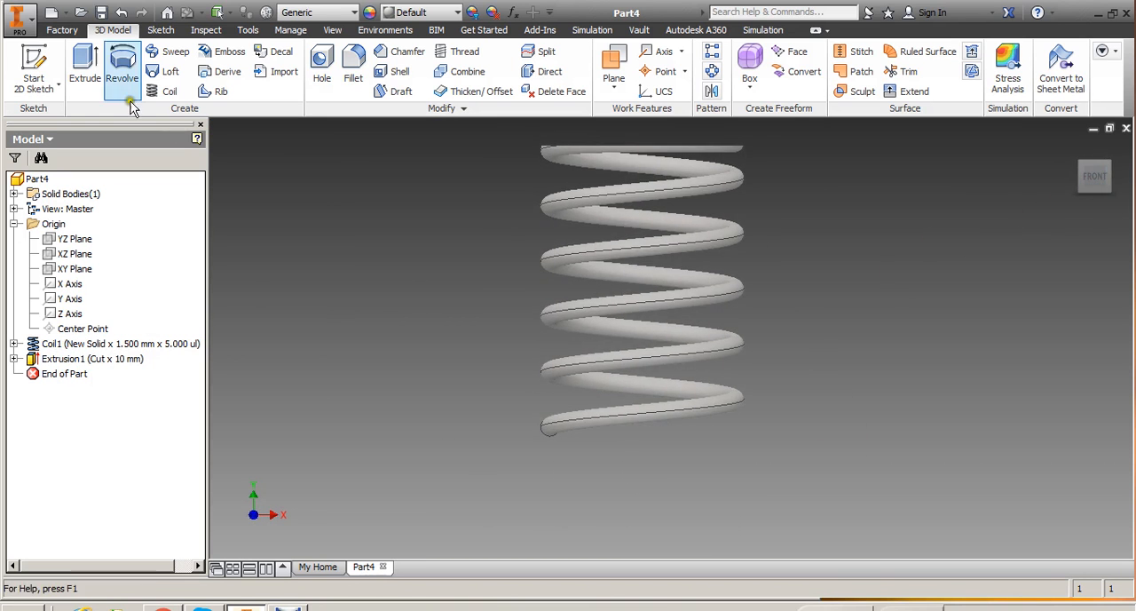
Sketch a rectangle over the bottom coil and extrude it as a 10 mm cut
{"action": "left_click", "coordinate": [74, 268]}
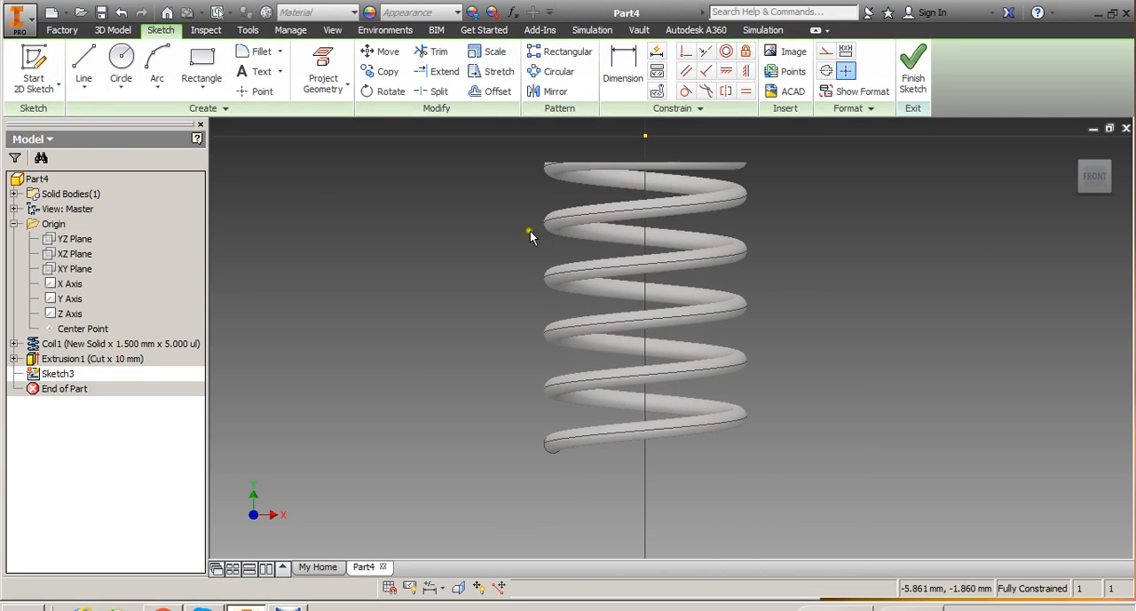
{"action": "left_click", "coordinate": [200, 55]}
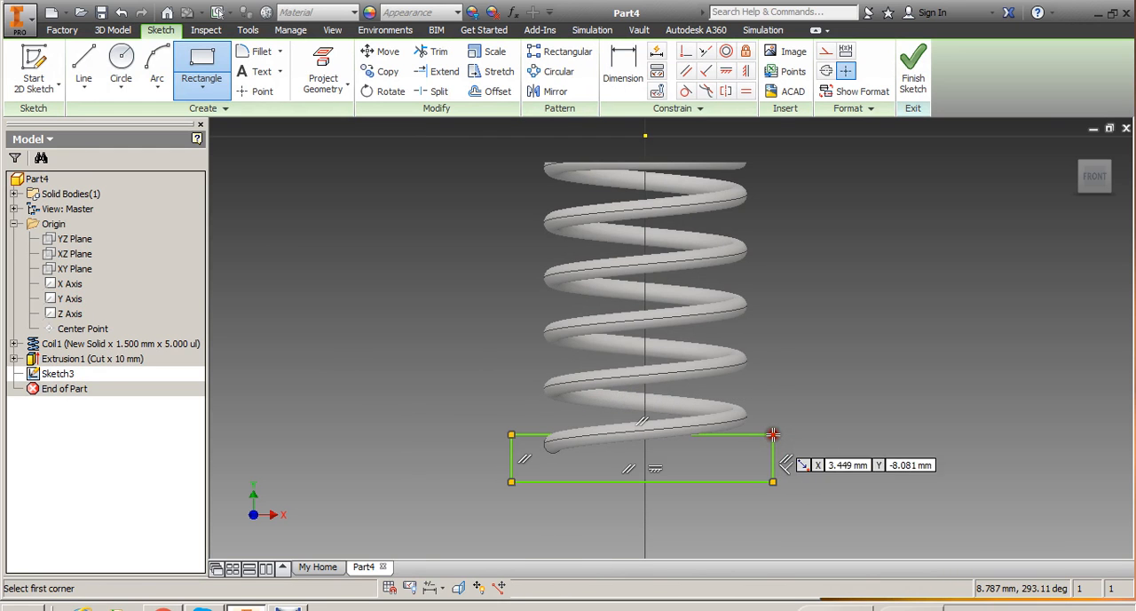
{"action": "left_click", "coordinate": [913, 68]}
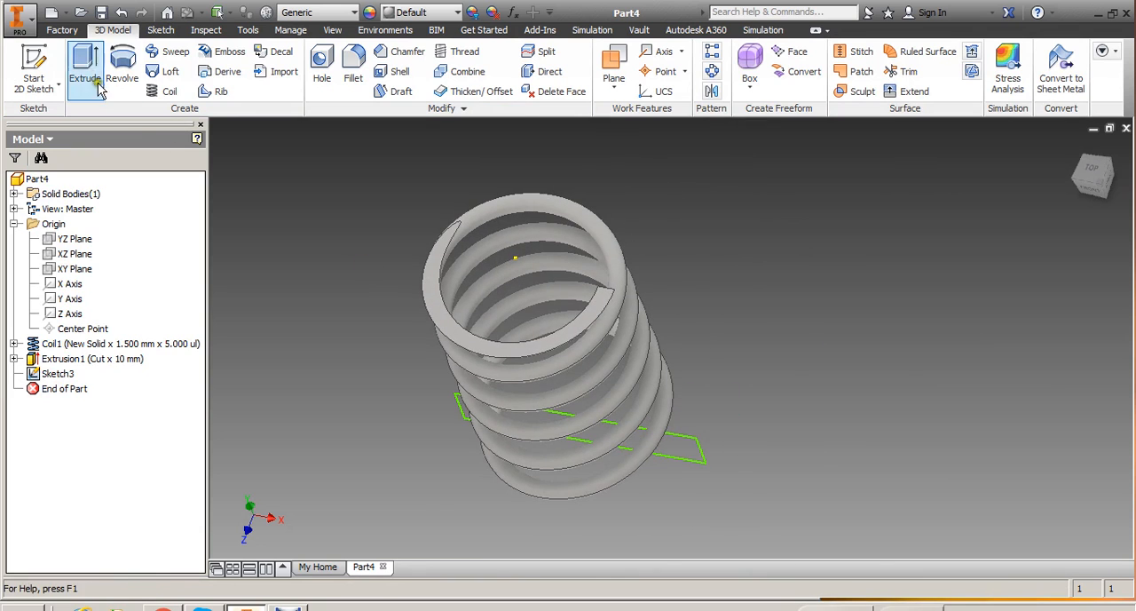
{"action": "left_click", "coordinate": [81, 73]}
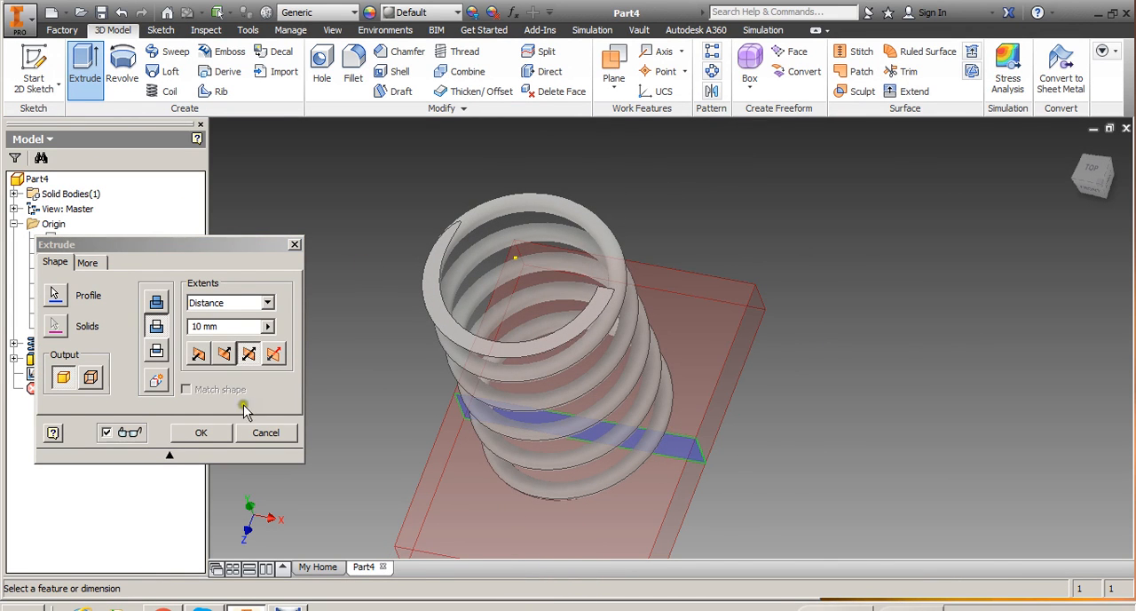
{"action": "left_click", "coordinate": [200, 433]}
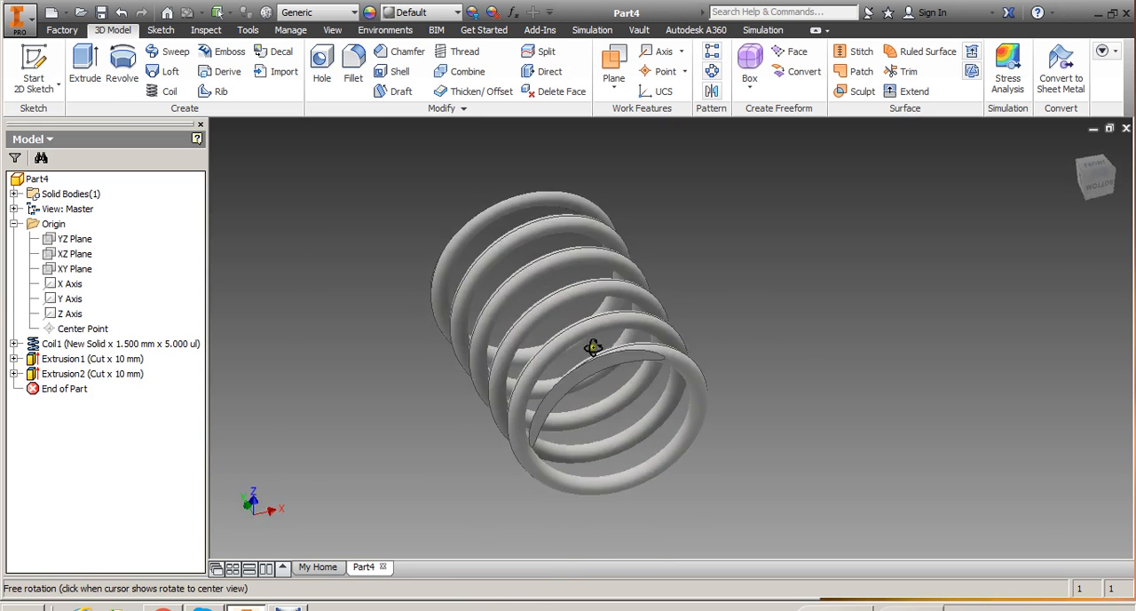
{"action": "left_click_drag", "start_coordinate": [593, 347], "coordinate": [738, 392]}
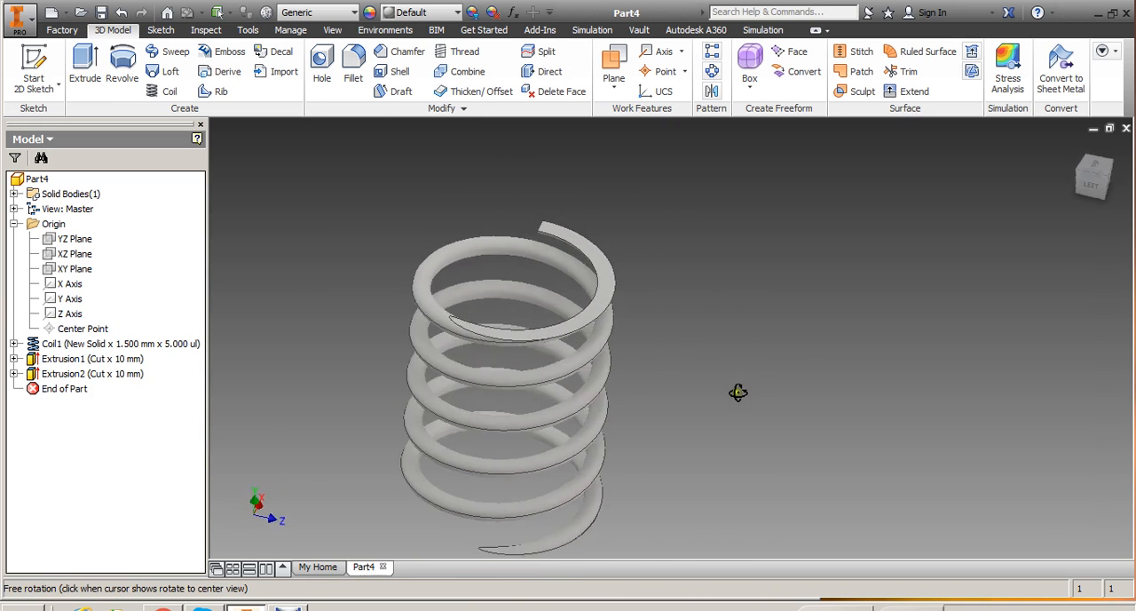
{"action": "left_click_drag", "start_coordinate": [738, 392], "coordinate": [732, 370]}
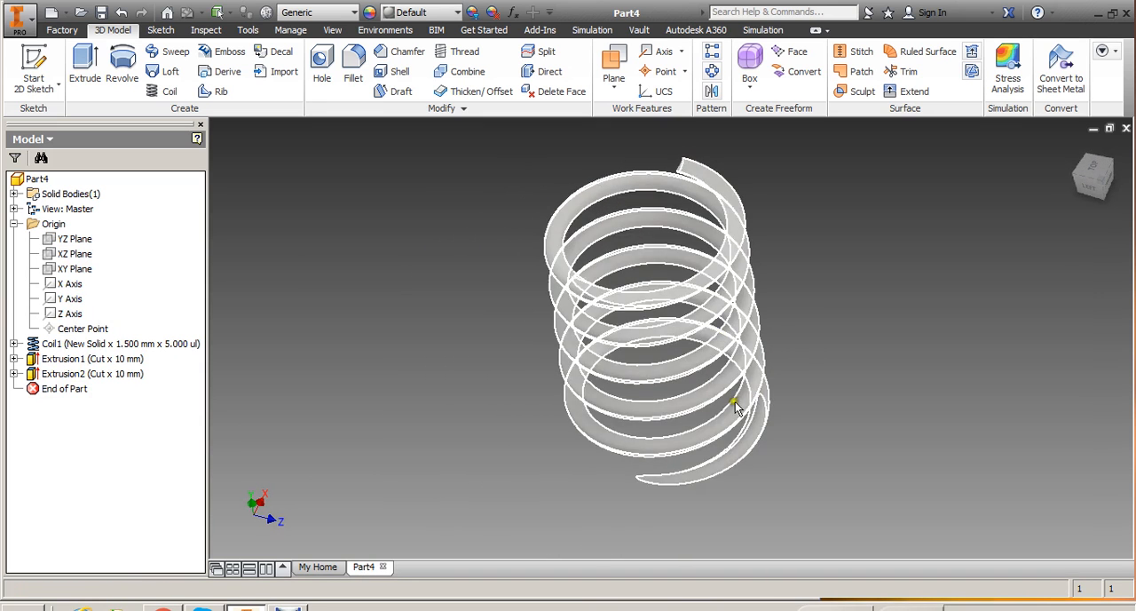
{"action": "left_click_drag", "start_coordinate": [737, 408], "coordinate": [804, 248]}
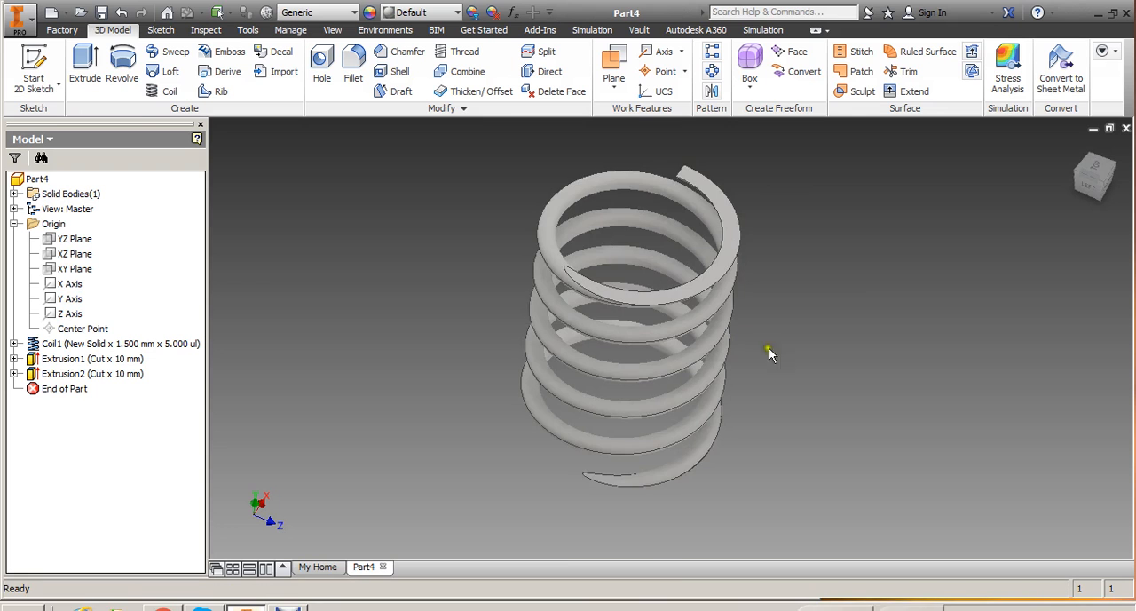
{"action": "mouse_move", "coordinate": [817, 370]}
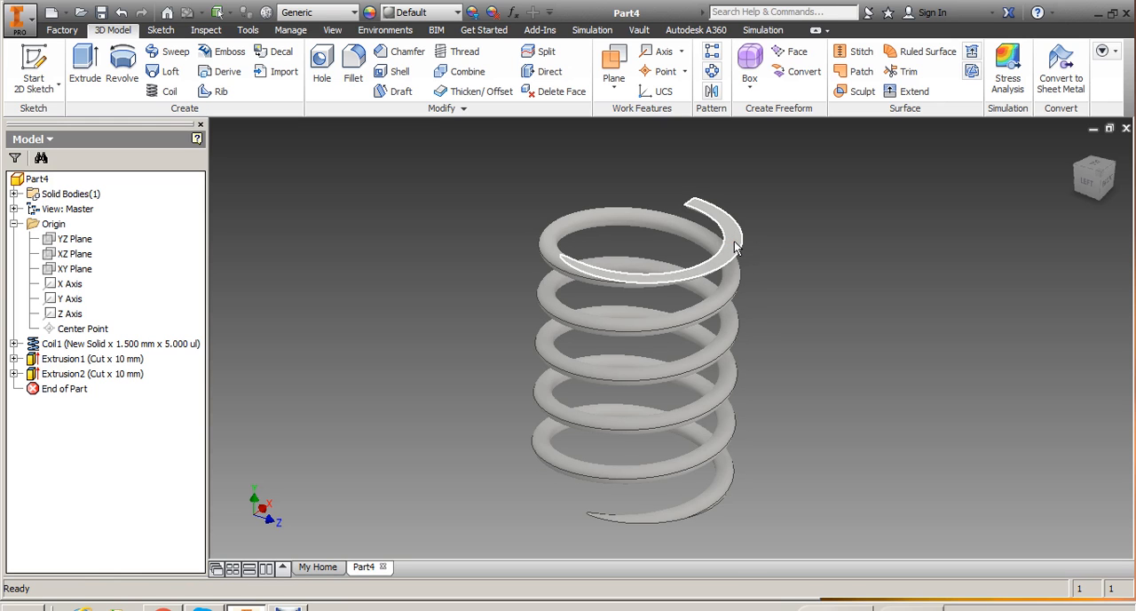
{"action": "mouse_move", "coordinate": [787, 300]}
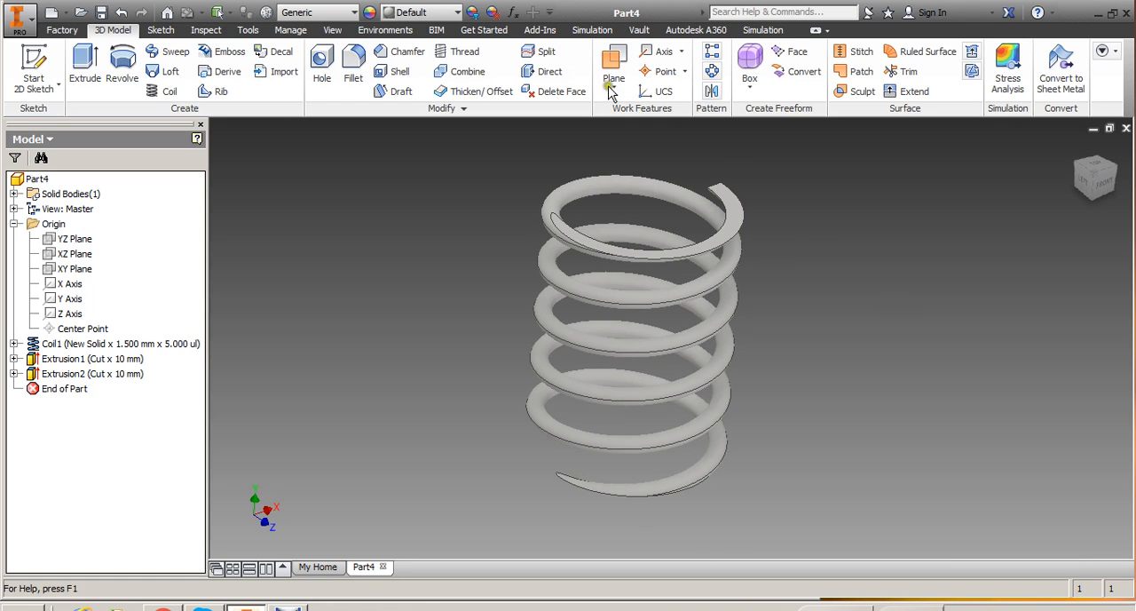
Send the model to simulation, saving Part4.ipt on the Desktop and answering the work points prompt
{"action": "left_click", "coordinate": [591, 29]}
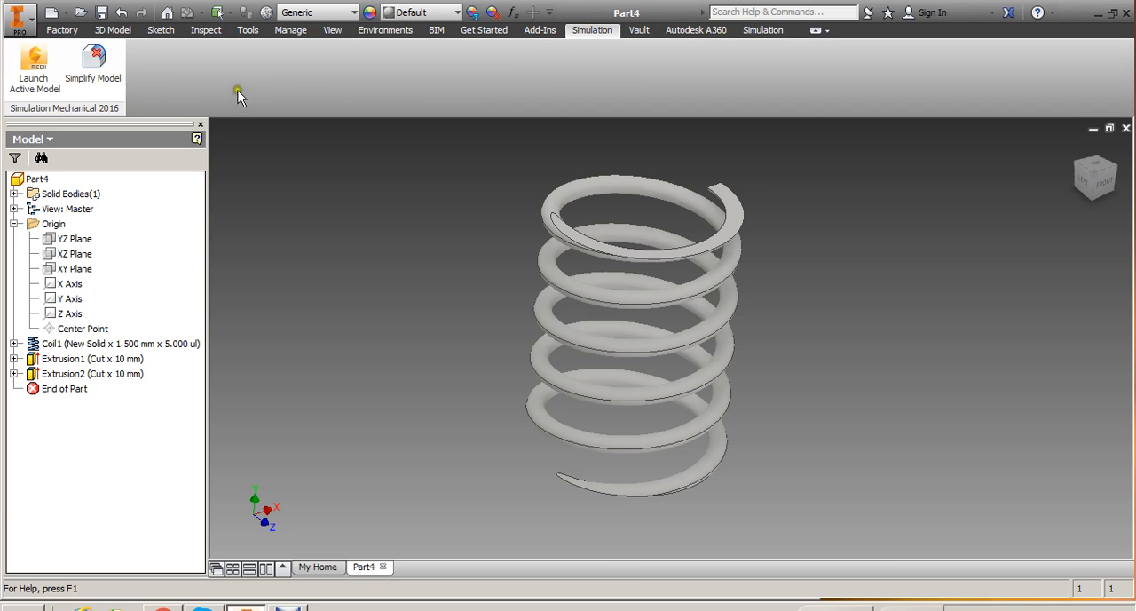
{"action": "mouse_move", "coordinate": [33, 82]}
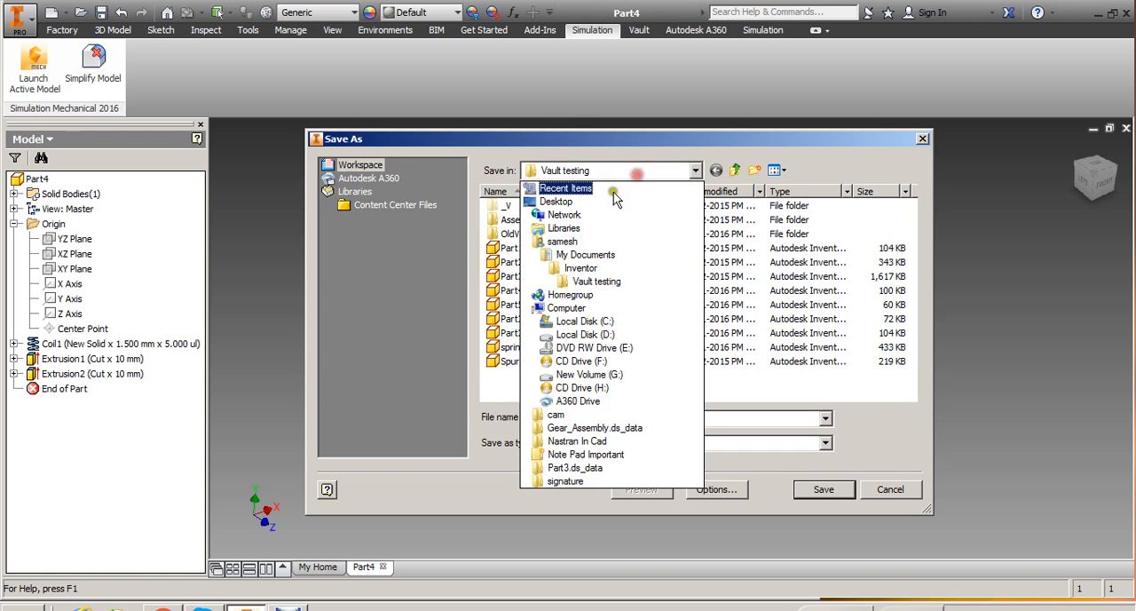
{"action": "left_click", "coordinate": [556, 201]}
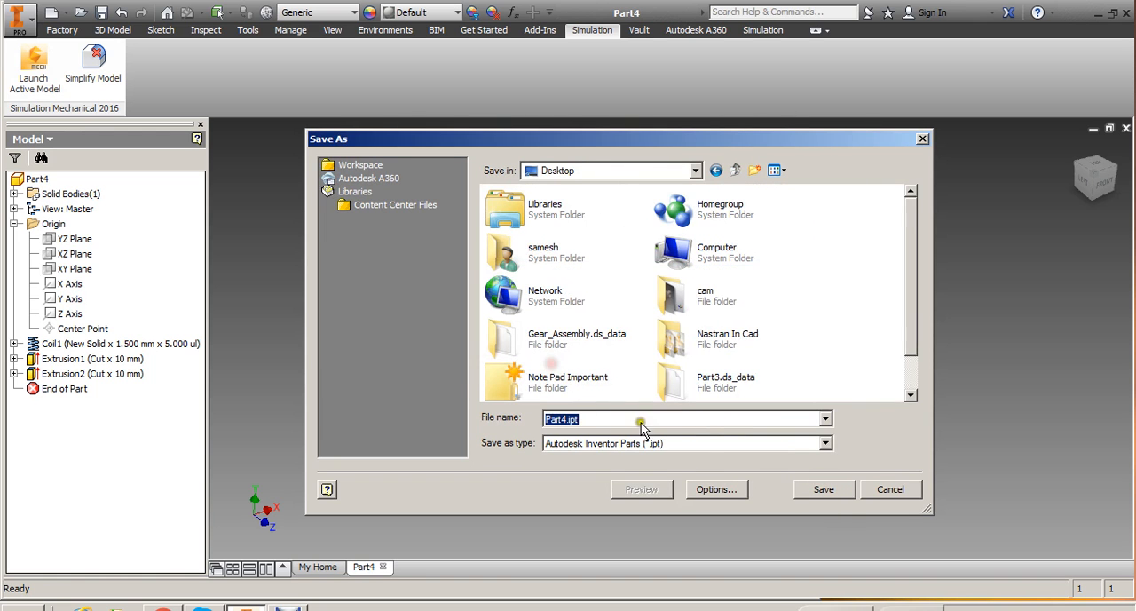
{"action": "left_click", "coordinate": [824, 489]}
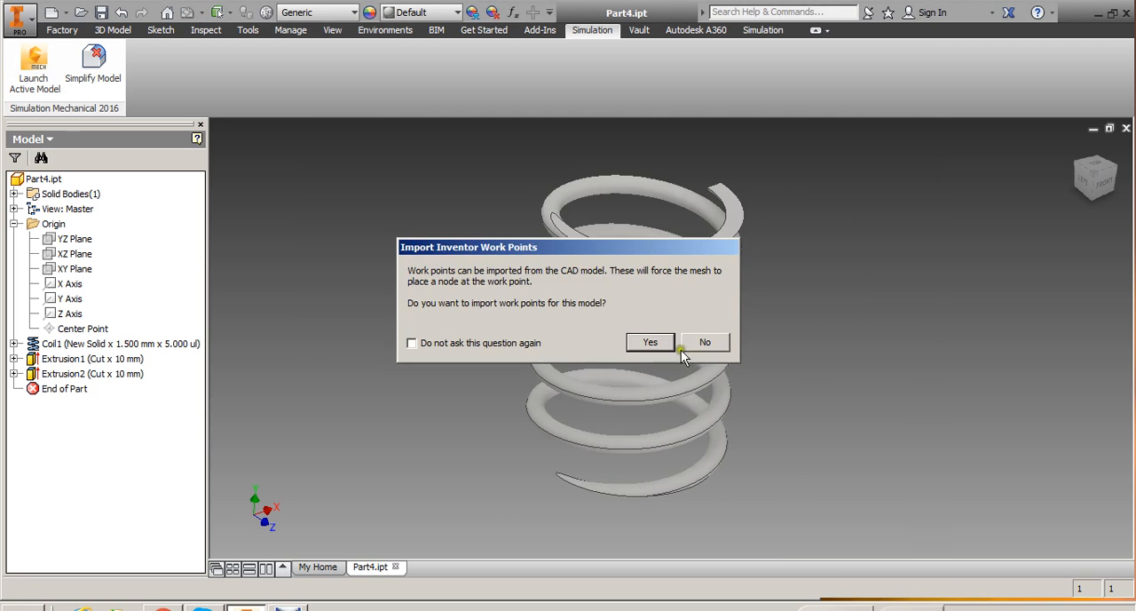
{"action": "left_click", "coordinate": [704, 342]}
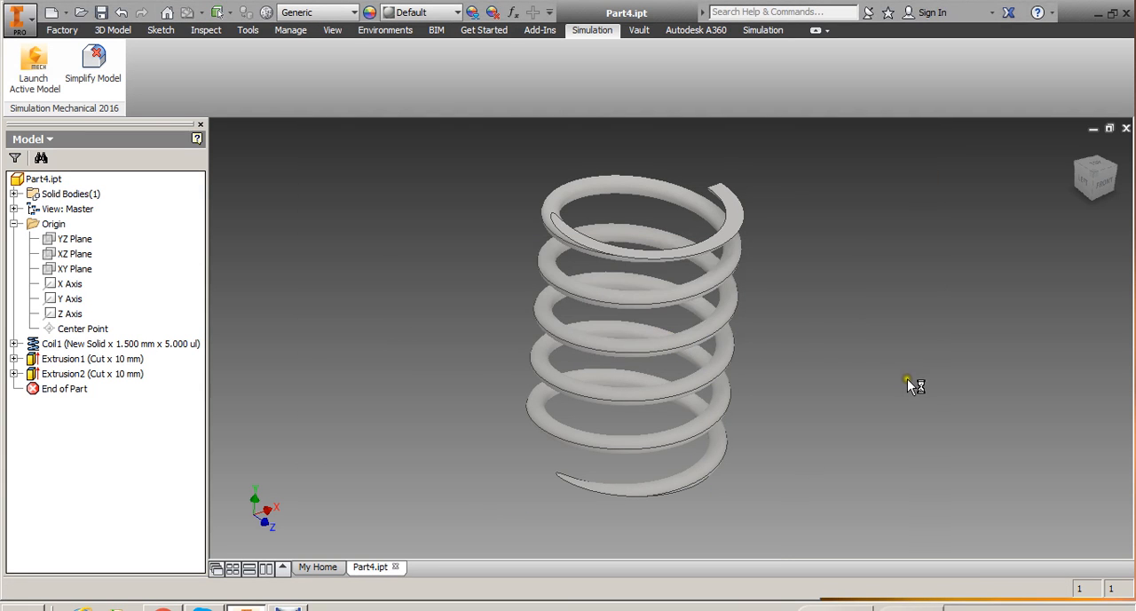
{"action": "mouse_move", "coordinate": [910, 388]}
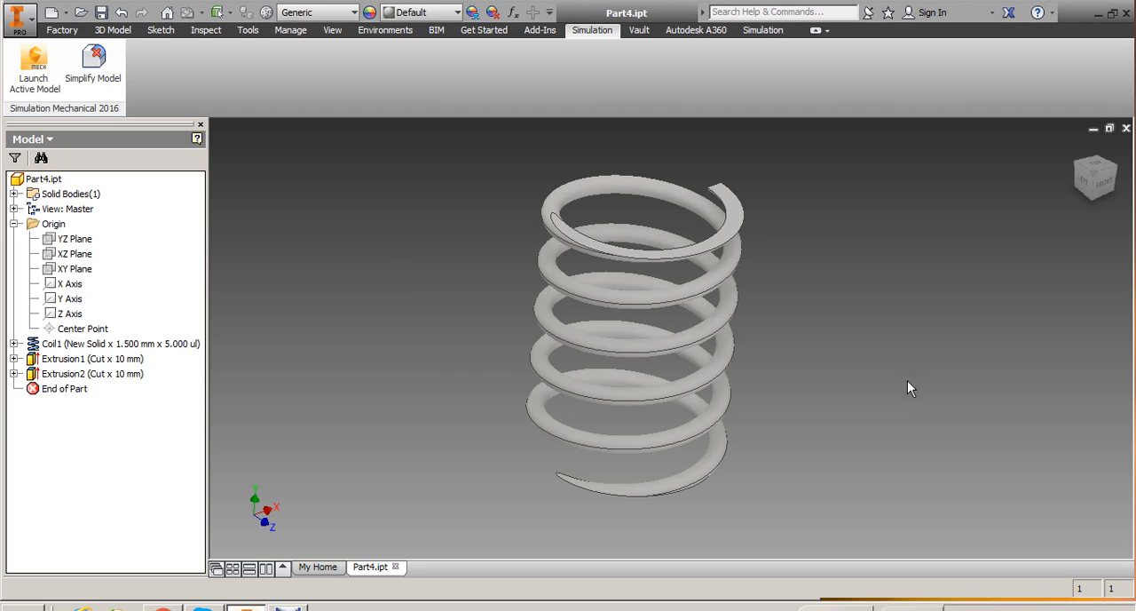
Choose Nonlinear > MES with Nonlinear Material Models as the analysis type
{"action": "left_click", "coordinate": [36, 69]}
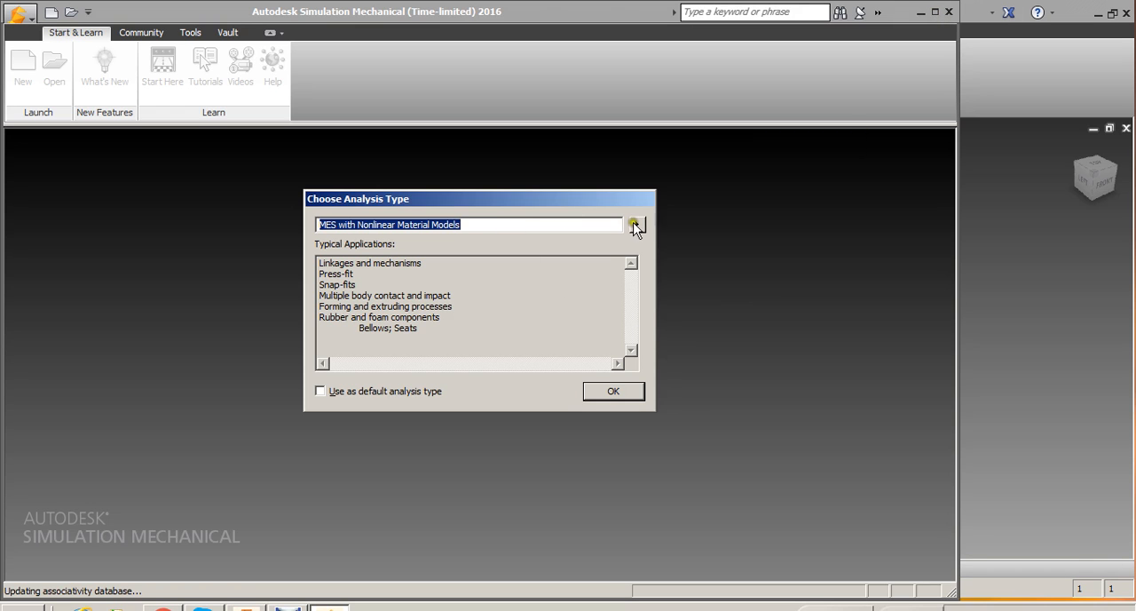
{"action": "left_click", "coordinate": [636, 224]}
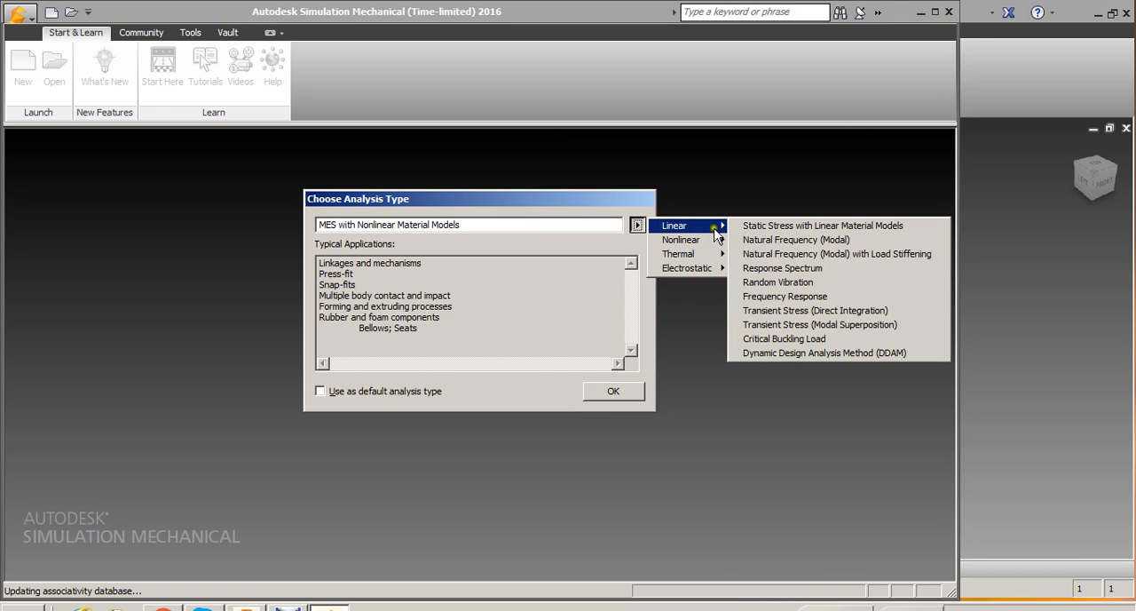
{"action": "mouse_move", "coordinate": [725, 231]}
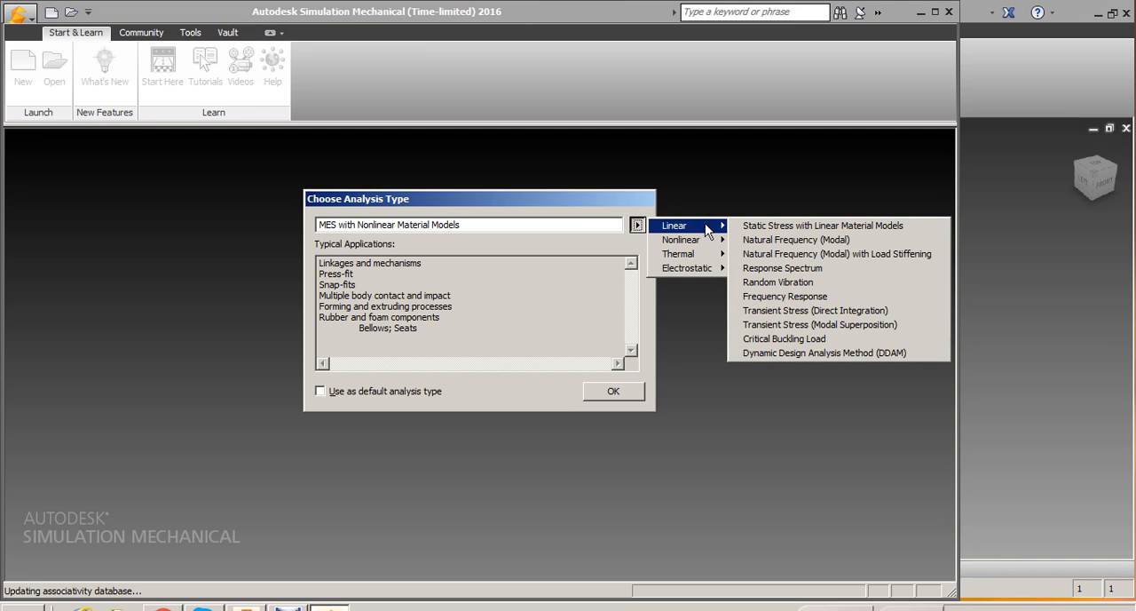
{"action": "mouse_move", "coordinate": [698, 242]}
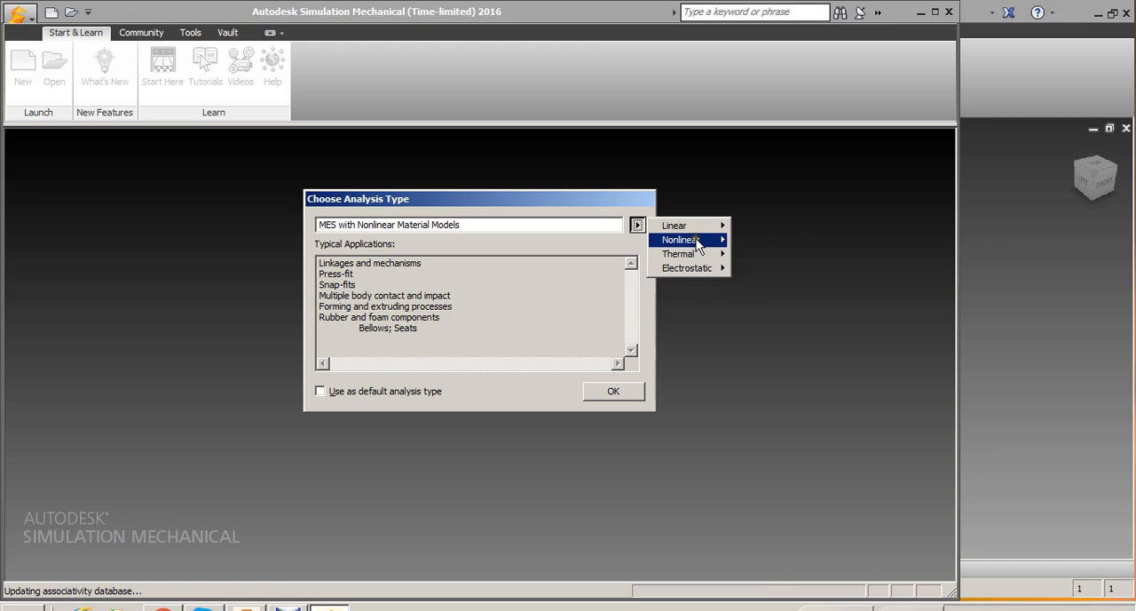
{"action": "mouse_move", "coordinate": [704, 246]}
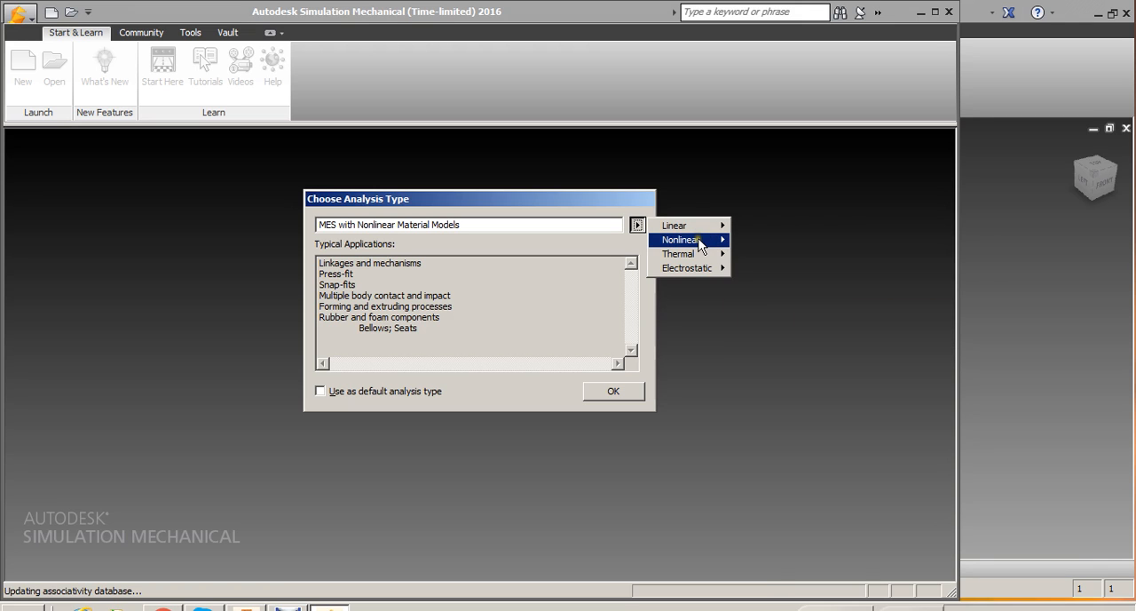
{"action": "mouse_move", "coordinate": [683, 240]}
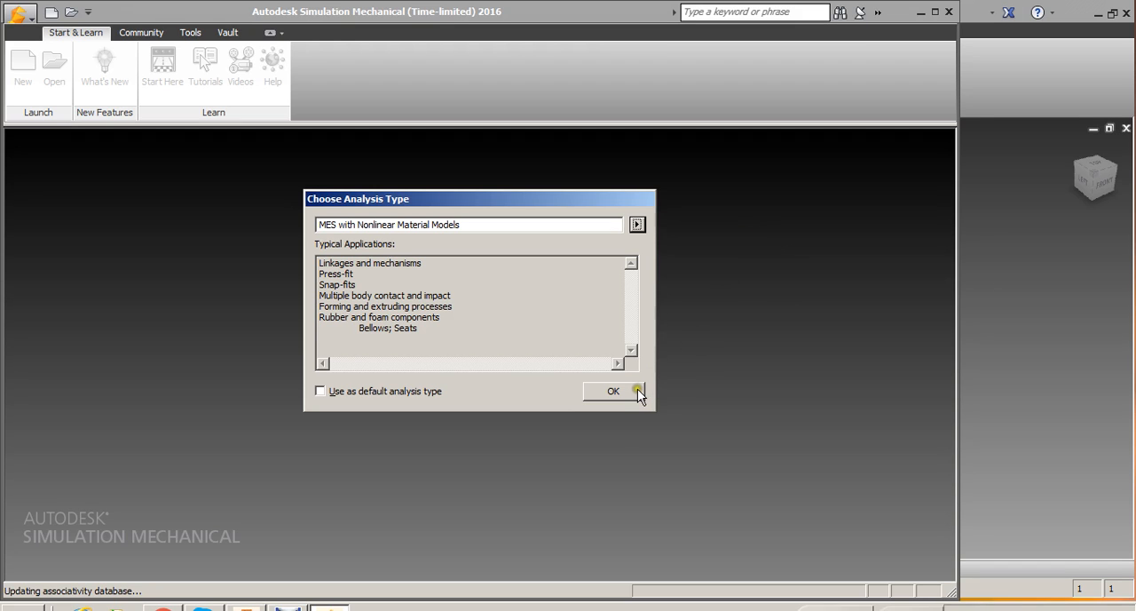
{"action": "mouse_move", "coordinate": [567, 371]}
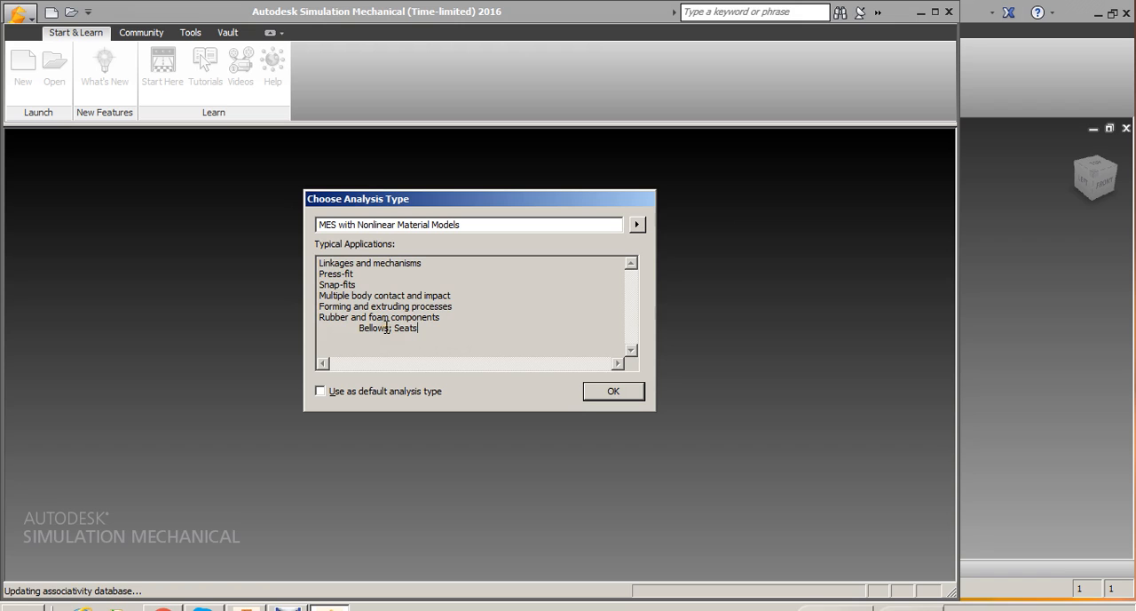
{"action": "double_click", "coordinate": [370, 327]}
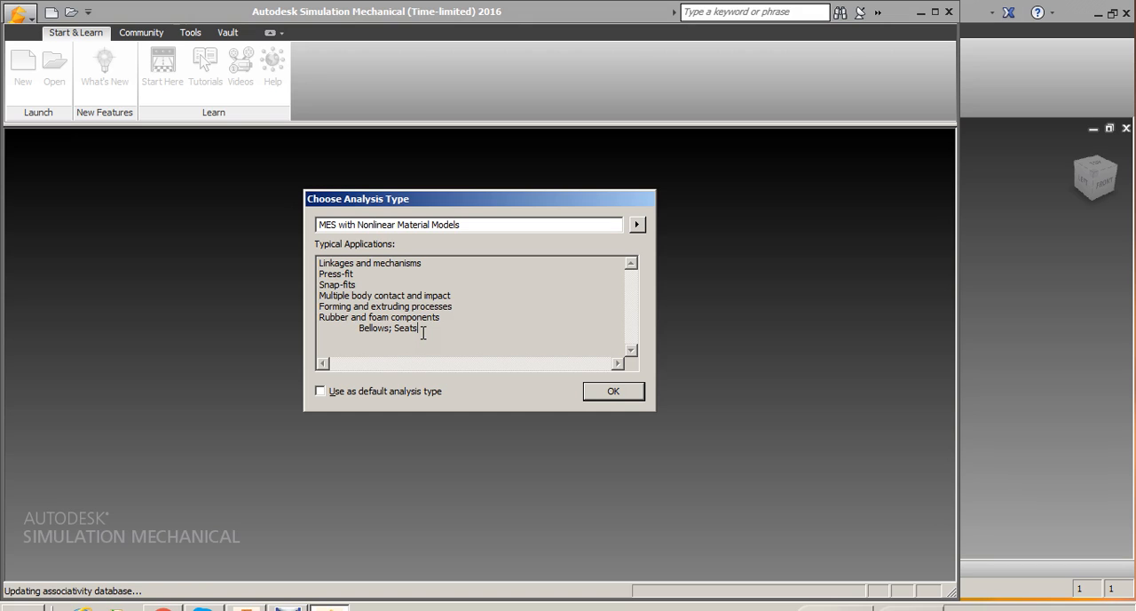
{"action": "mouse_move", "coordinate": [431, 329]}
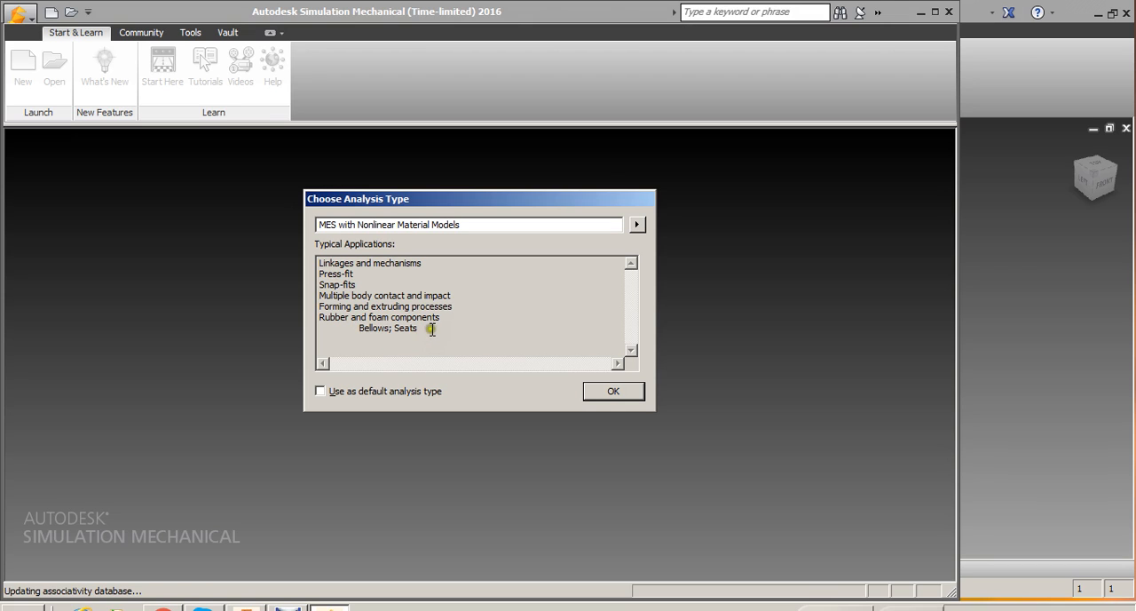
{"action": "mouse_move", "coordinate": [451, 367]}
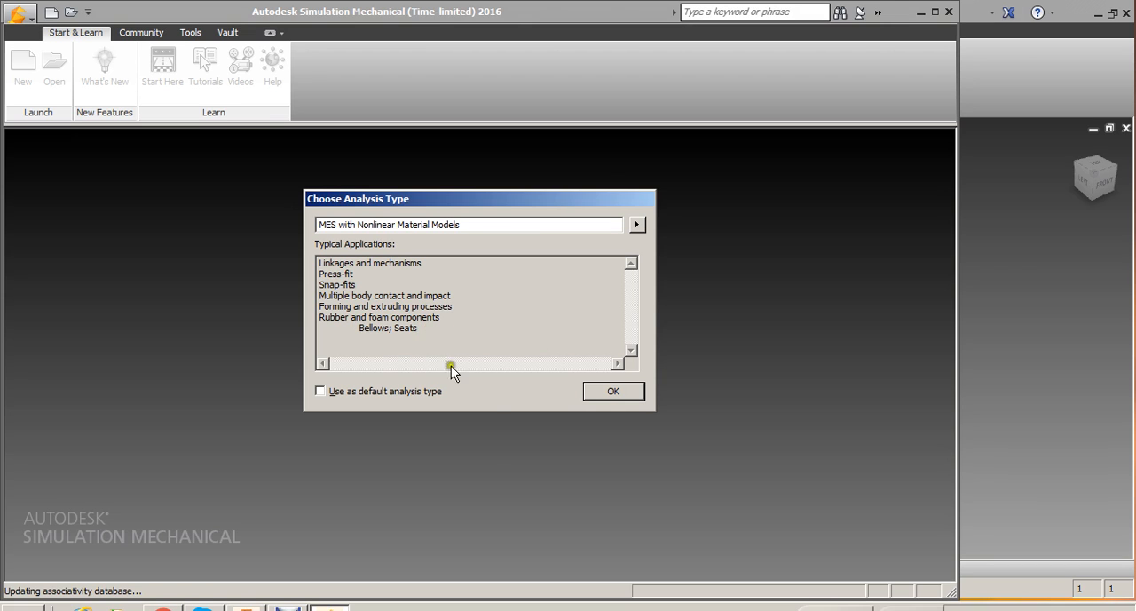
{"action": "double_click", "coordinate": [333, 317]}
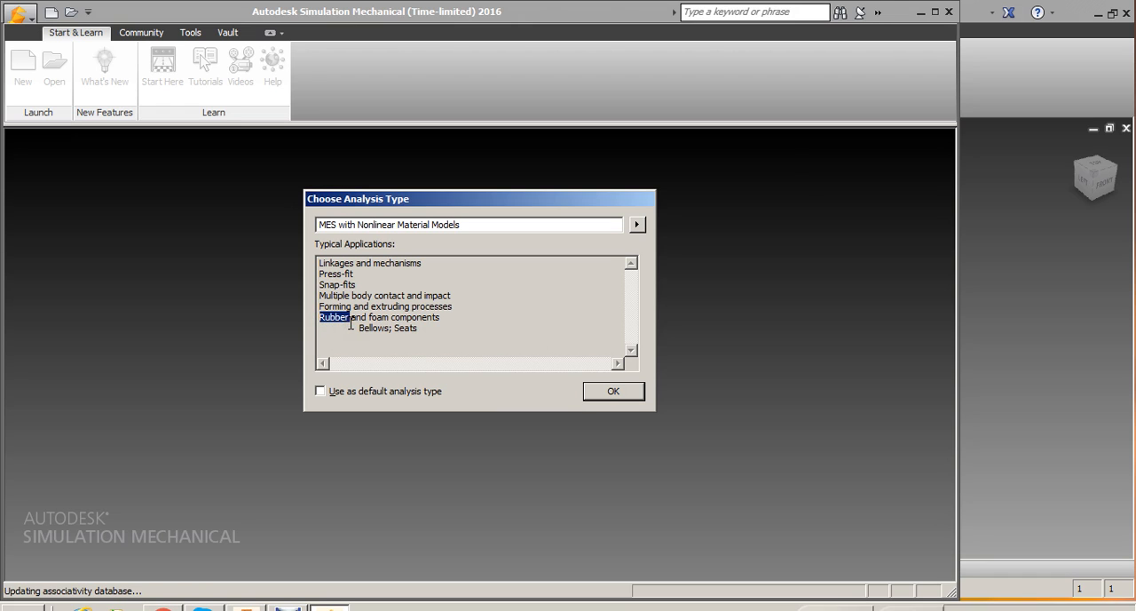
{"action": "mouse_move", "coordinate": [306, 225]}
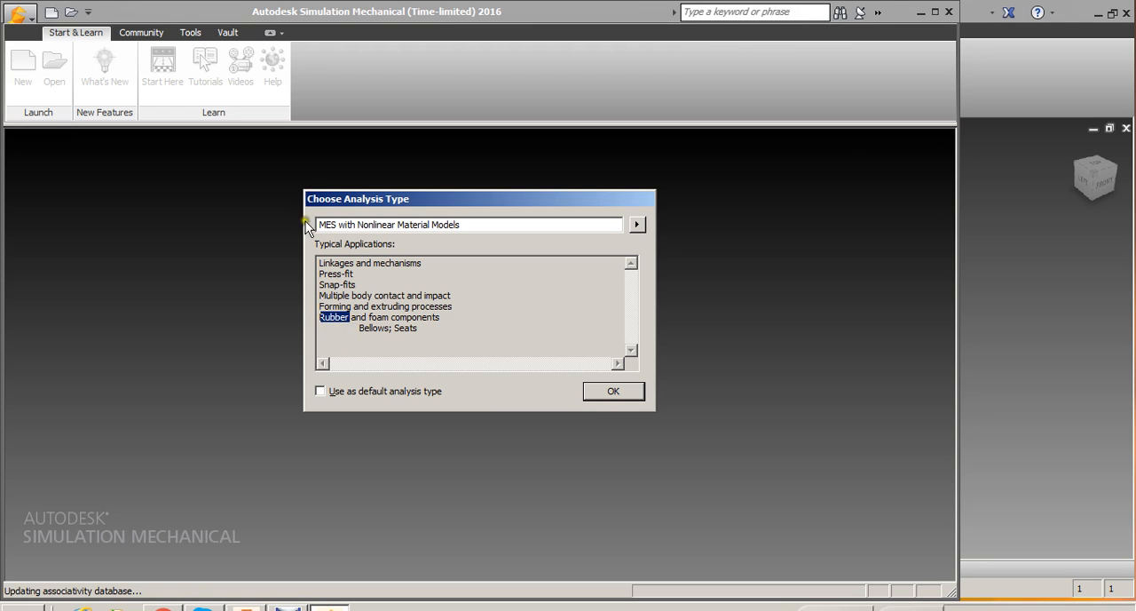
{"action": "mouse_move", "coordinate": [613, 393]}
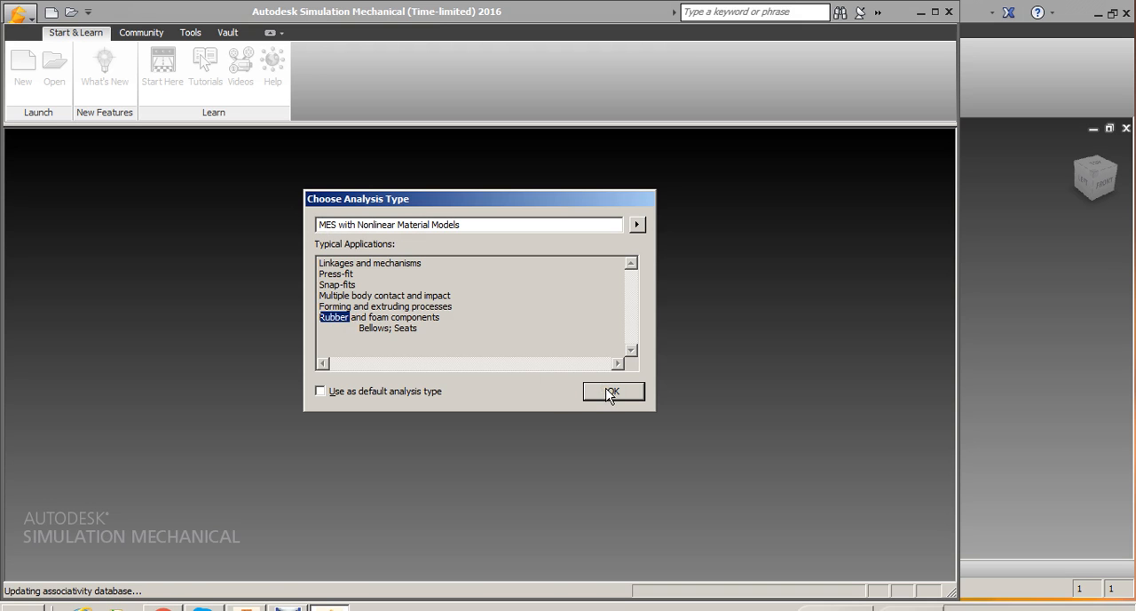
{"action": "left_click", "coordinate": [613, 392]}
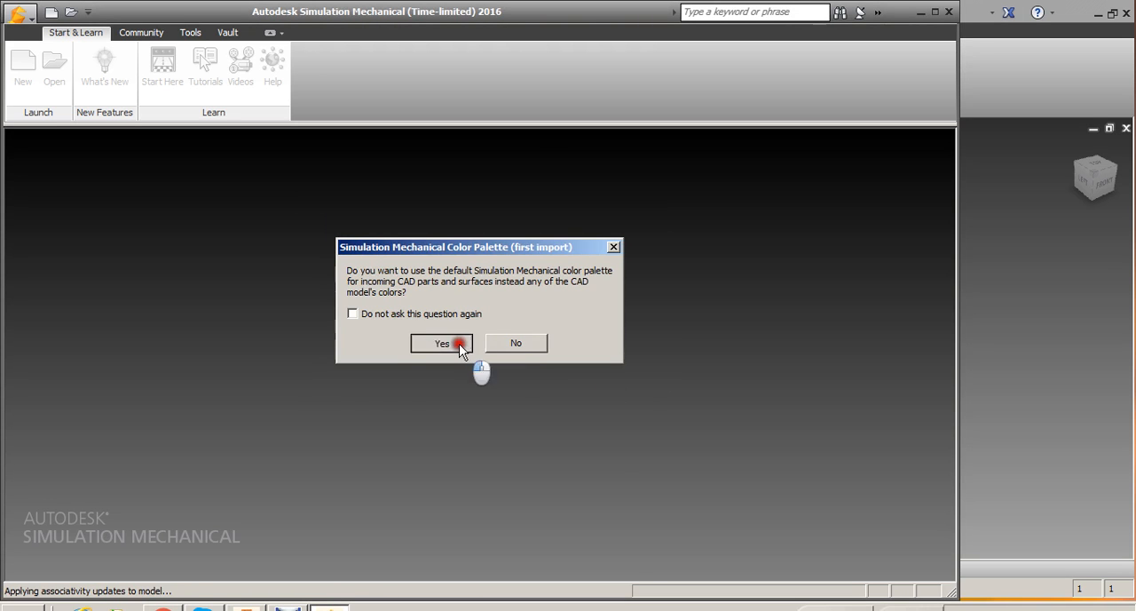
Accept the default colour palette and mesh the spring with a finer solid mesh size
{"action": "left_click", "coordinate": [441, 343]}
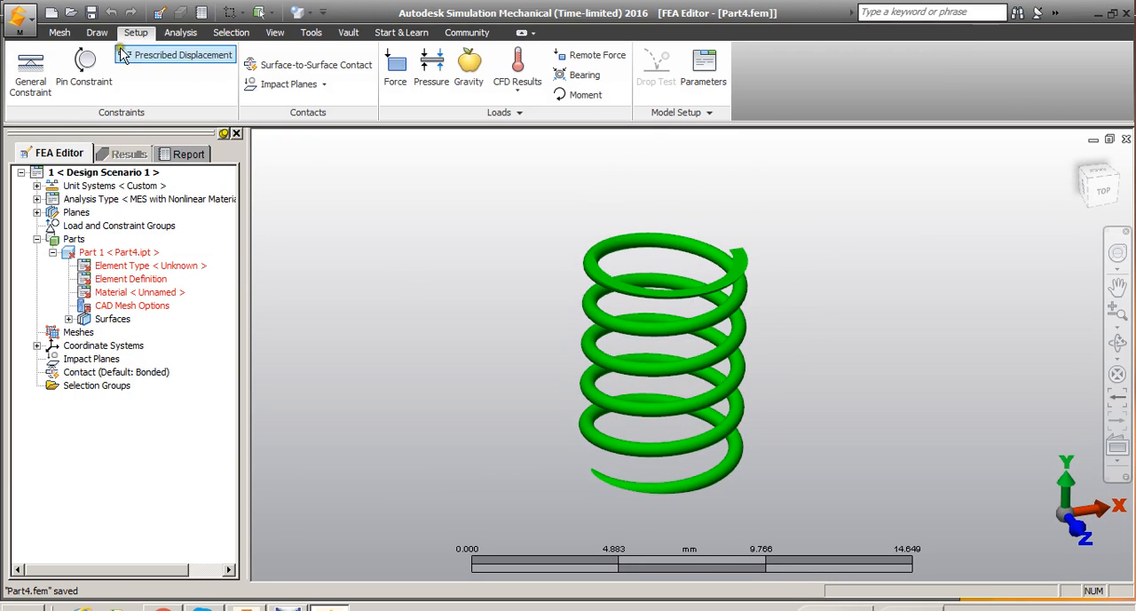
{"action": "left_click", "coordinate": [78, 32]}
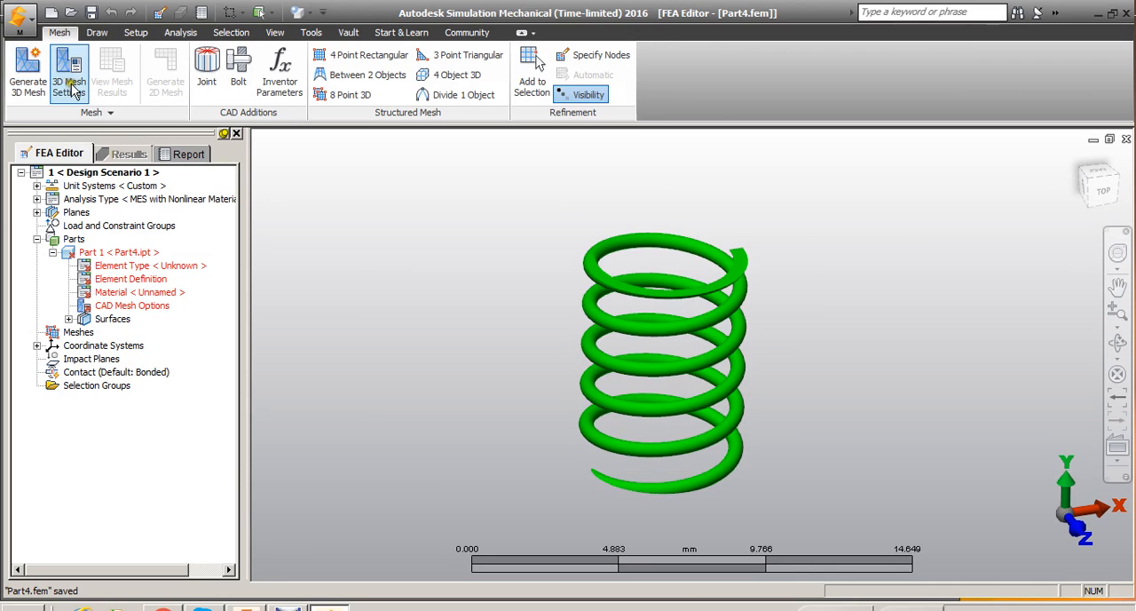
{"action": "left_click", "coordinate": [86, 86]}
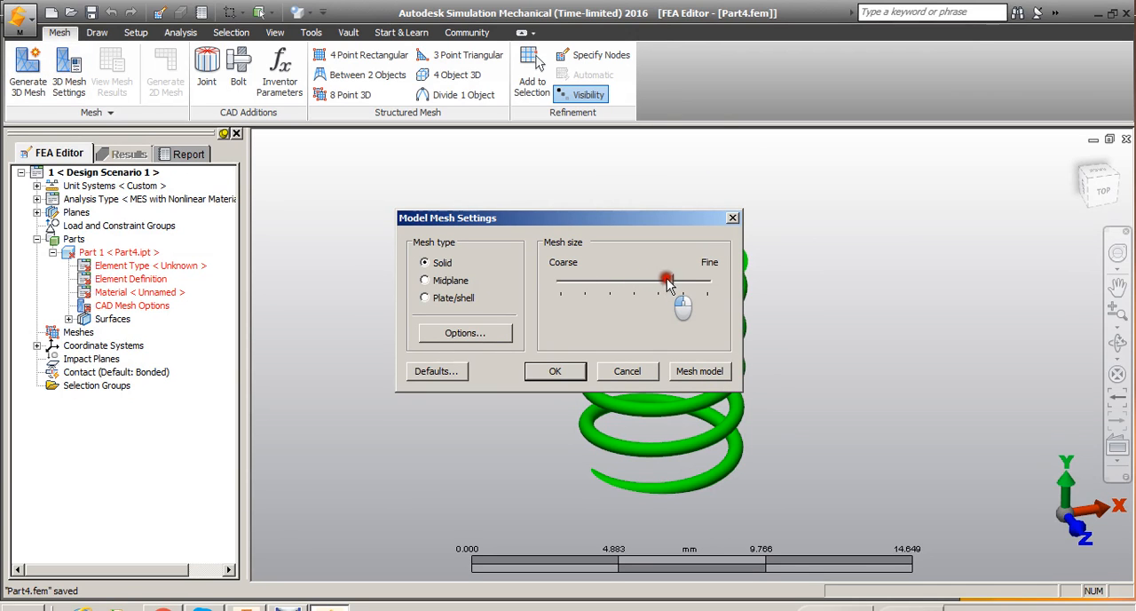
{"action": "left_click_drag", "start_coordinate": [668, 283], "coordinate": [677, 283]}
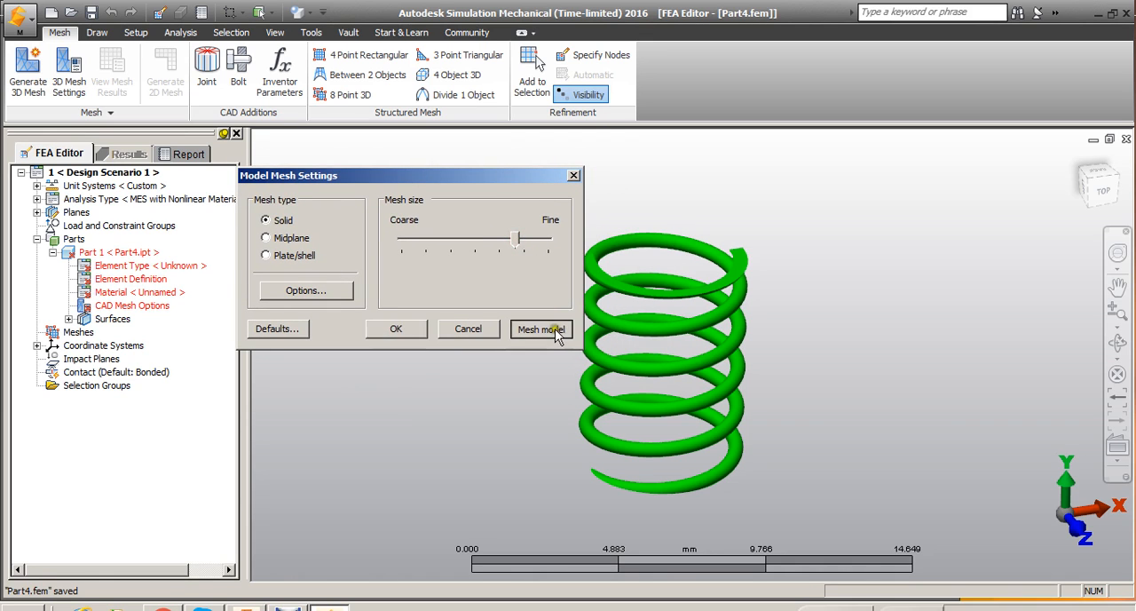
{"action": "left_click", "coordinate": [541, 330]}
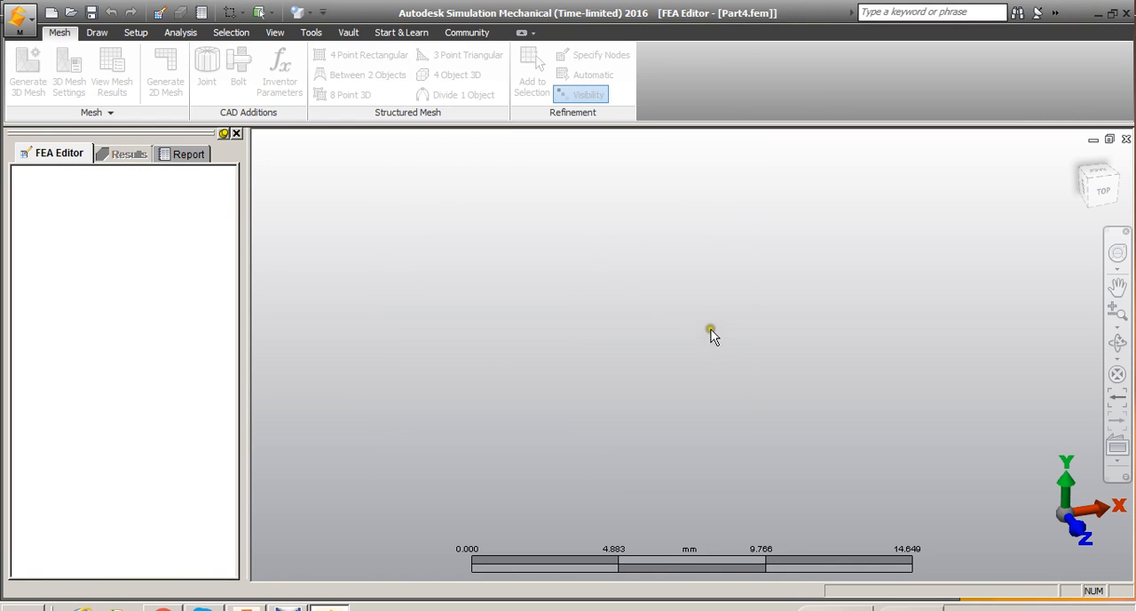
{"action": "mouse_move", "coordinate": [708, 325]}
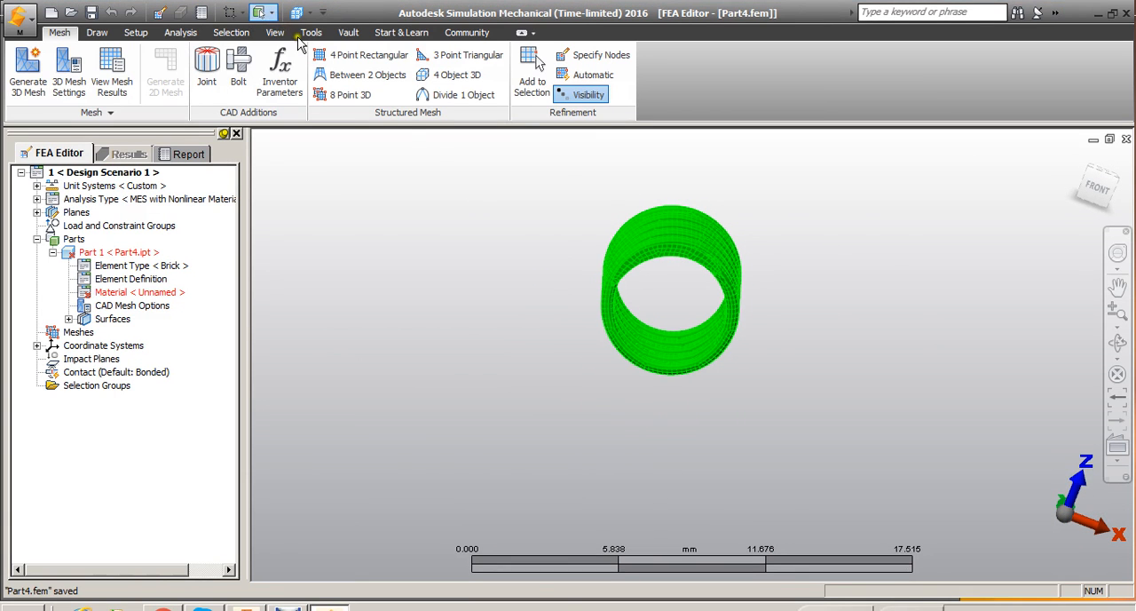
{"action": "mouse_move", "coordinate": [361, 33]}
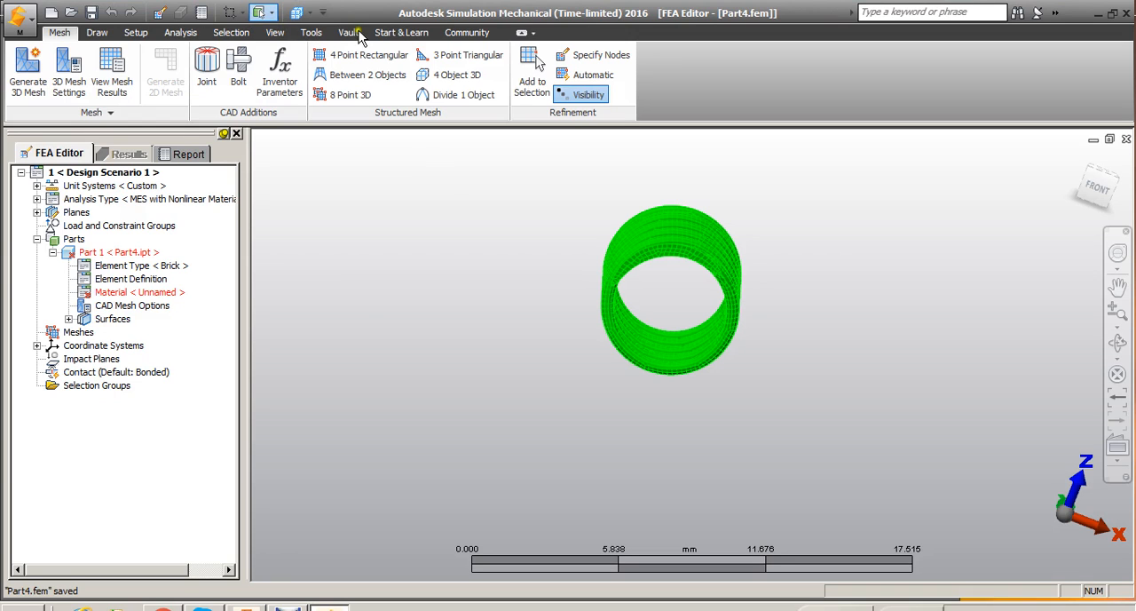
{"action": "mouse_move", "coordinate": [346, 25]}
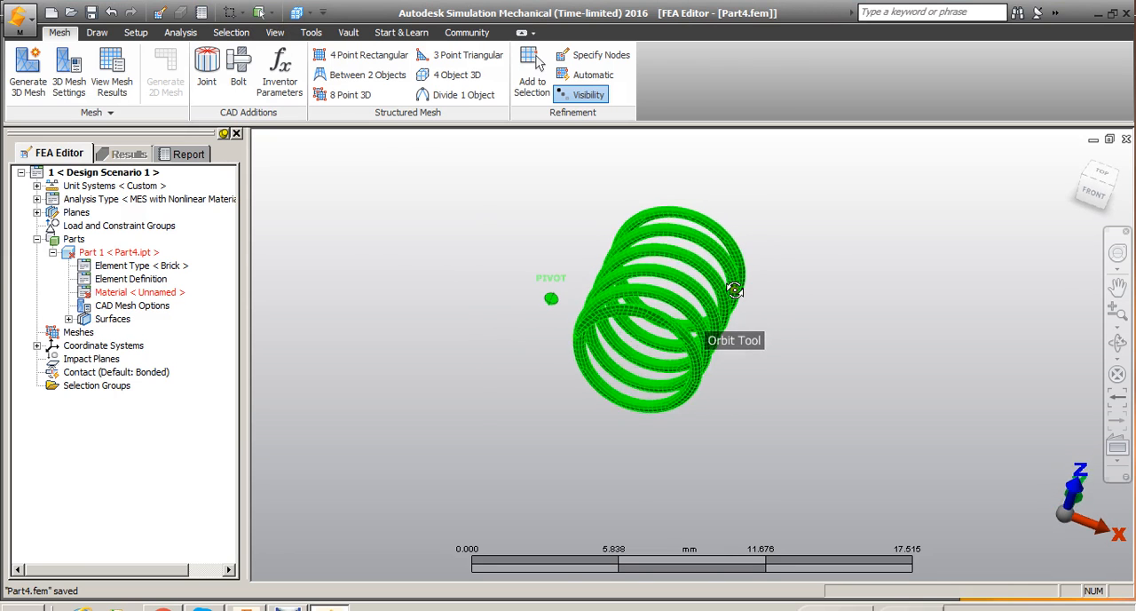
Apply a Fixed general constraint to the spring's bottom coil surface
{"action": "left_click_drag", "start_coordinate": [735, 291], "coordinate": [621, 315]}
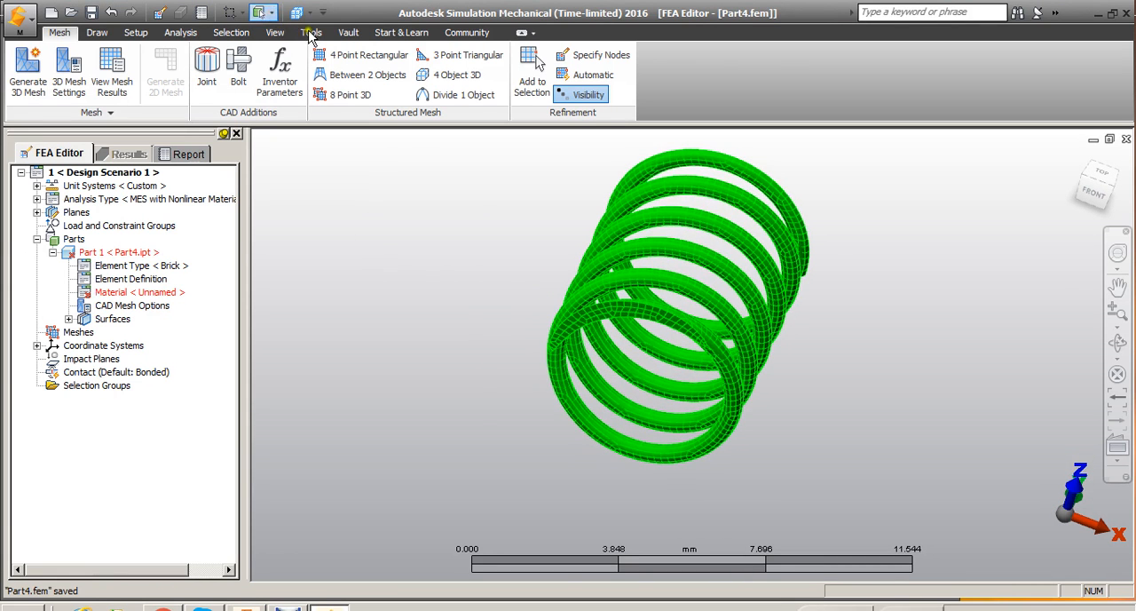
{"action": "mouse_move", "coordinate": [149, 33]}
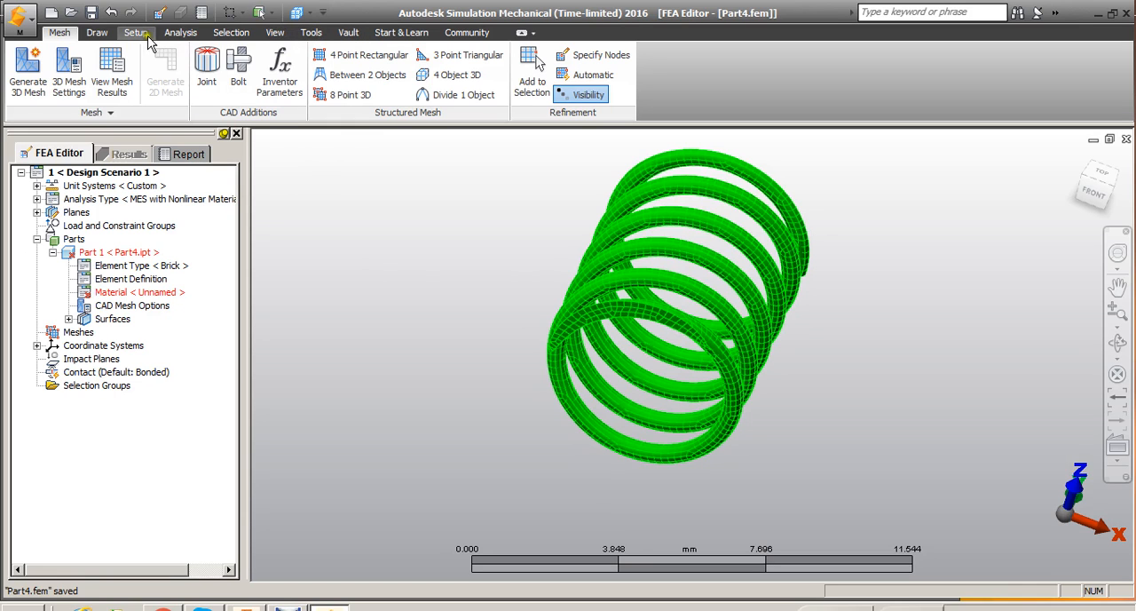
{"action": "left_click", "coordinate": [137, 32]}
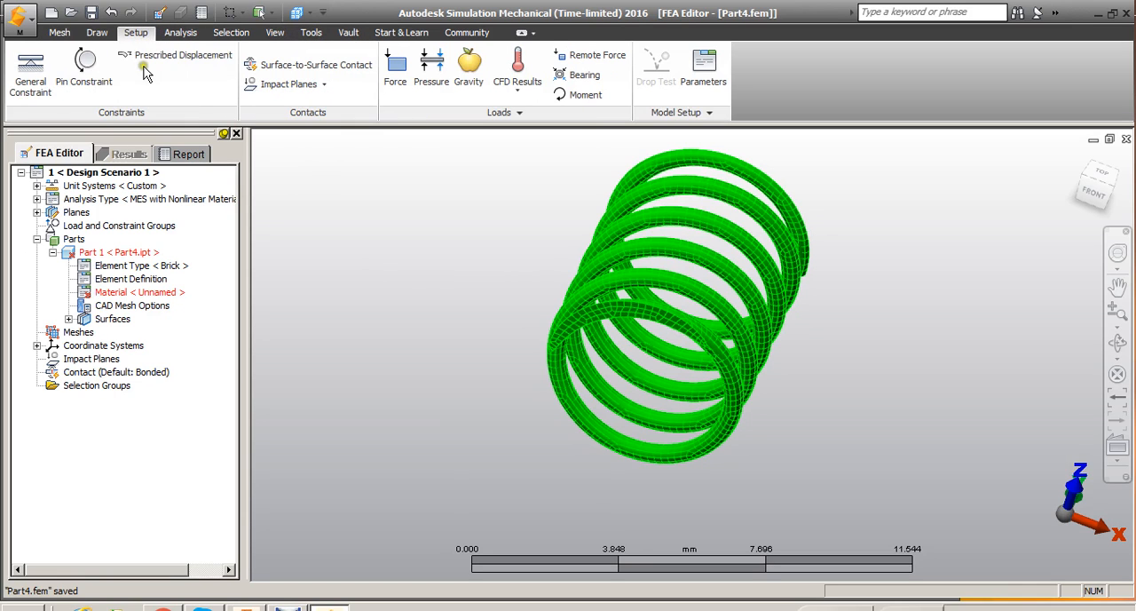
{"action": "left_click", "coordinate": [29, 76]}
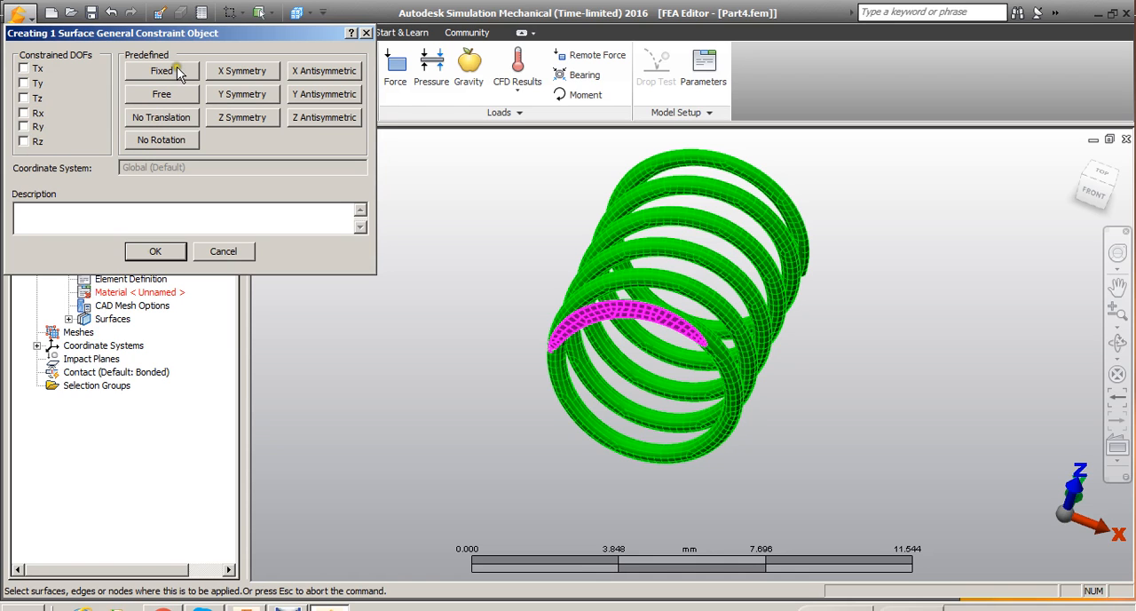
{"action": "left_click", "coordinate": [169, 70]}
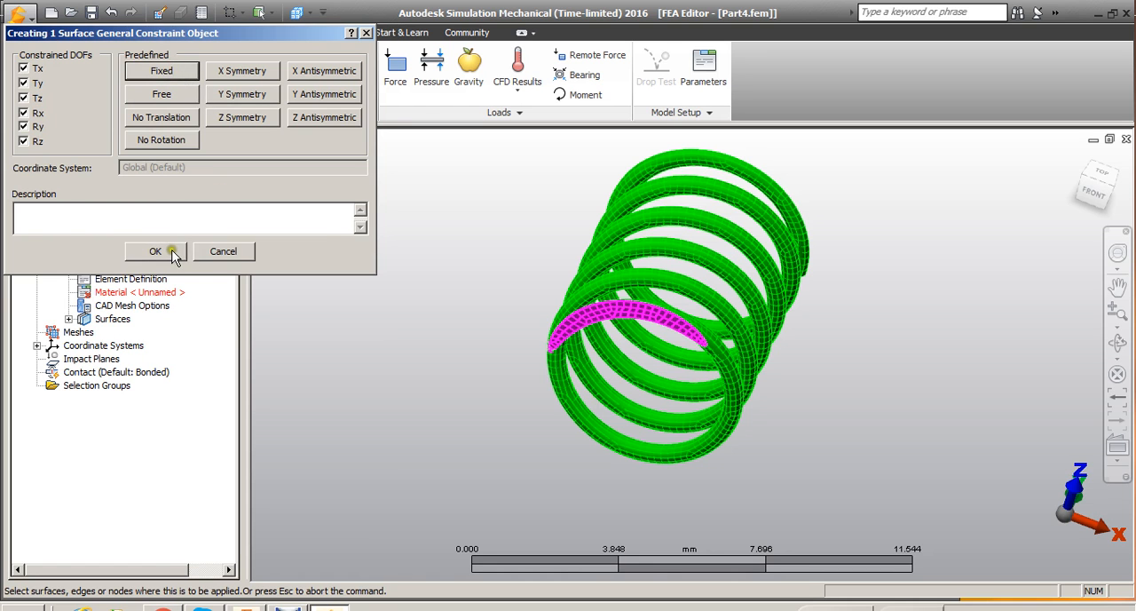
{"action": "left_click", "coordinate": [154, 251]}
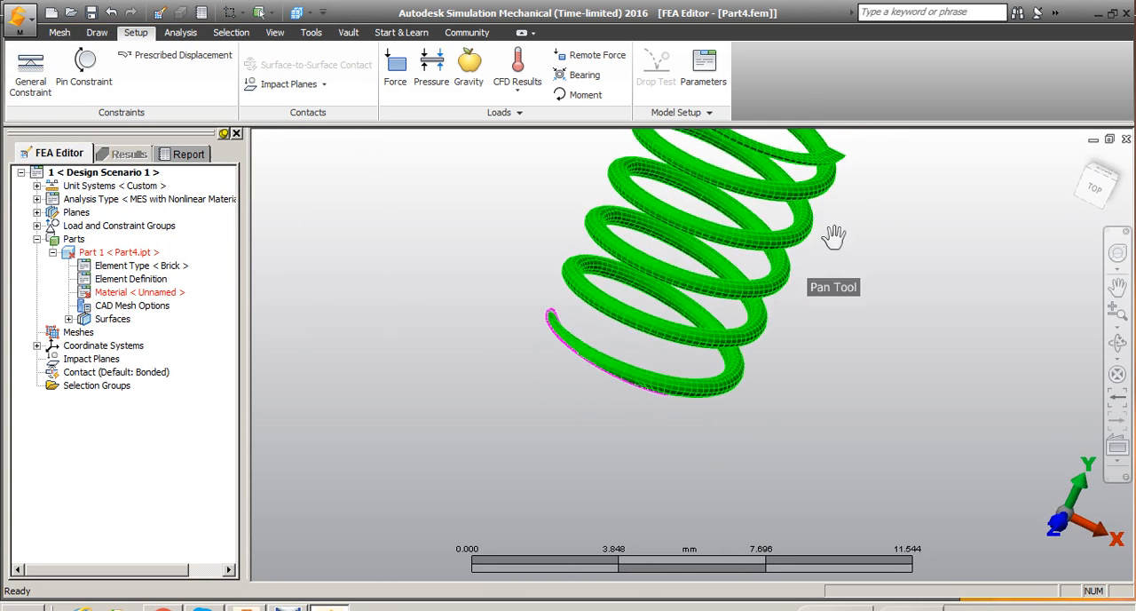
{"action": "left_click_drag", "start_coordinate": [834, 235], "coordinate": [704, 257]}
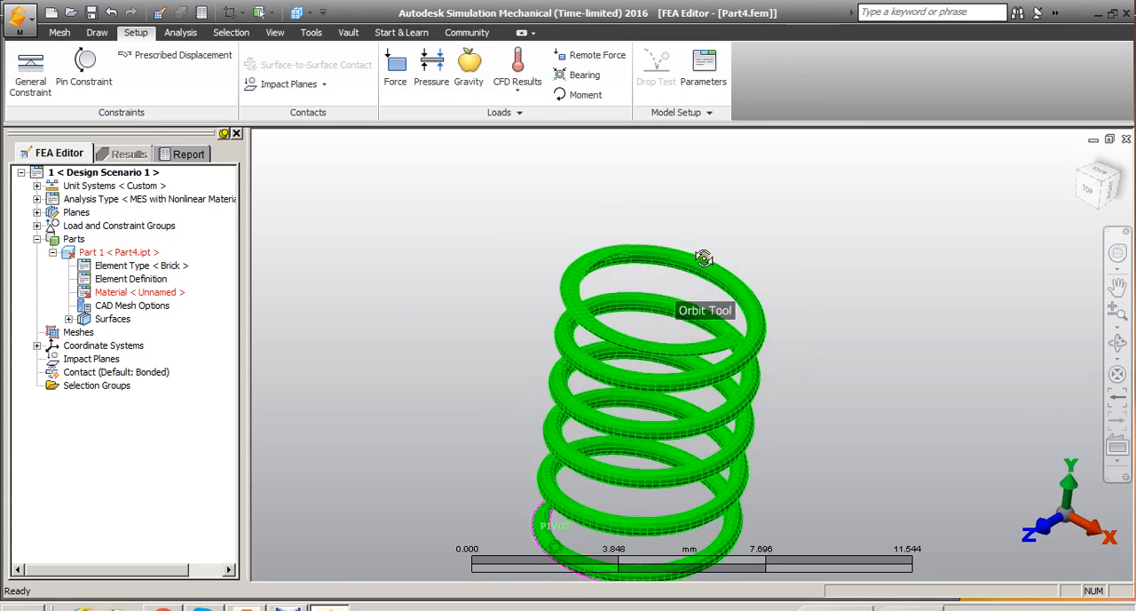
{"action": "mouse_move", "coordinate": [183, 57]}
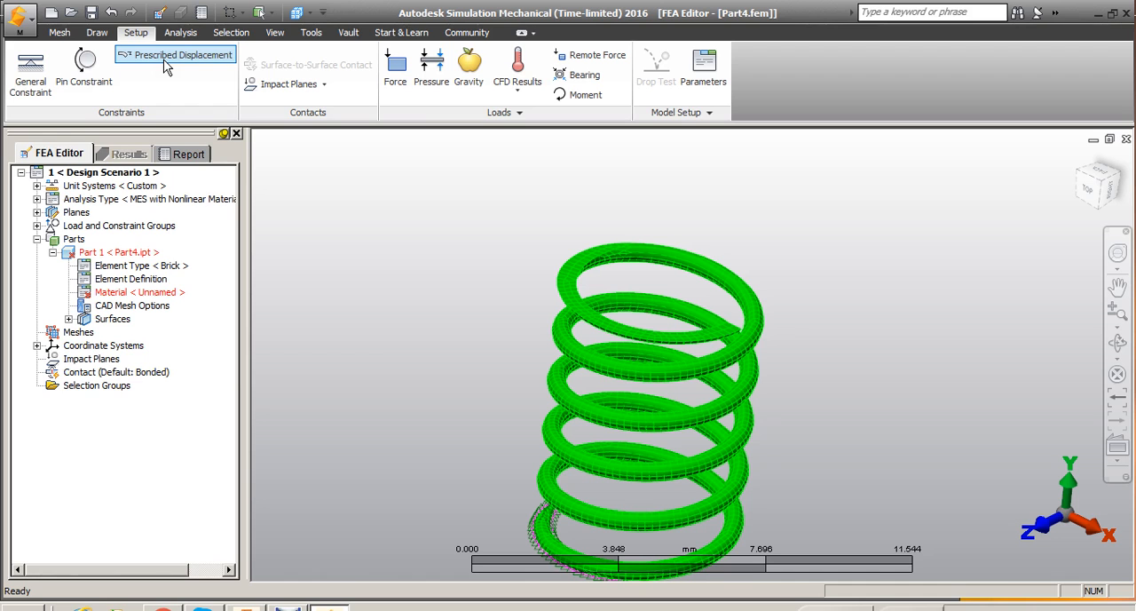
Define a 2 mm translational prescribed displacement on the top coil with Y component -1
{"action": "left_click", "coordinate": [178, 67]}
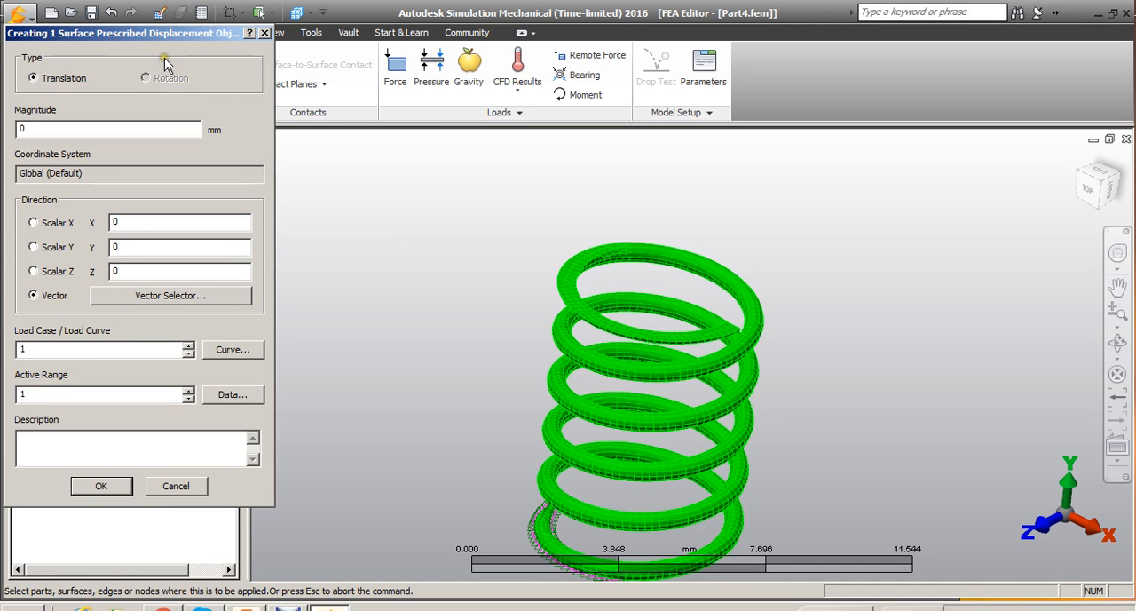
{"action": "left_click", "coordinate": [581, 271]}
{"action": "type", "text": "2"}
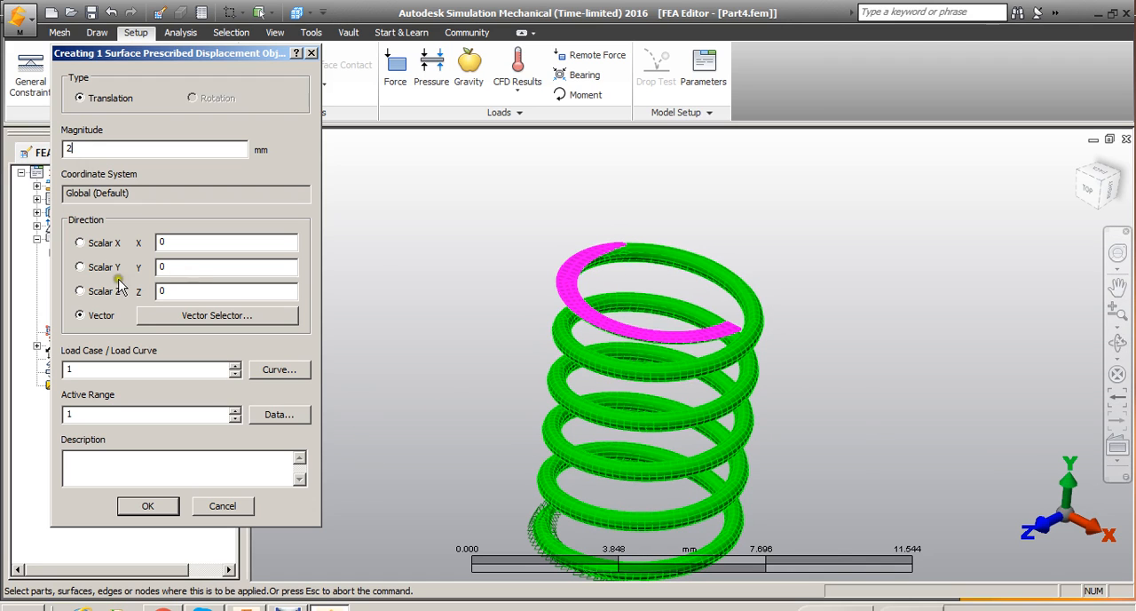
{"action": "left_click", "coordinate": [226, 266]}
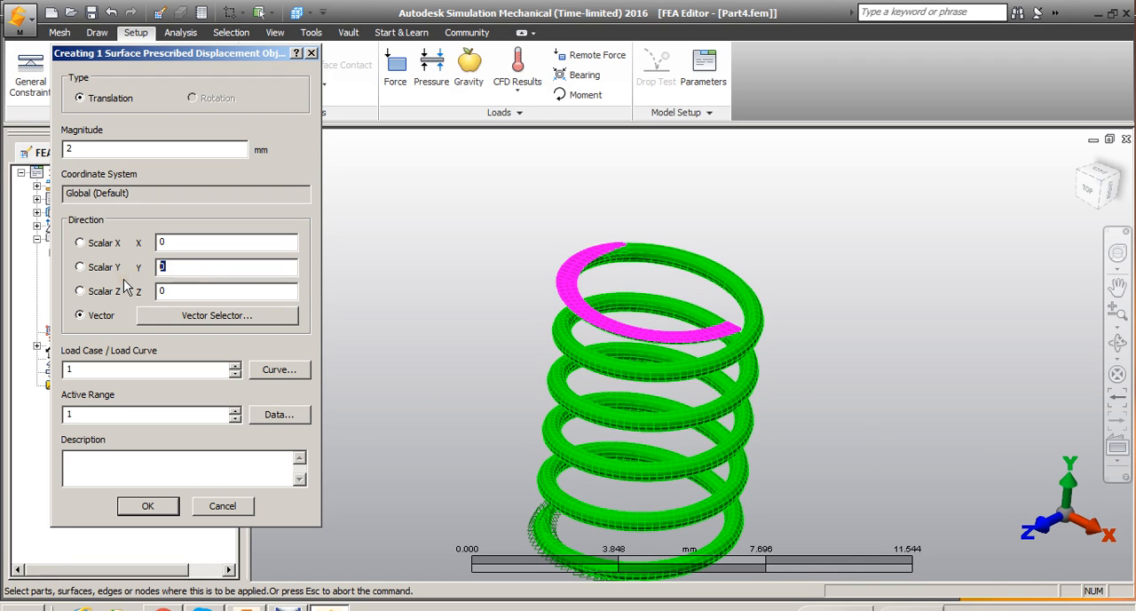
{"action": "type", "text": "-1"}
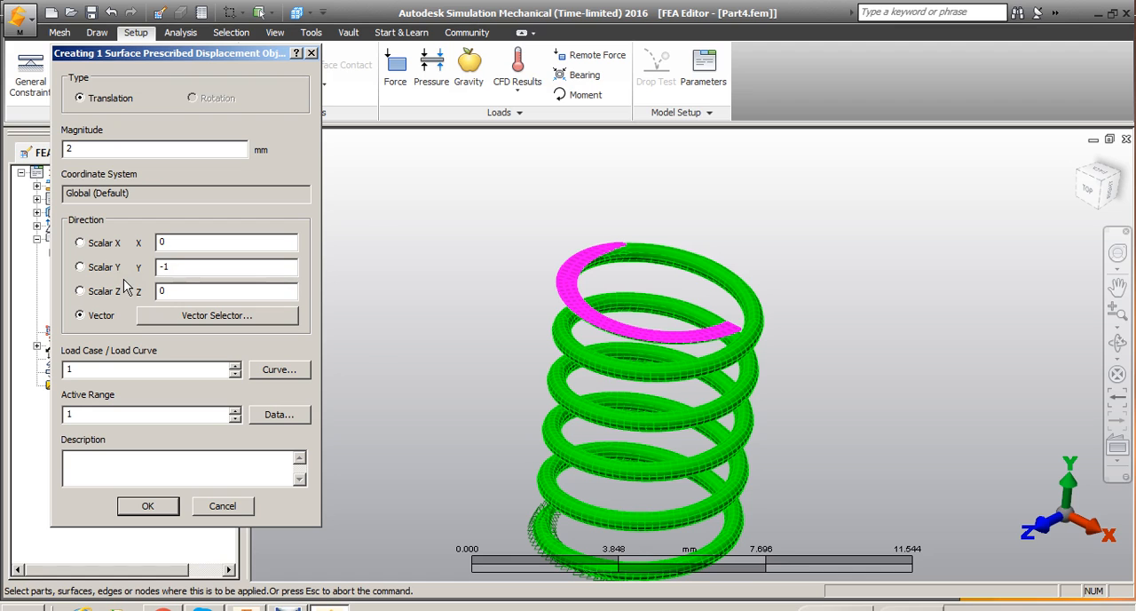
{"action": "mouse_move", "coordinate": [862, 439]}
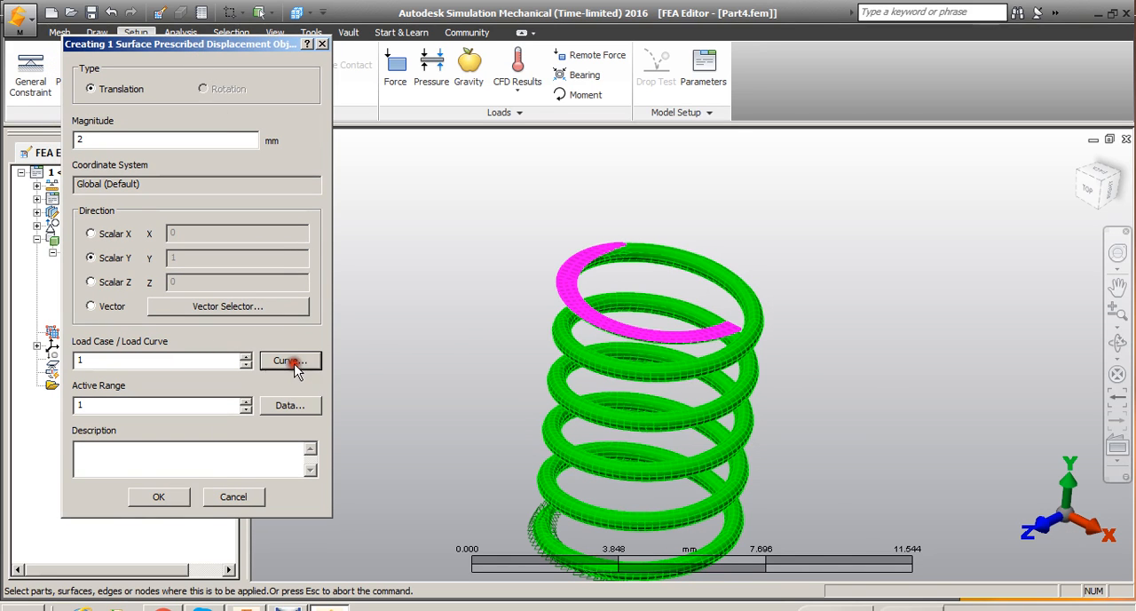
{"action": "left_click", "coordinate": [290, 361]}
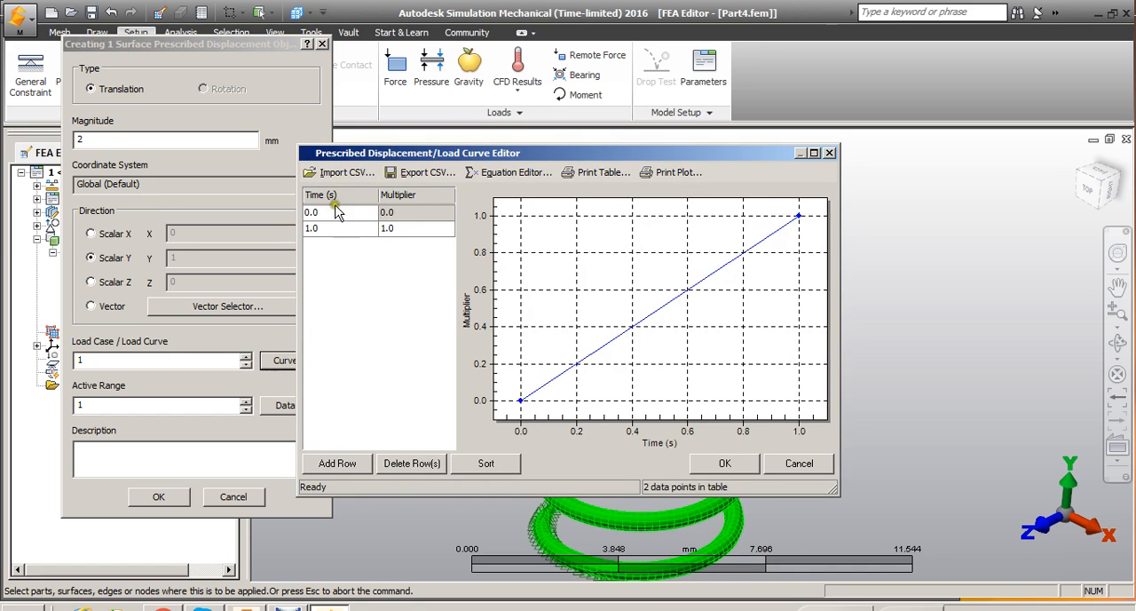
{"action": "mouse_move", "coordinate": [402, 229]}
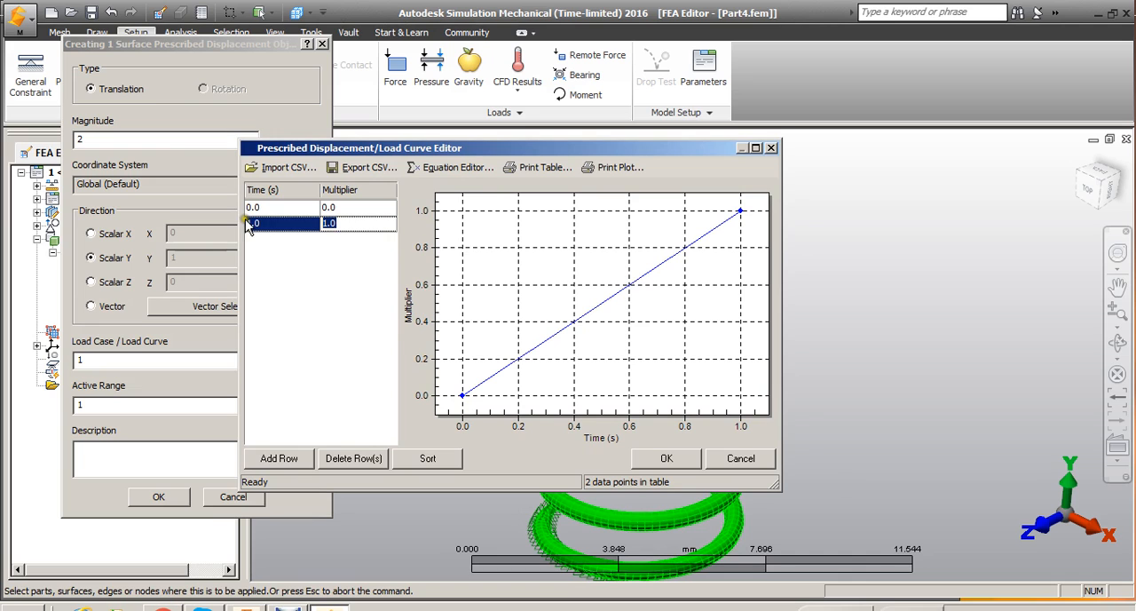
{"action": "left_click", "coordinate": [270, 222]}
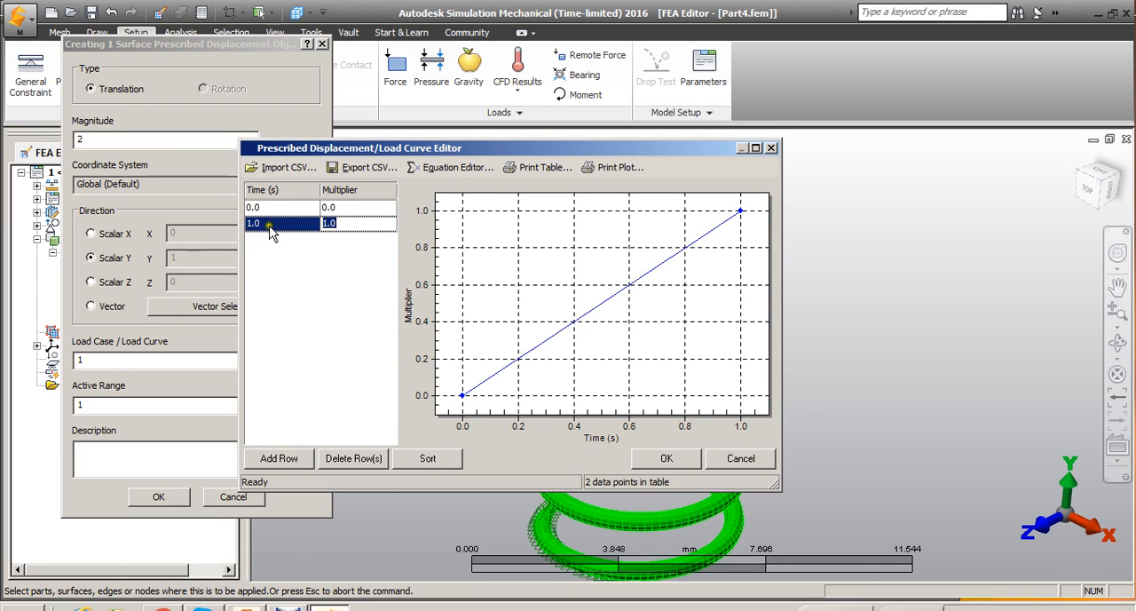
{"action": "mouse_move", "coordinate": [289, 251]}
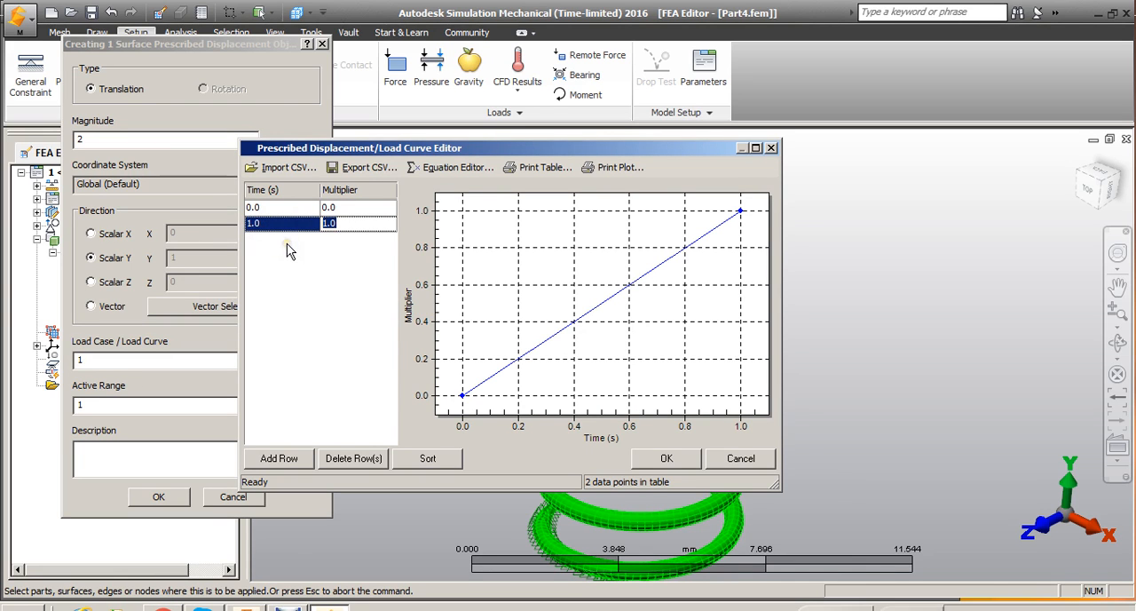
{"action": "mouse_move", "coordinate": [296, 293]}
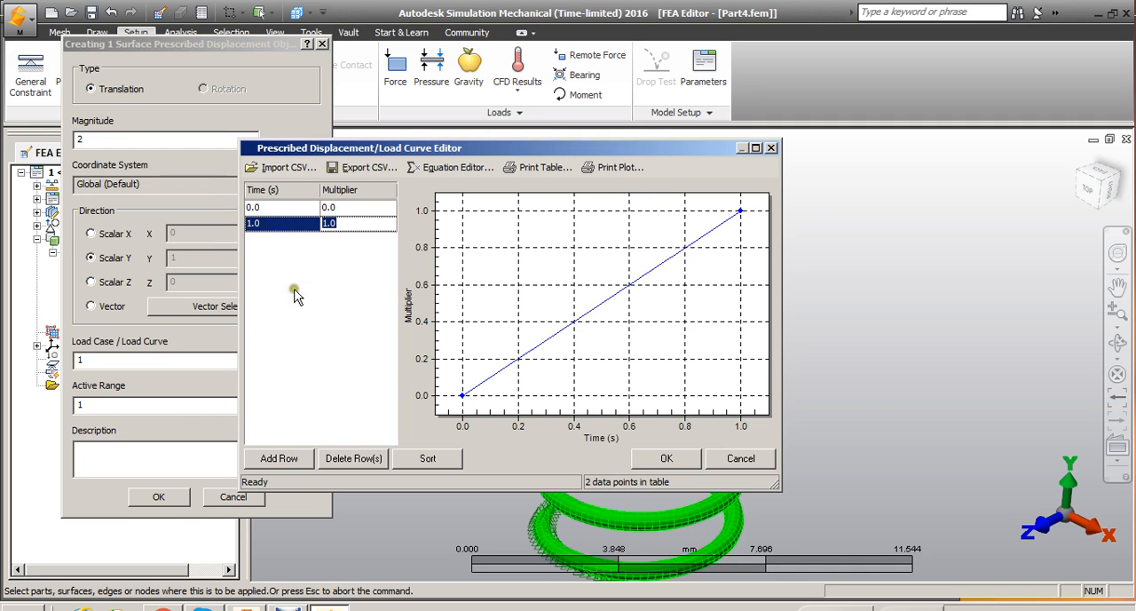
{"action": "left_click", "coordinate": [347, 207]}
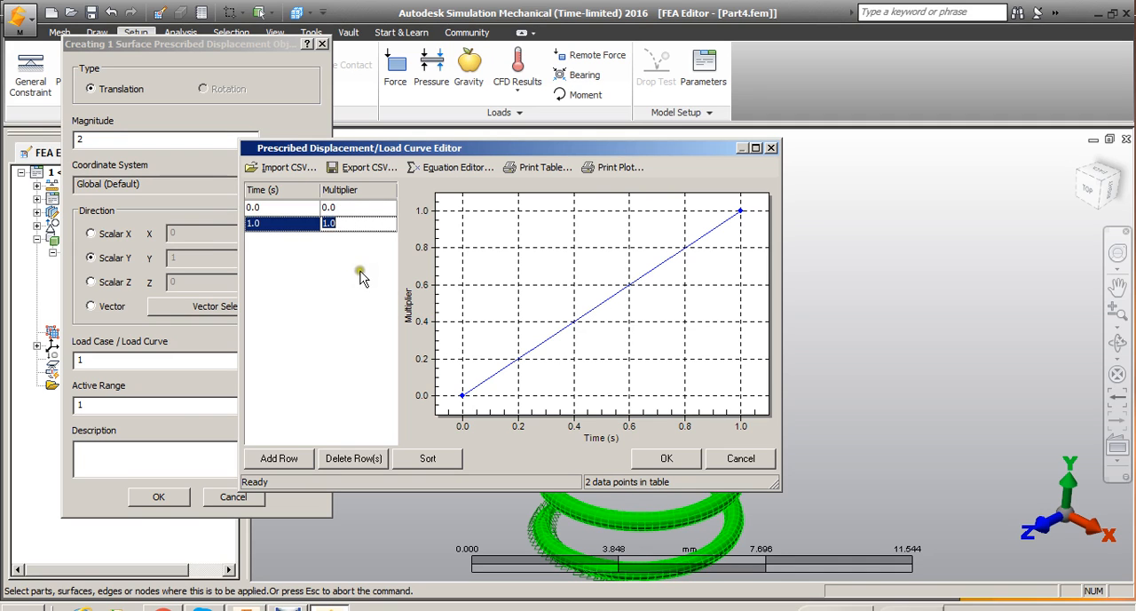
{"action": "mouse_move", "coordinate": [309, 300]}
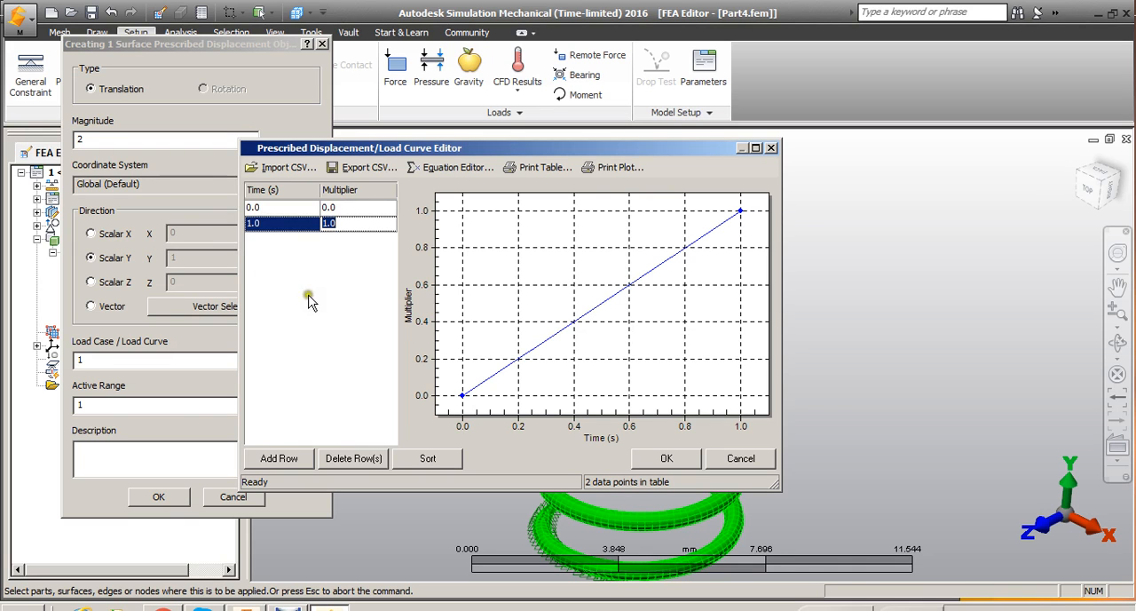
{"action": "left_click", "coordinate": [331, 223]}
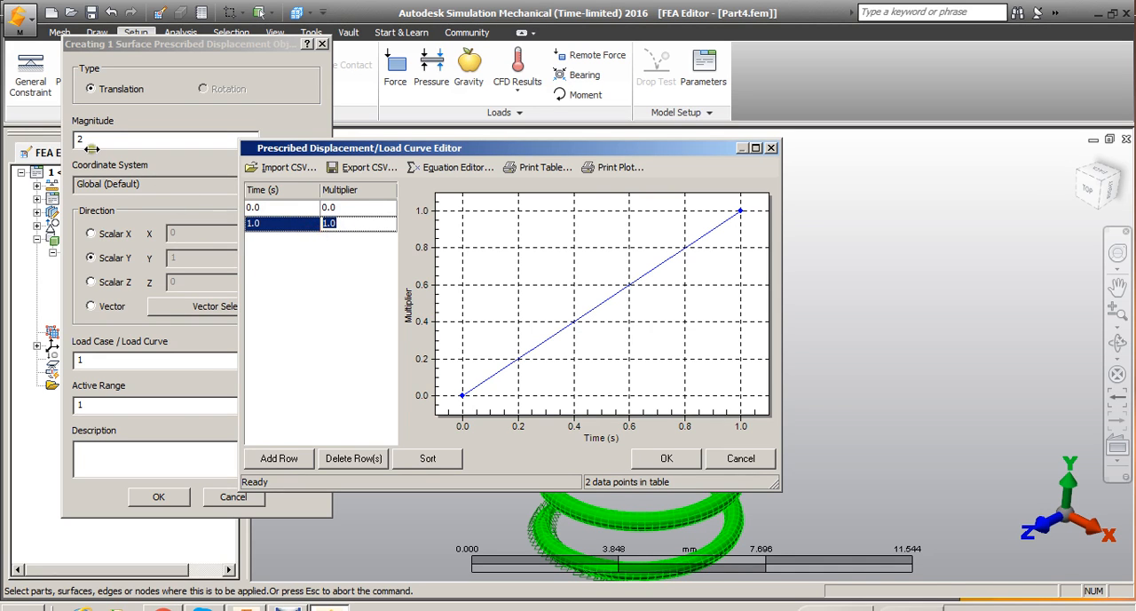
{"action": "mouse_move", "coordinate": [433, 304]}
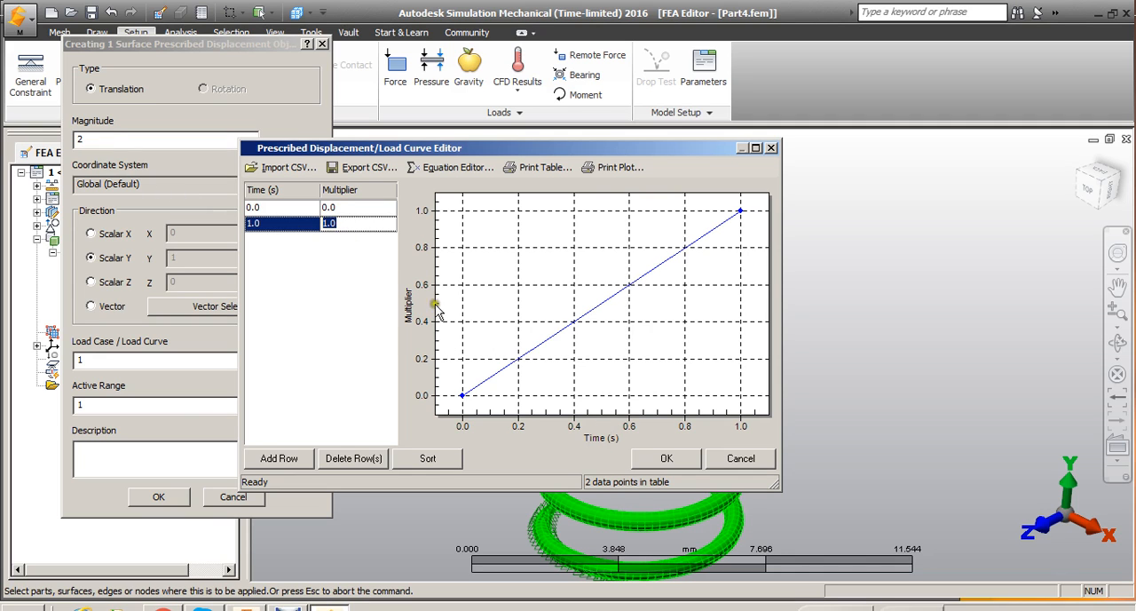
{"action": "mouse_move", "coordinate": [289, 266]}
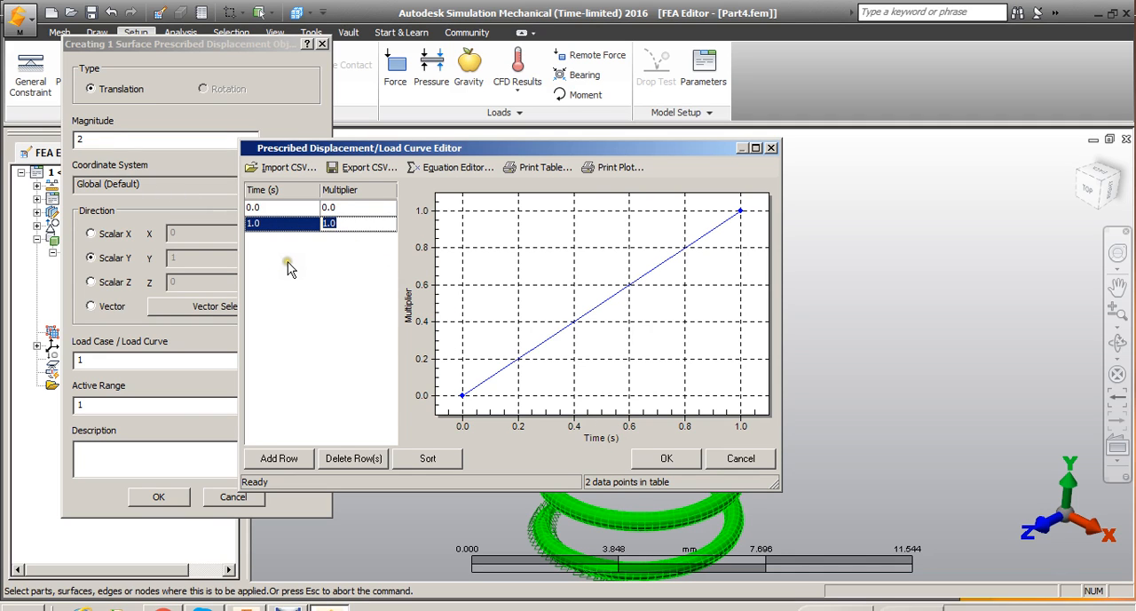
{"action": "mouse_move", "coordinate": [291, 269]}
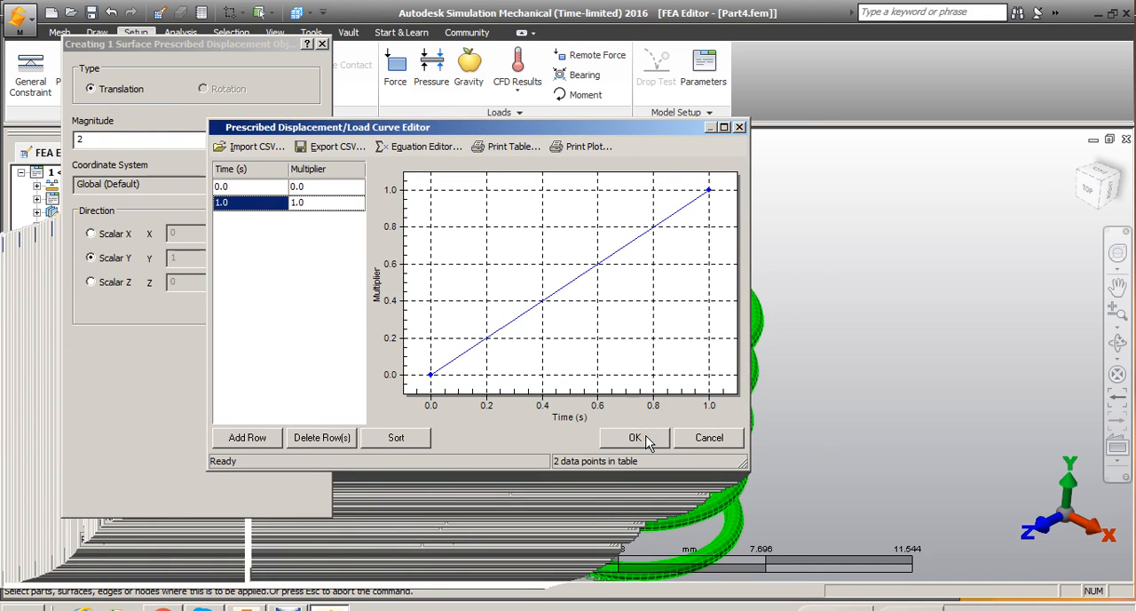
{"action": "left_click", "coordinate": [634, 438]}
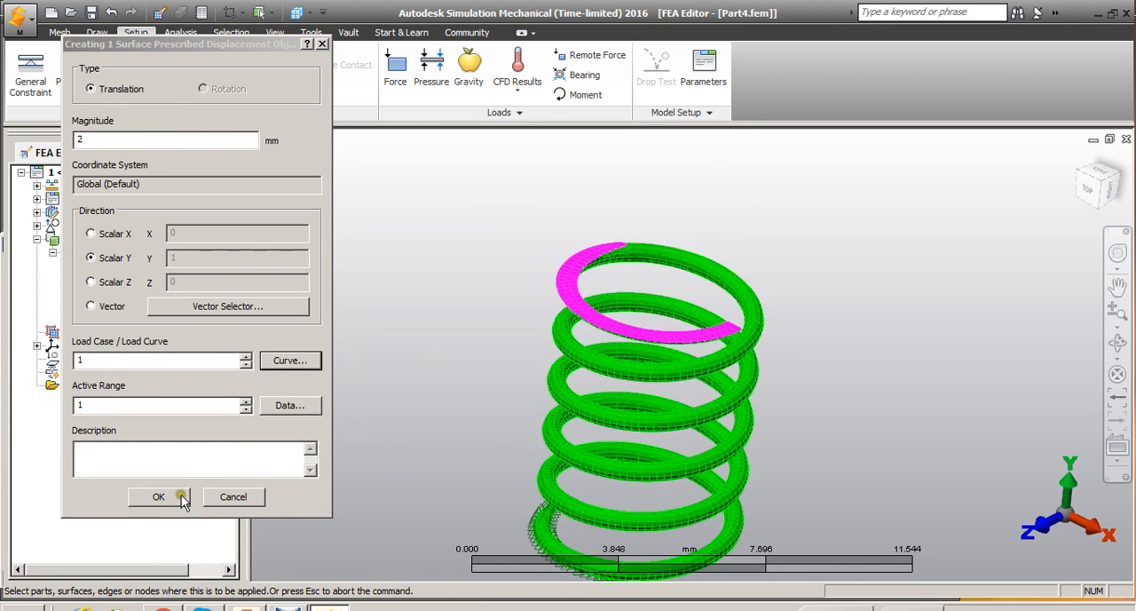
Create the prescribed displacement and redefine its direction as vector (0, -1, 0)
{"action": "left_click", "coordinate": [158, 497]}
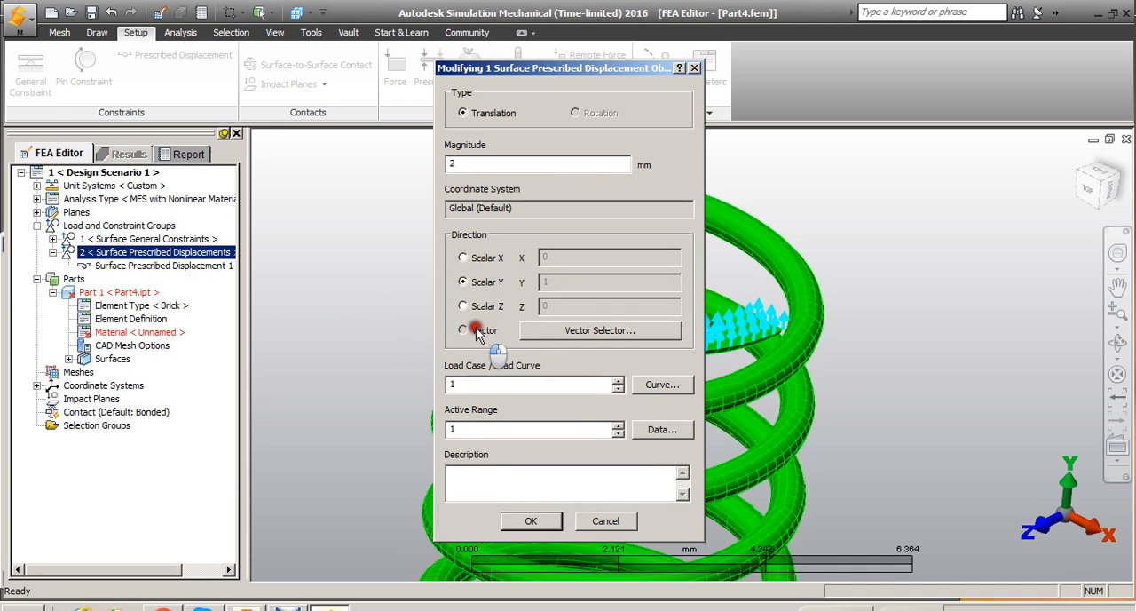
{"action": "left_click", "coordinate": [461, 330]}
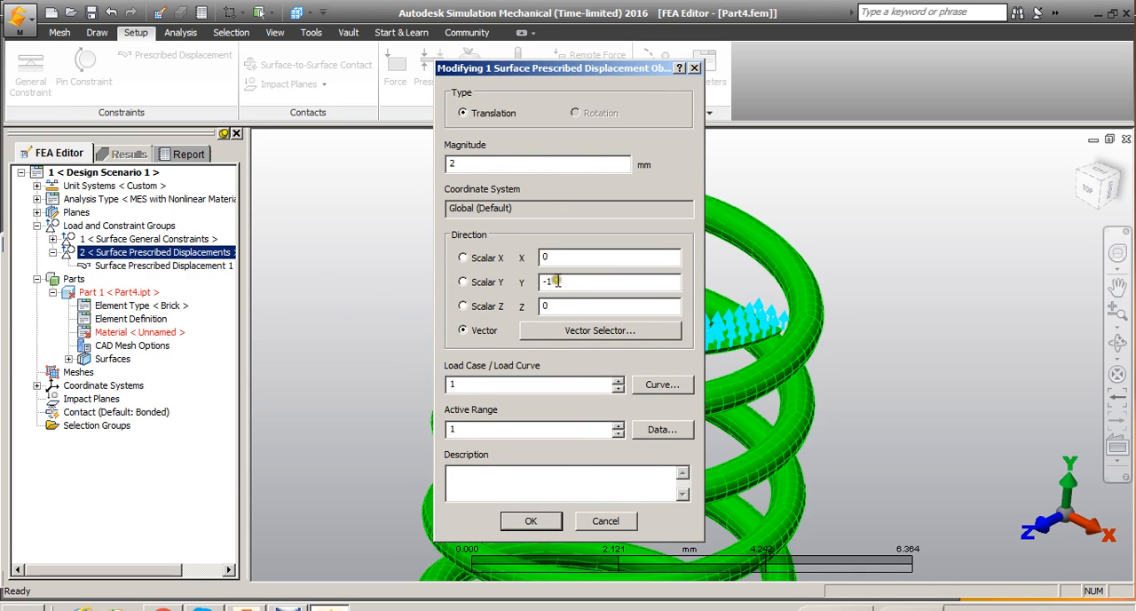
{"action": "left_click", "coordinate": [531, 520]}
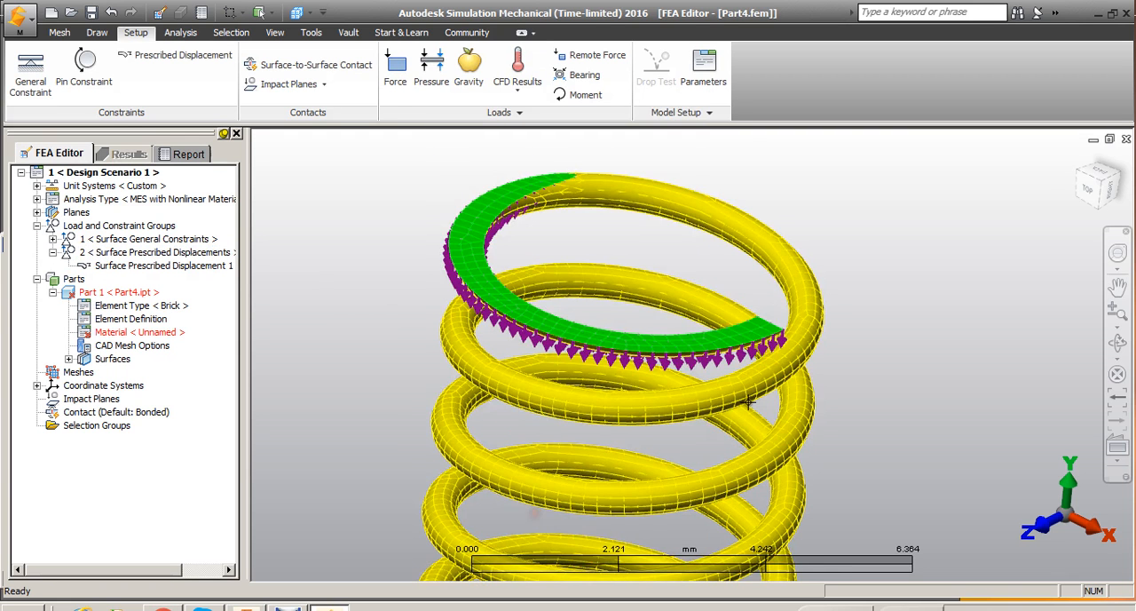
{"action": "mouse_move", "coordinate": [659, 372]}
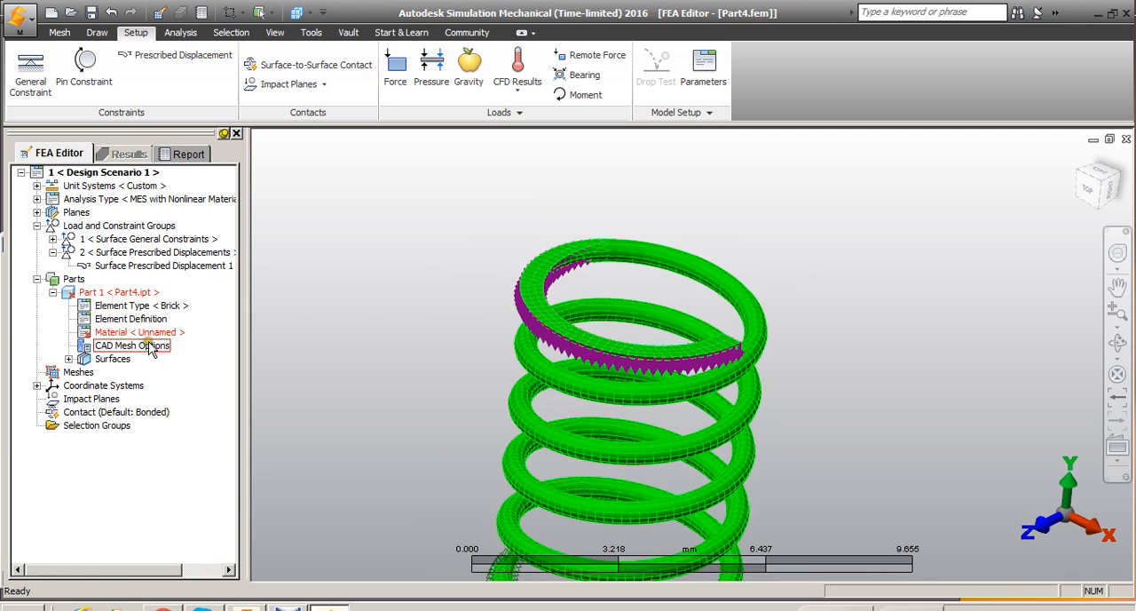
Pick Steel (ASTM - A242) from the material library for Part 1
{"action": "left_click", "coordinate": [138, 332]}
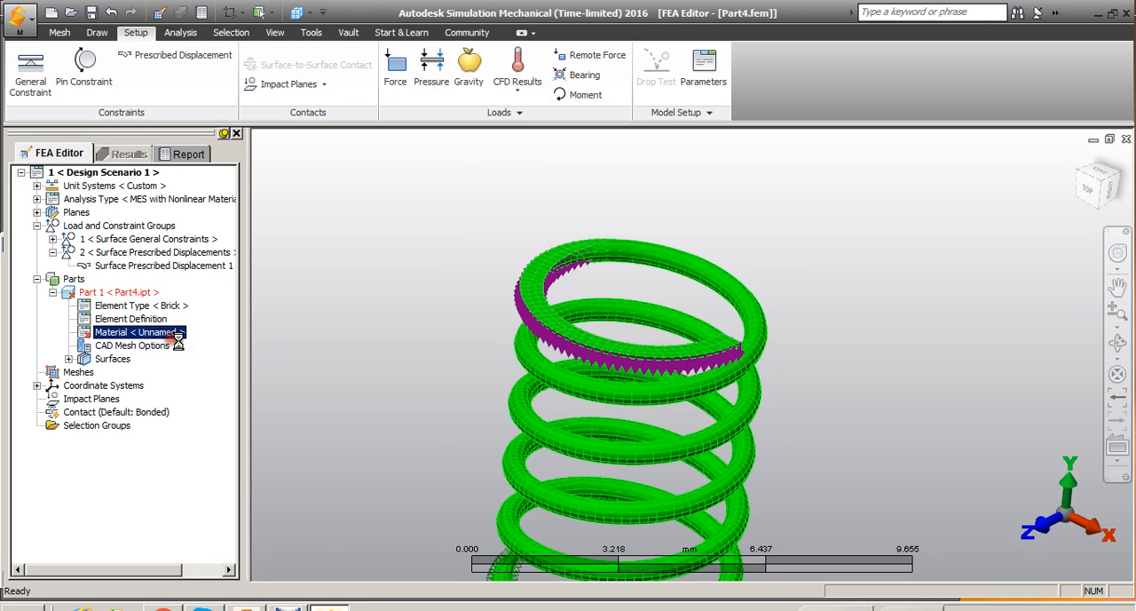
{"action": "double_click", "coordinate": [133, 332]}
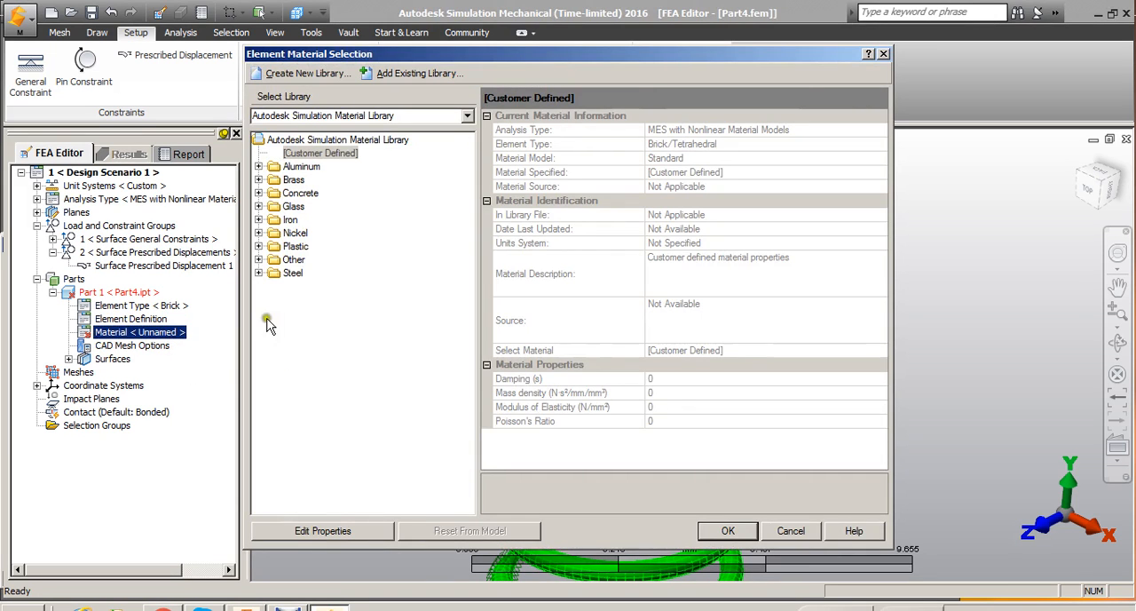
{"action": "left_click", "coordinate": [260, 272]}
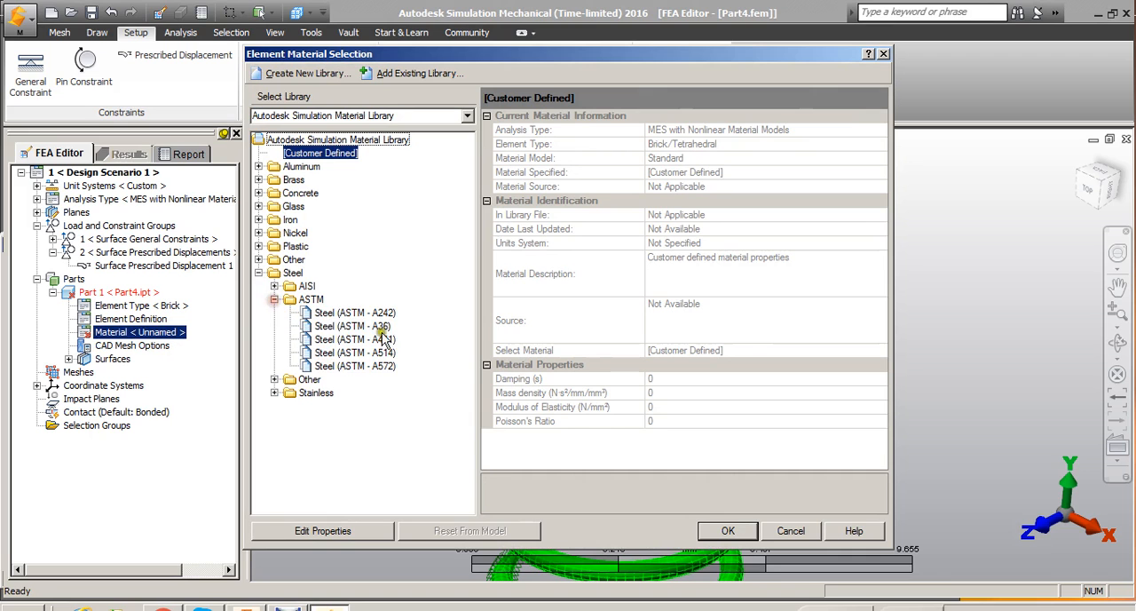
{"action": "left_click", "coordinate": [353, 313]}
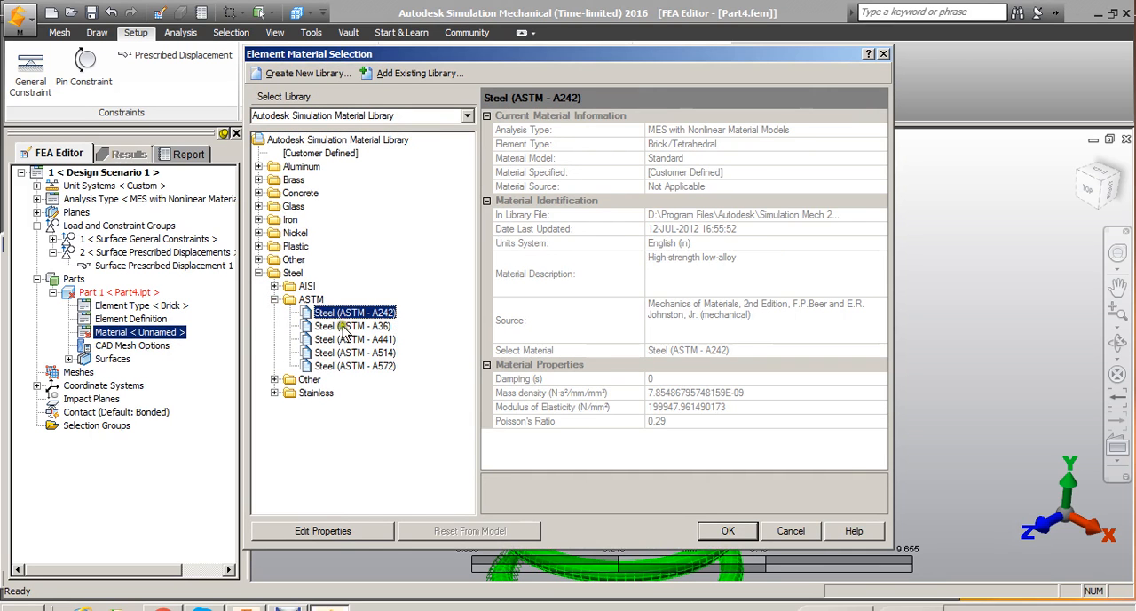
{"action": "left_click", "coordinate": [728, 531]}
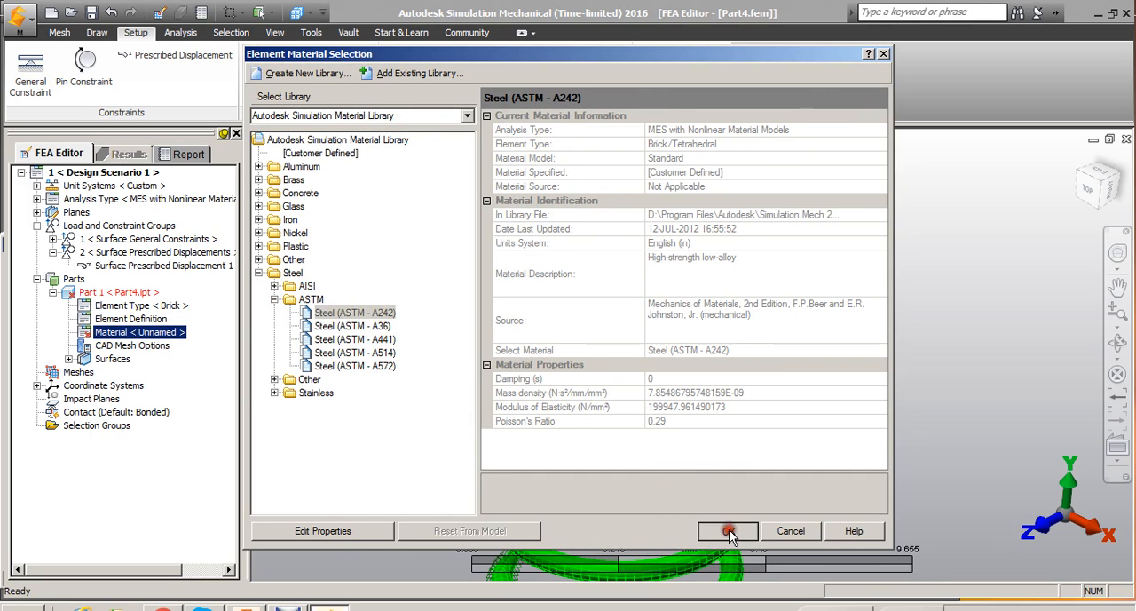
{"action": "left_click", "coordinate": [729, 531]}
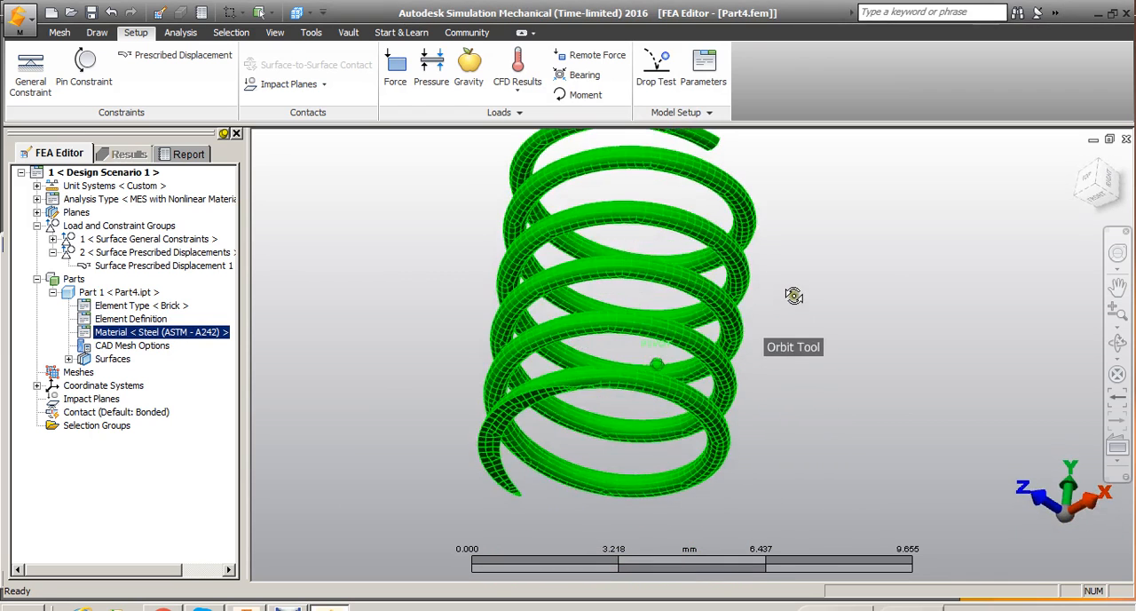
Launch the simulation run and close the Task Manager window
{"action": "left_click", "coordinate": [180, 33]}
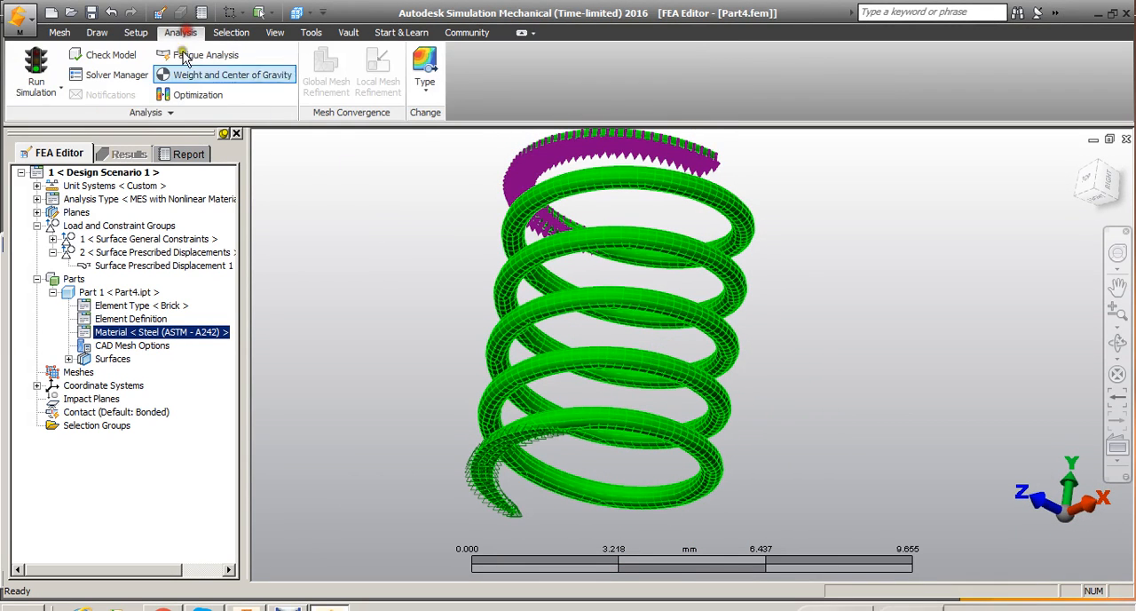
{"action": "left_click", "coordinate": [33, 75]}
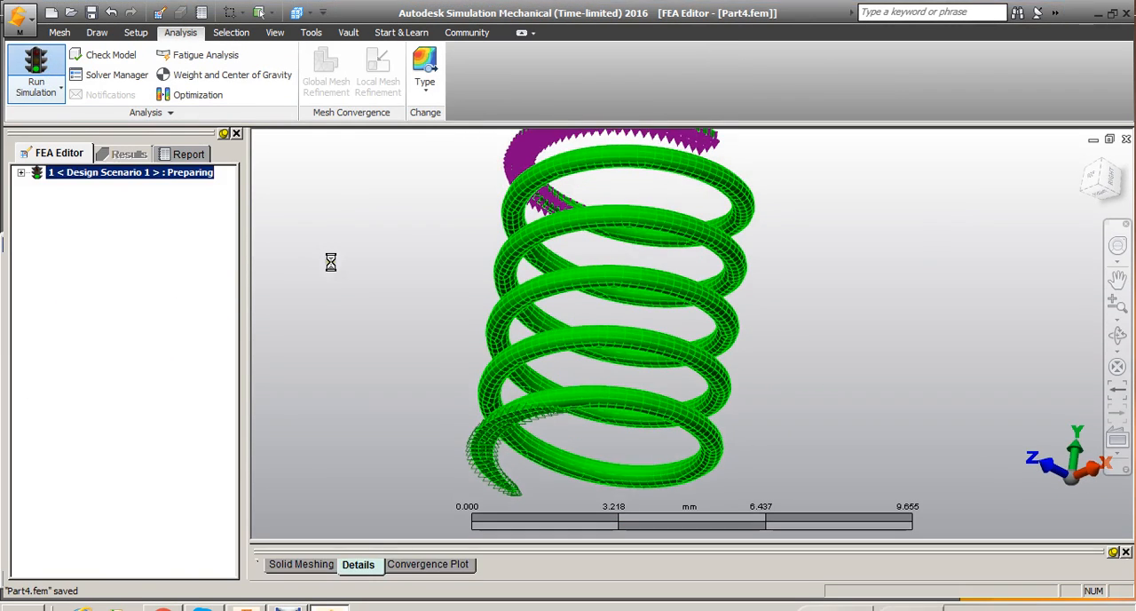
{"action": "left_click", "coordinate": [40, 75]}
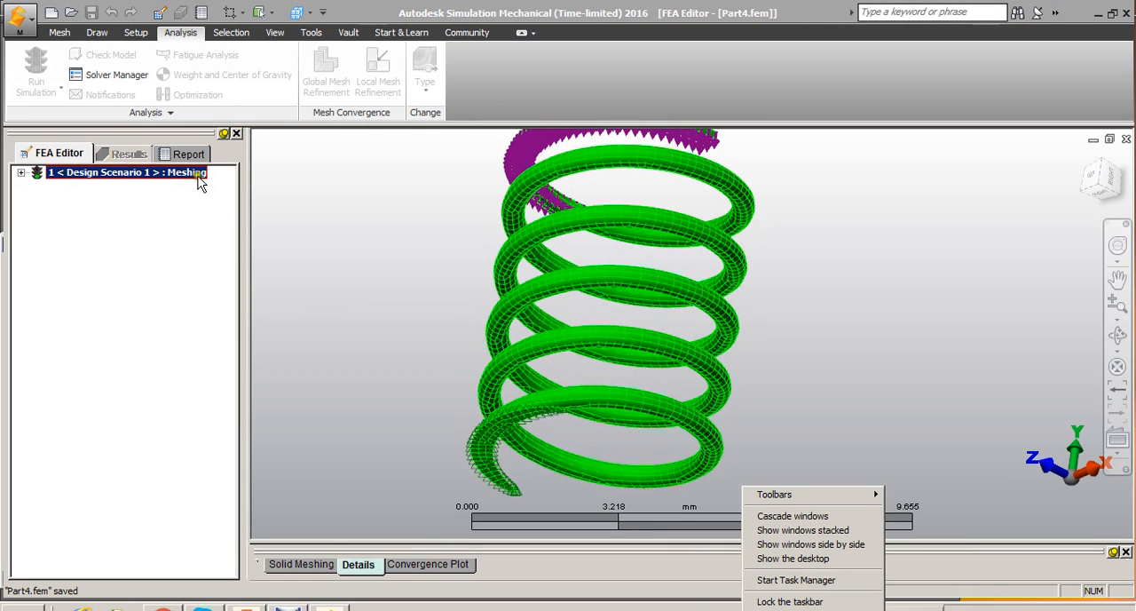
{"action": "mouse_move", "coordinate": [191, 174]}
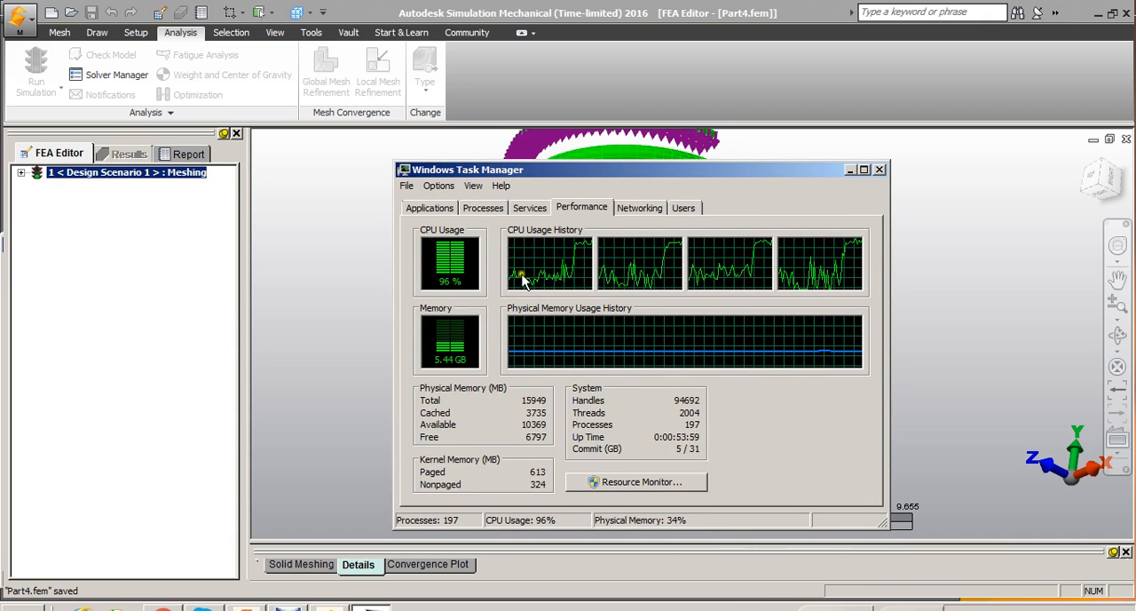
{"action": "mouse_move", "coordinate": [733, 209]}
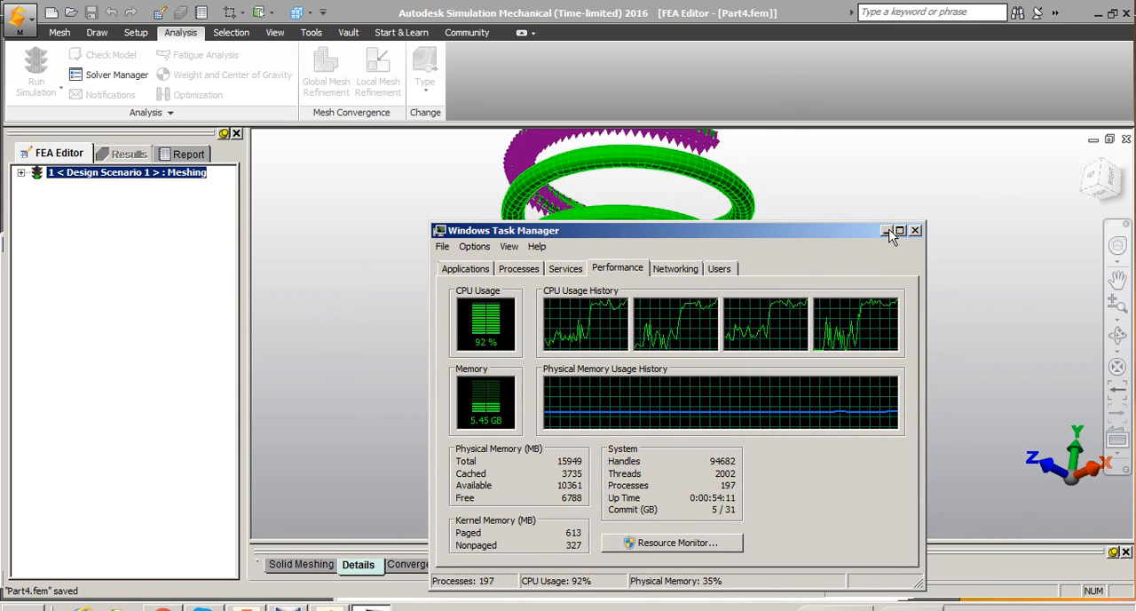
{"action": "left_click", "coordinate": [915, 230]}
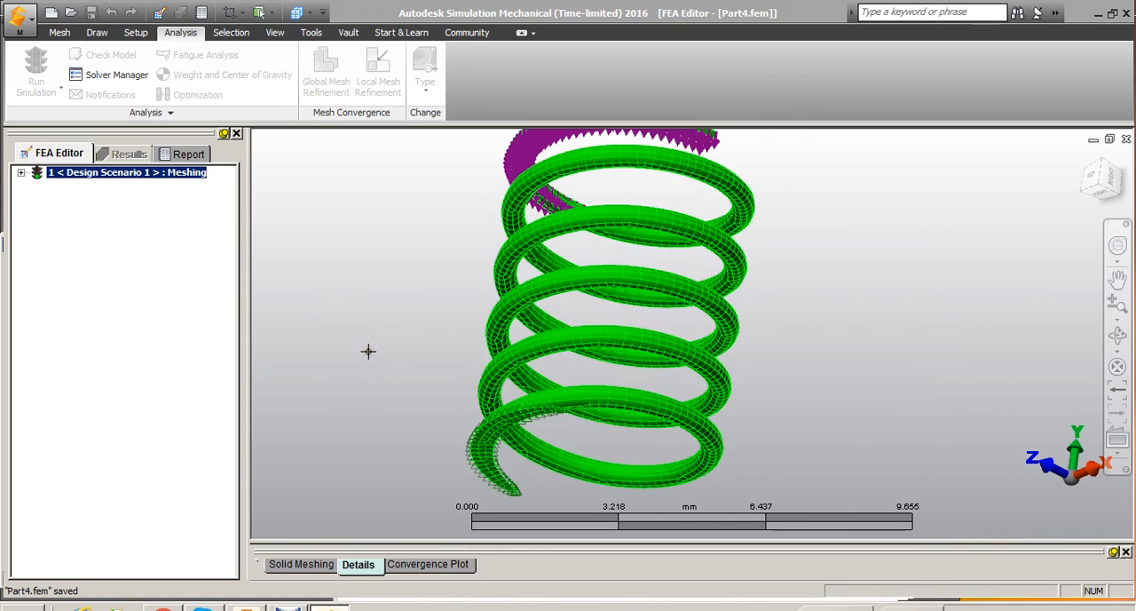
Glance at the partial Results, then return to the FEA Editor's Setup tab
{"action": "left_click", "coordinate": [33, 71]}
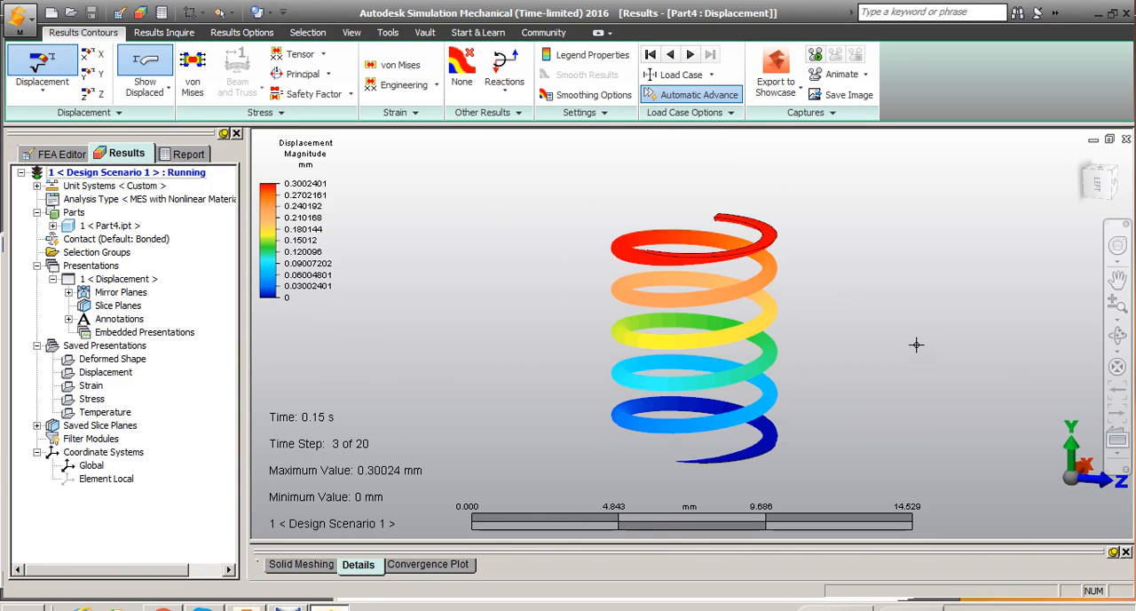
{"action": "mouse_move", "coordinate": [920, 350]}
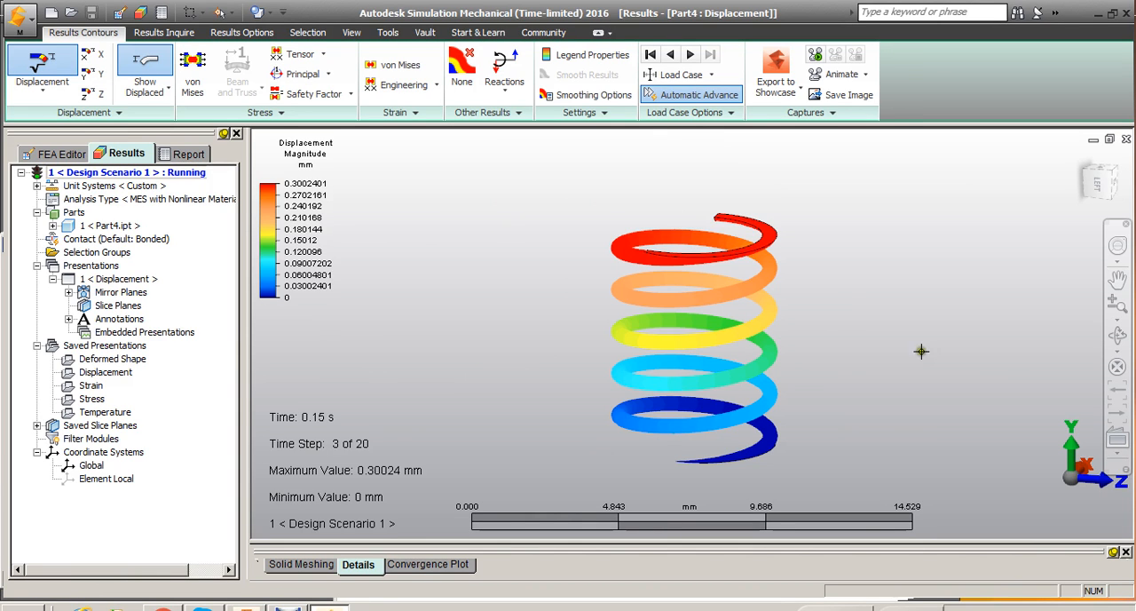
{"action": "left_click", "coordinate": [56, 49]}
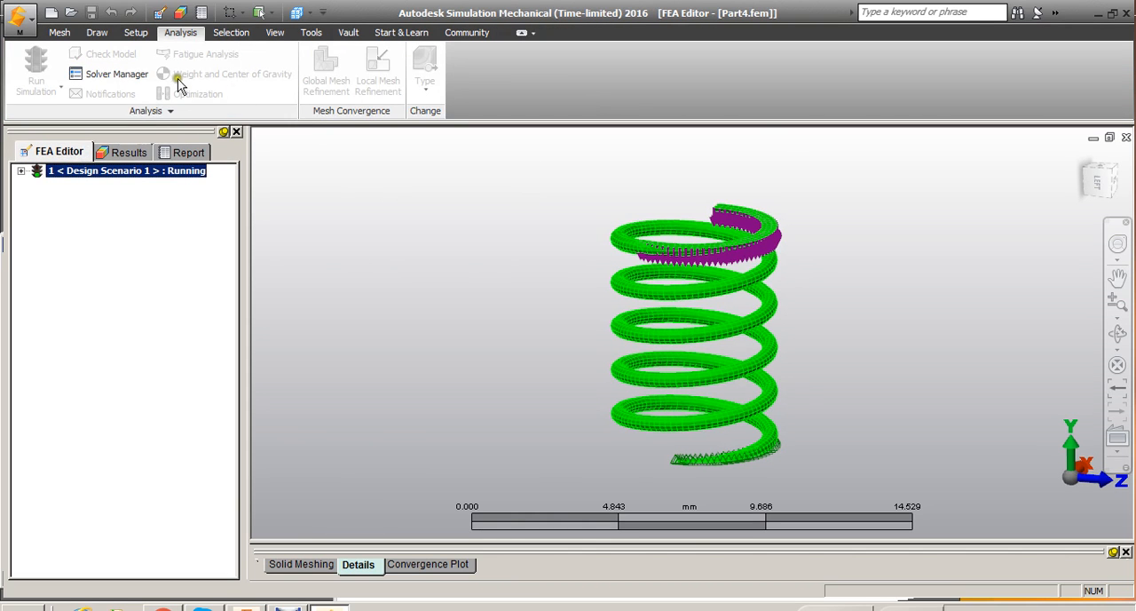
{"action": "left_click", "coordinate": [135, 33]}
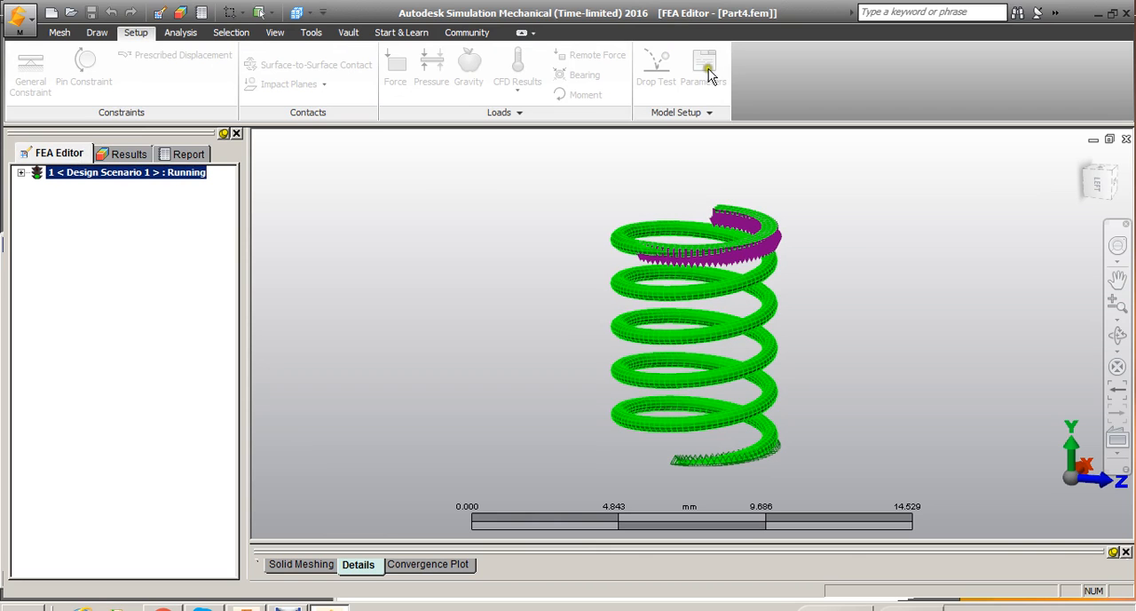
{"action": "mouse_move", "coordinate": [714, 81]}
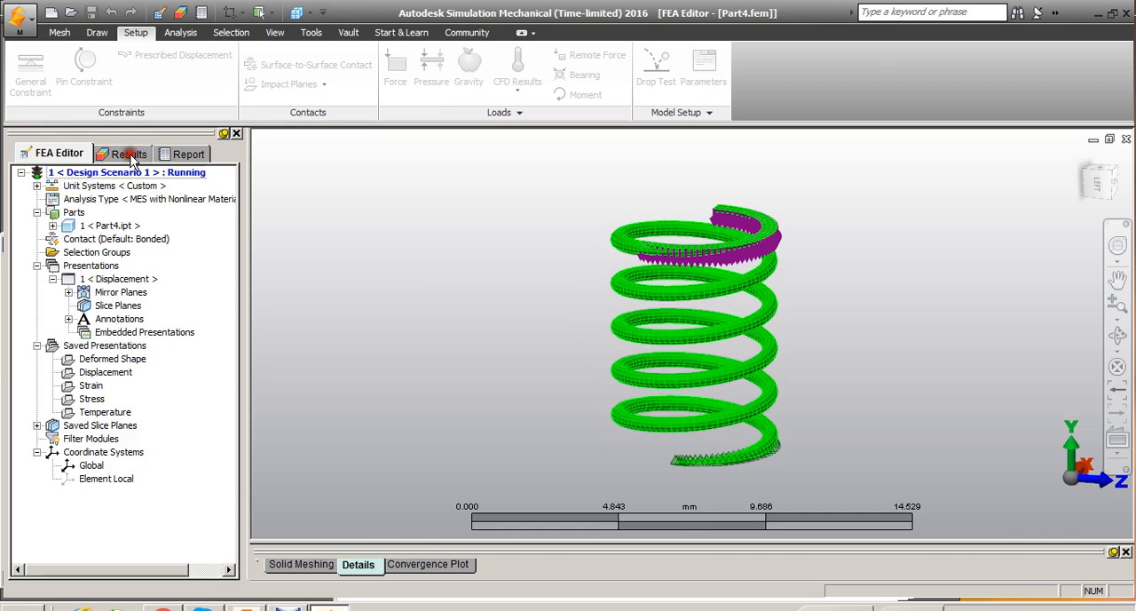
Reopen the Displacement results as the solve advances and use a Captures button
{"action": "left_click", "coordinate": [130, 154]}
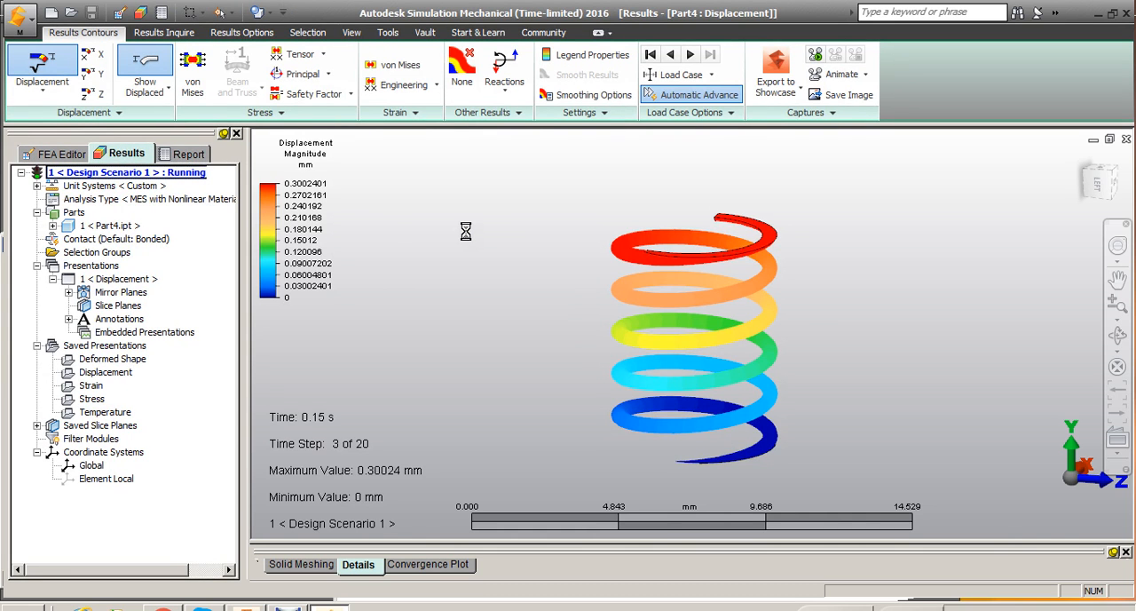
{"action": "mouse_move", "coordinate": [337, 444]}
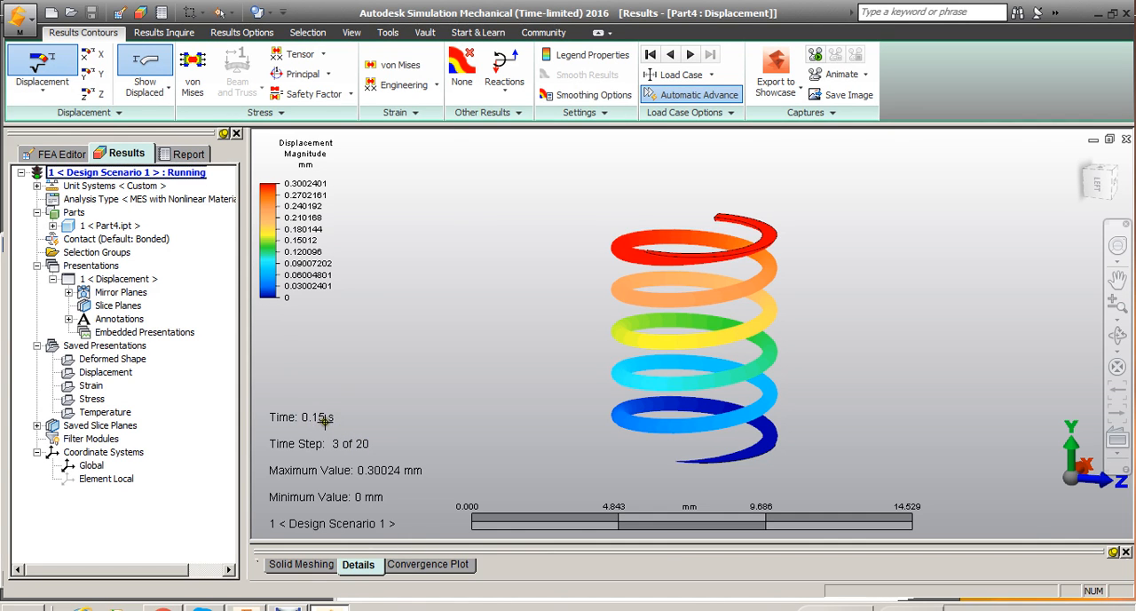
{"action": "mouse_move", "coordinate": [679, 267]}
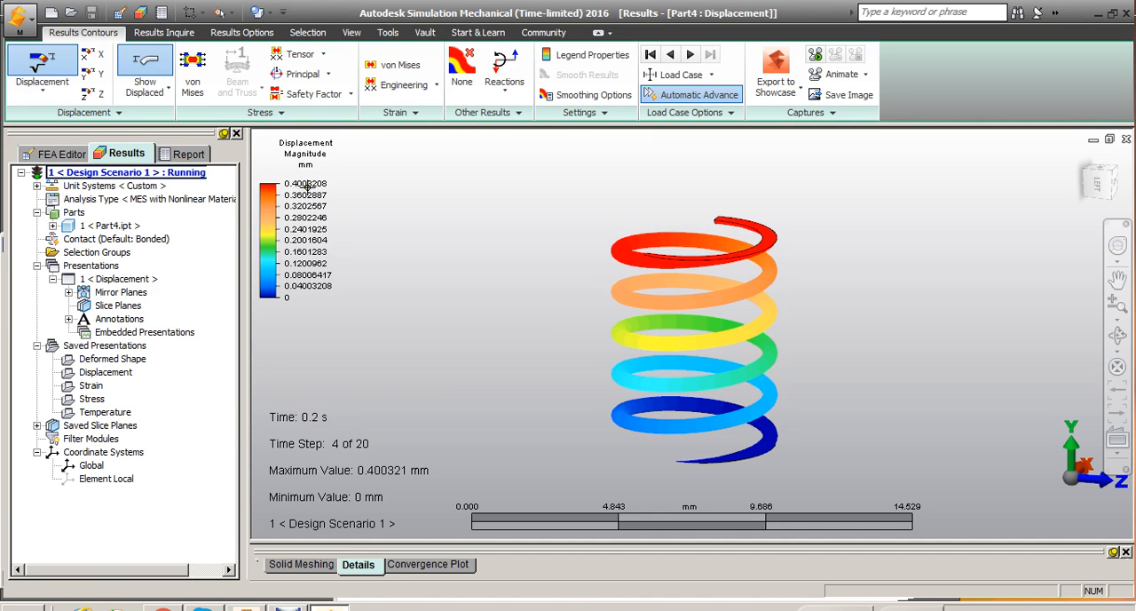
{"action": "mouse_move", "coordinate": [344, 300]}
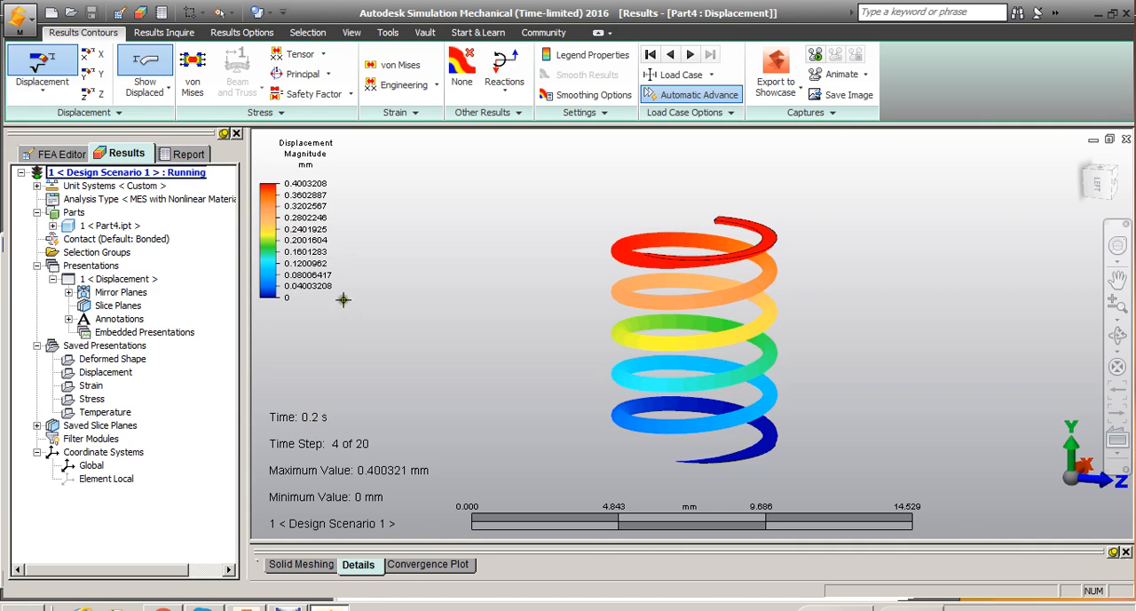
{"action": "mouse_move", "coordinate": [321, 353]}
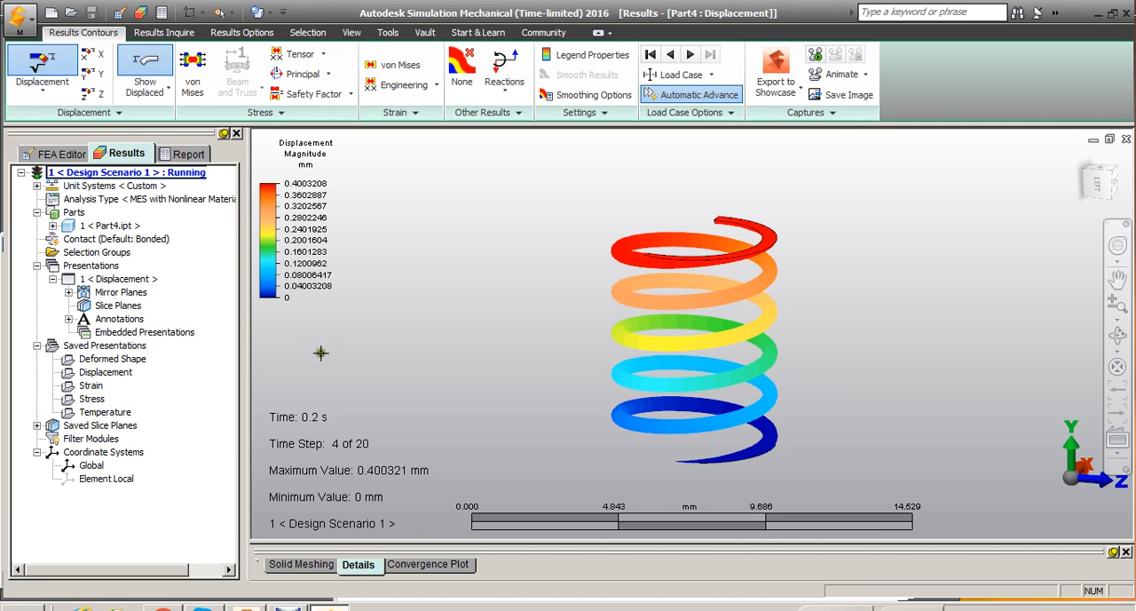
{"action": "mouse_move", "coordinate": [867, 161]}
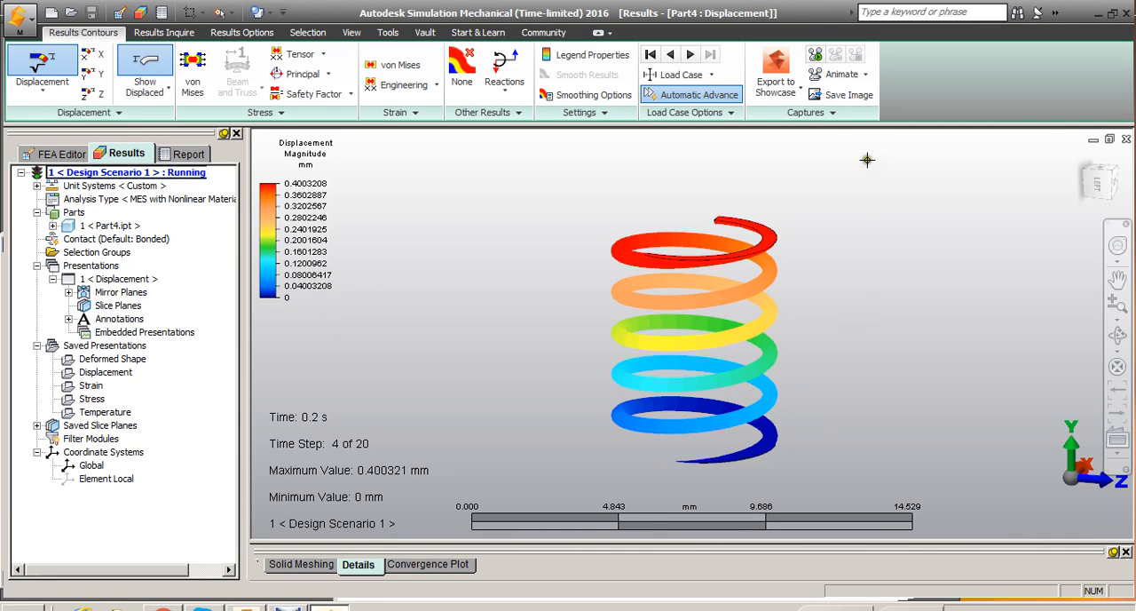
{"action": "mouse_move", "coordinate": [828, 75]}
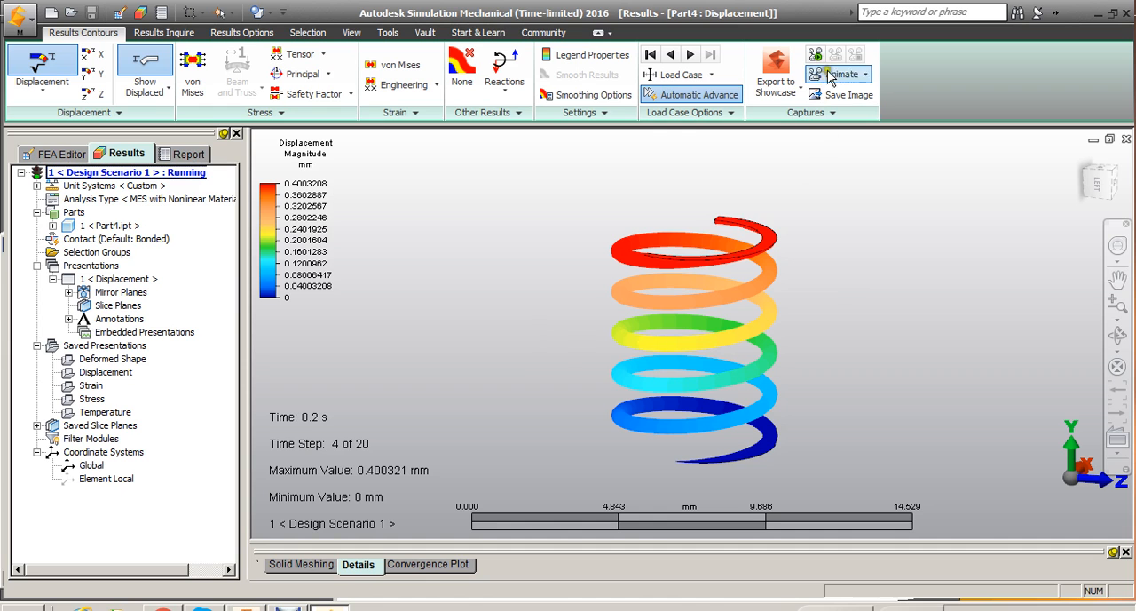
{"action": "mouse_move", "coordinate": [816, 55]}
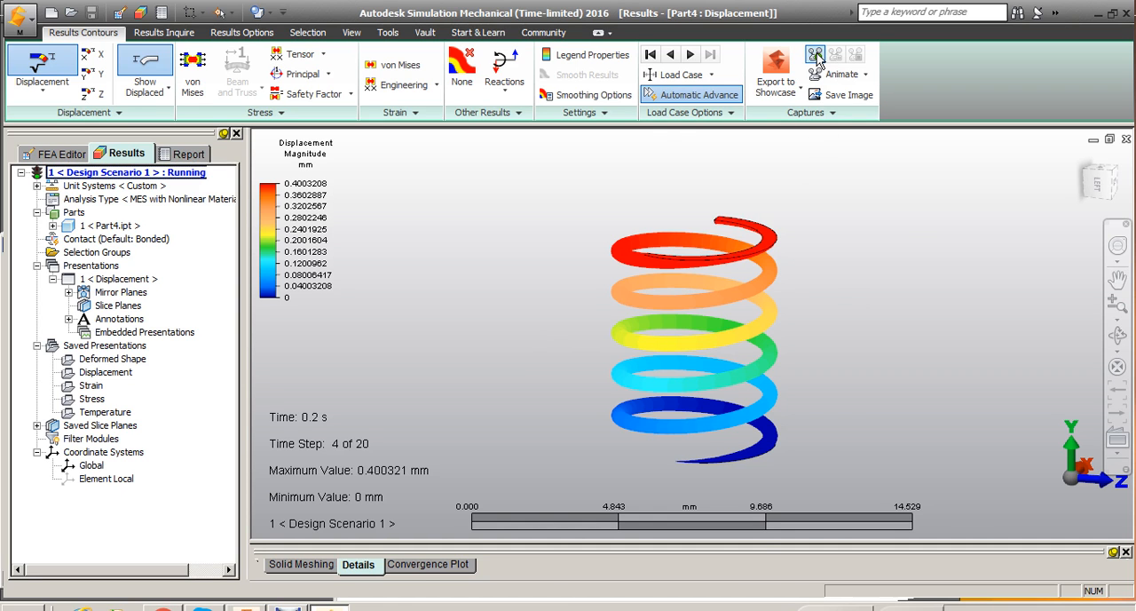
{"action": "left_click", "coordinate": [651, 54]}
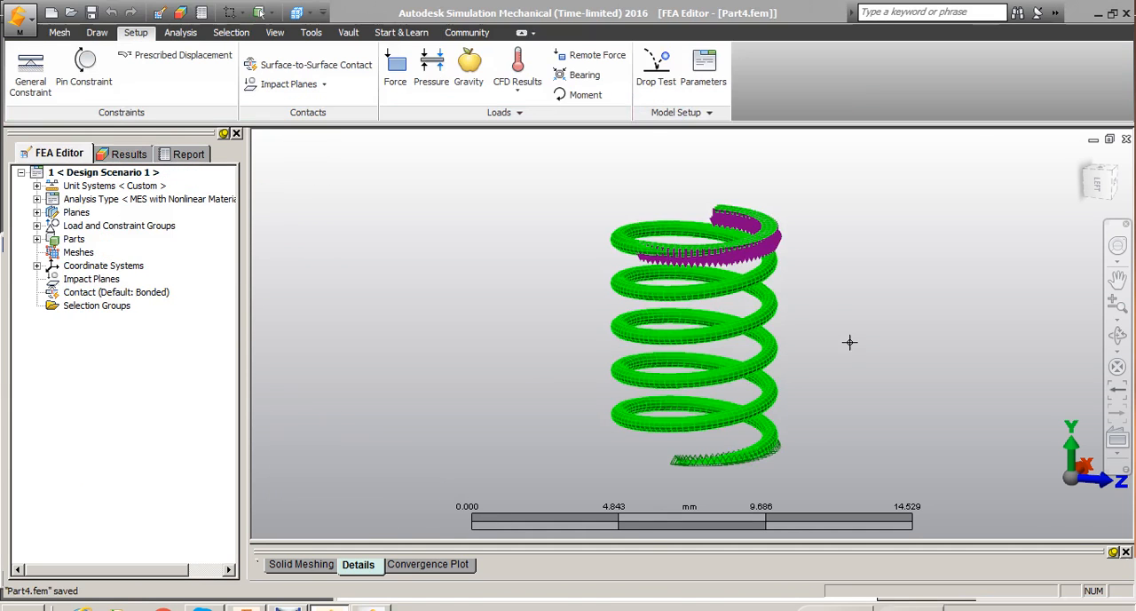
{"action": "mouse_move", "coordinate": [704, 67]}
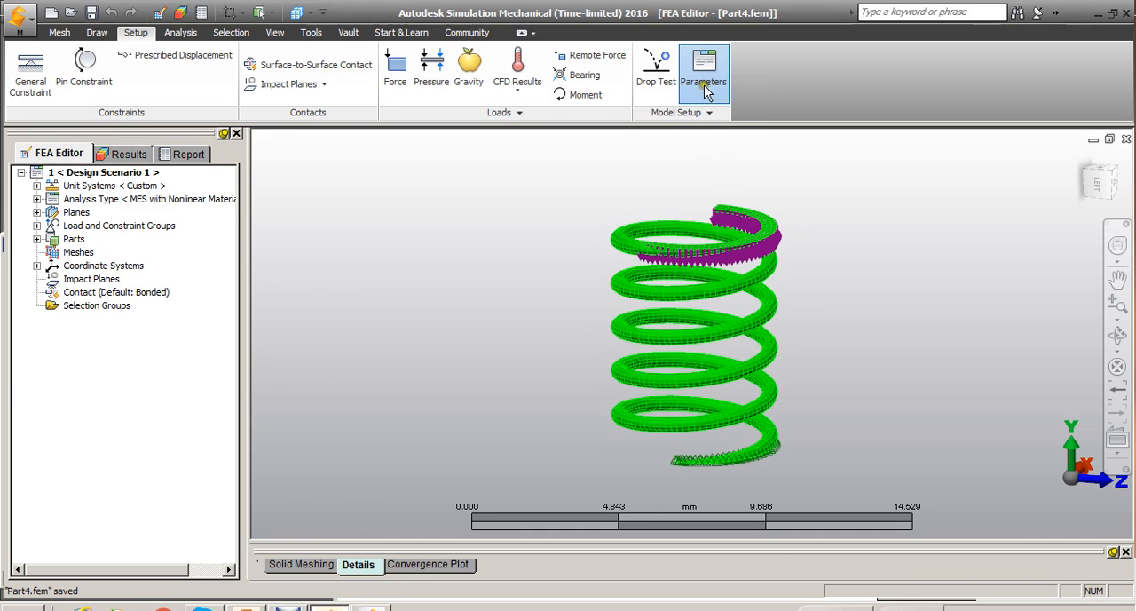
Change the number of time steps from 20 to 10 in Analysis Parameters
{"action": "left_click", "coordinate": [704, 67]}
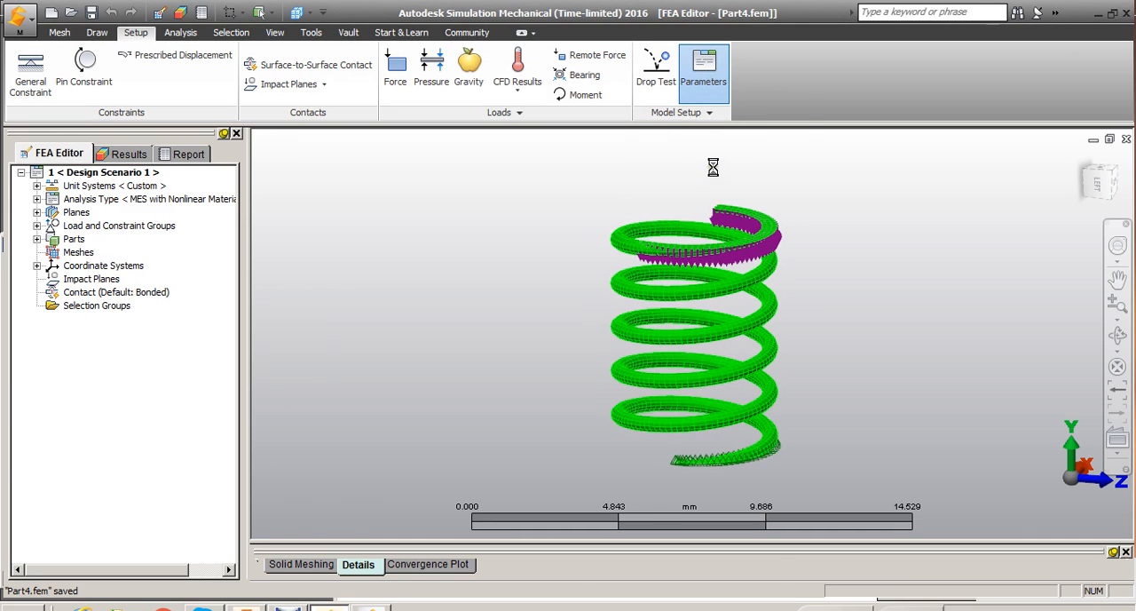
{"action": "left_click", "coordinate": [703, 65]}
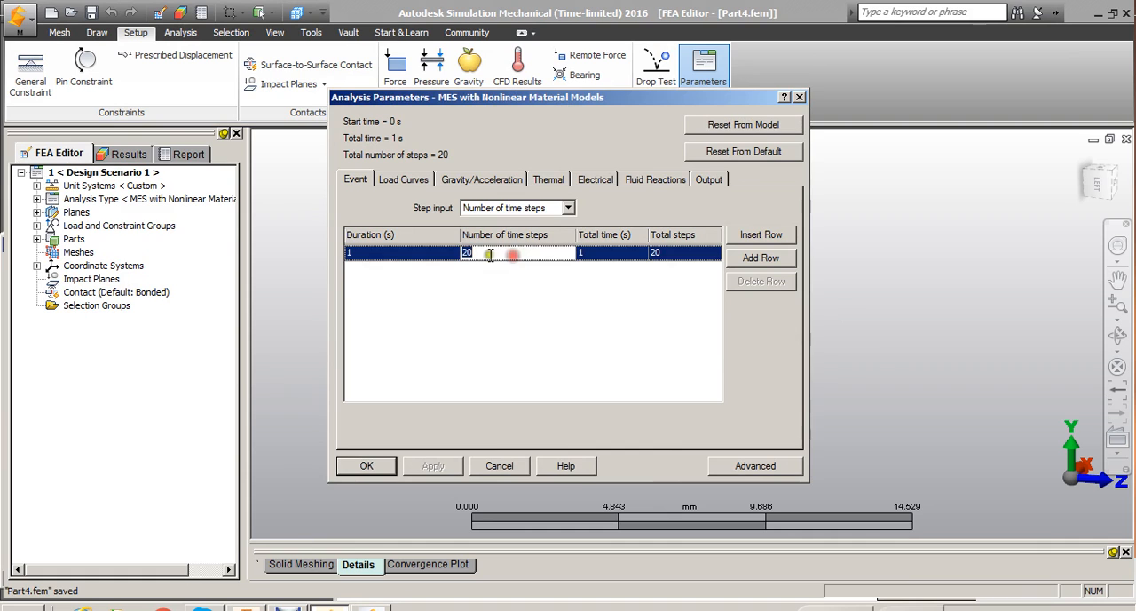
{"action": "type", "text": "10"}
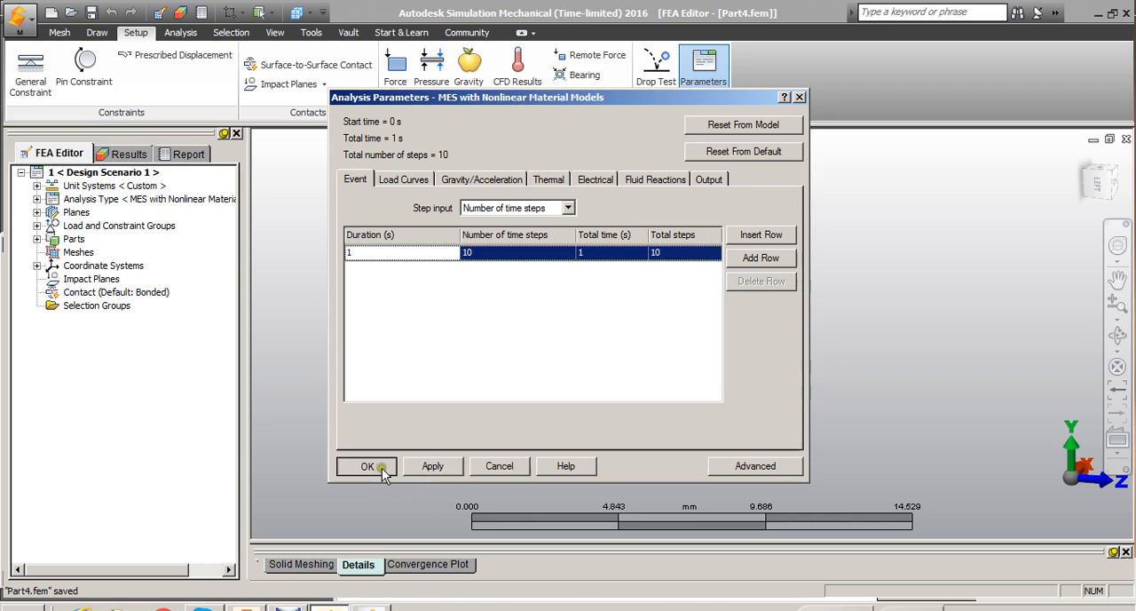
{"action": "left_click", "coordinate": [366, 466]}
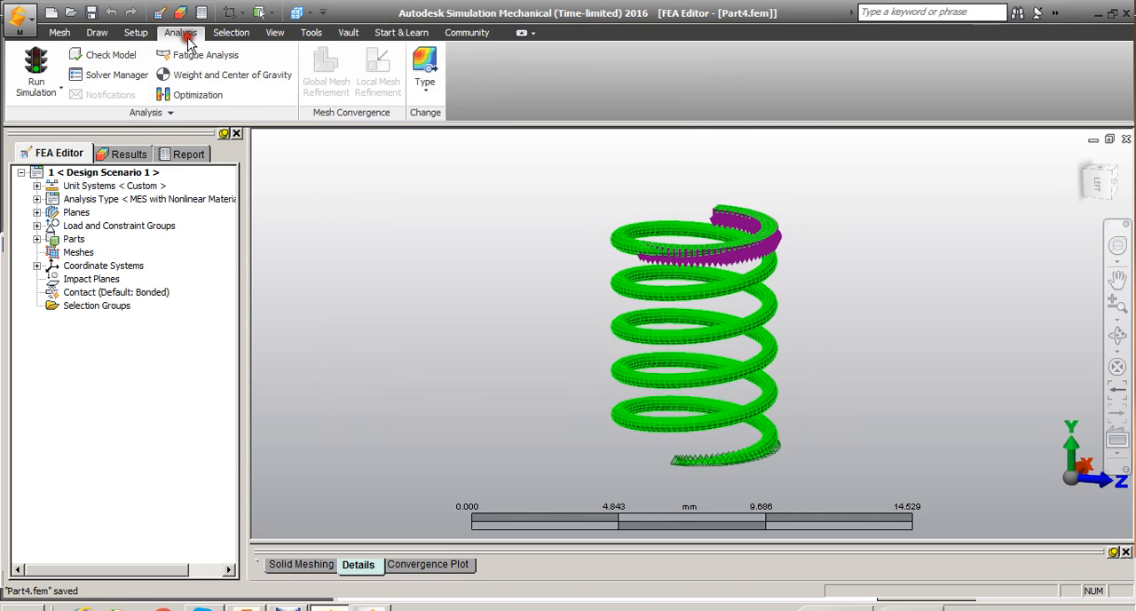
Run the simulation again and view the displacement results at time step 3 of 10
{"action": "left_click", "coordinate": [27, 66]}
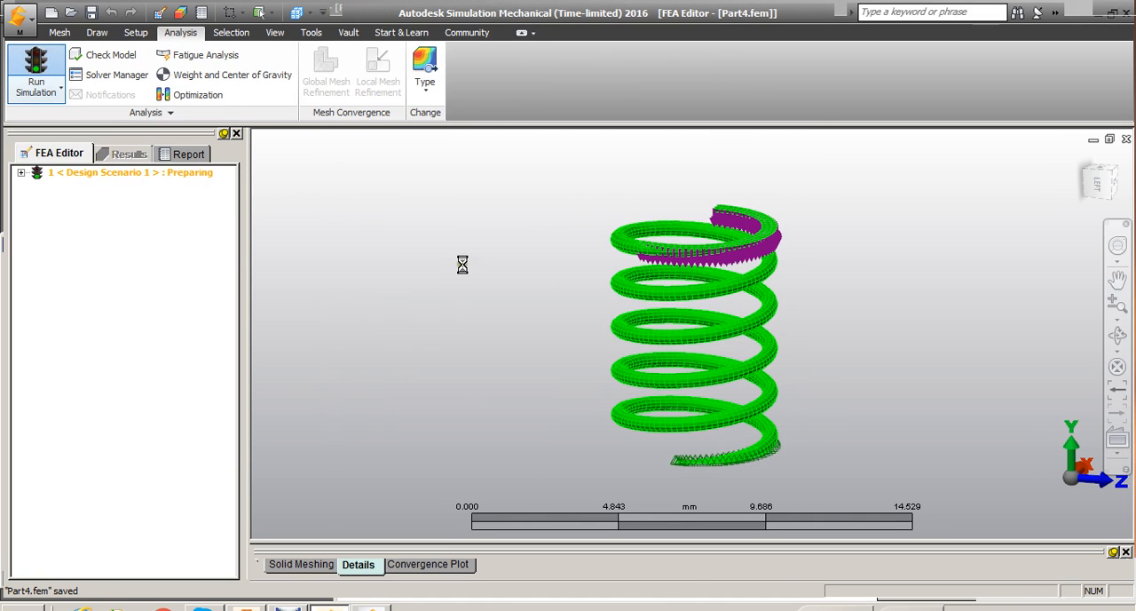
{"action": "left_click", "coordinate": [33, 69]}
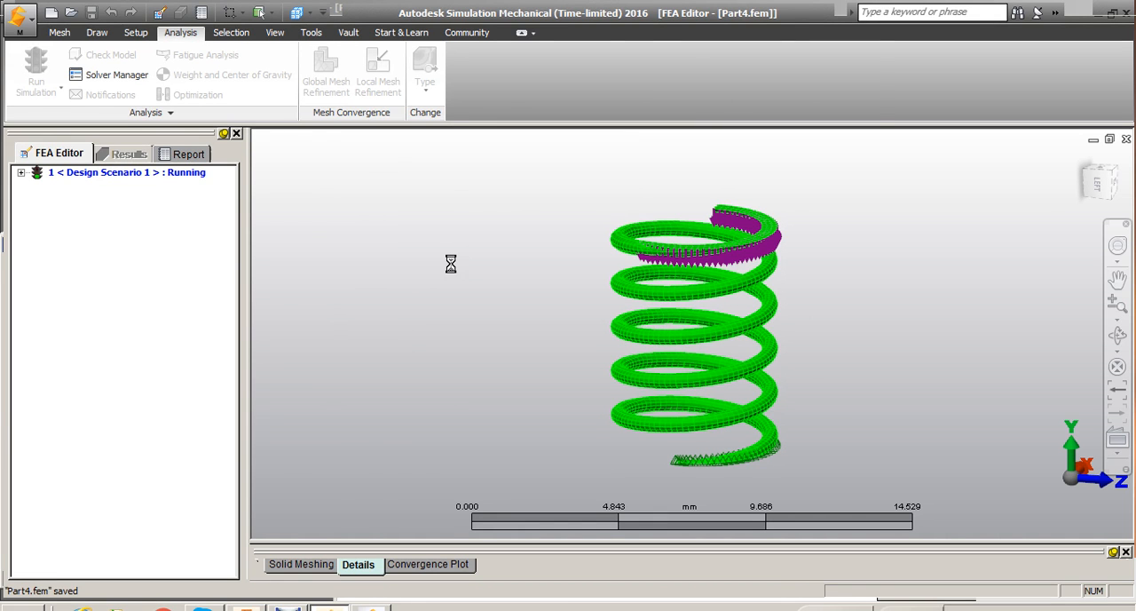
{"action": "left_click", "coordinate": [129, 153]}
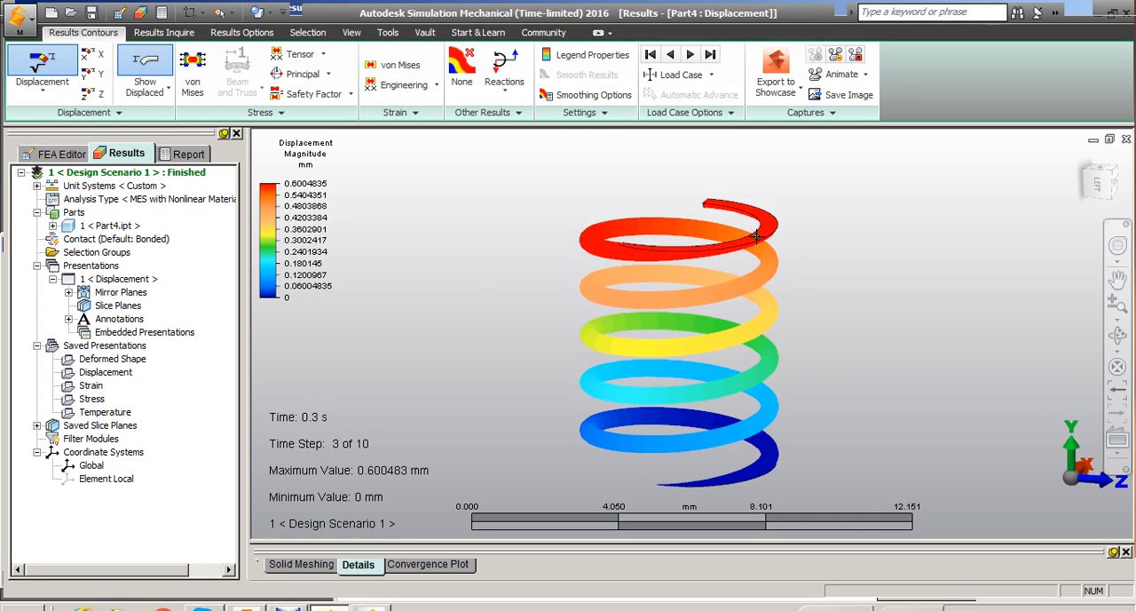
Step through displacement time steps from a side view (~1.6 mm at step 8), then show von Mises stress
{"action": "left_click", "coordinate": [691, 54]}
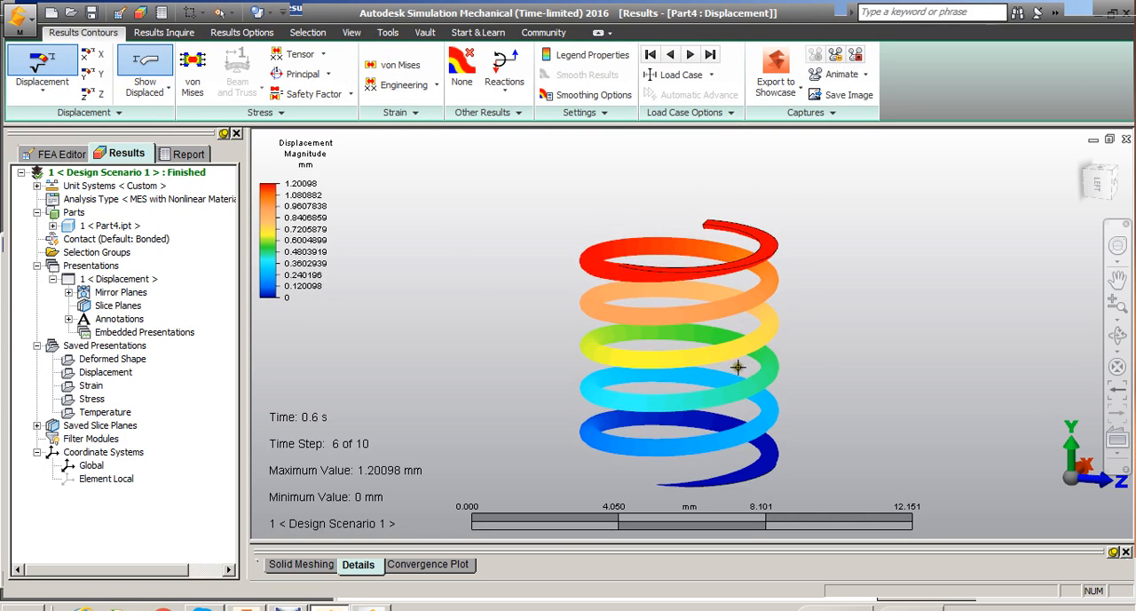
{"action": "left_click", "coordinate": [712, 55]}
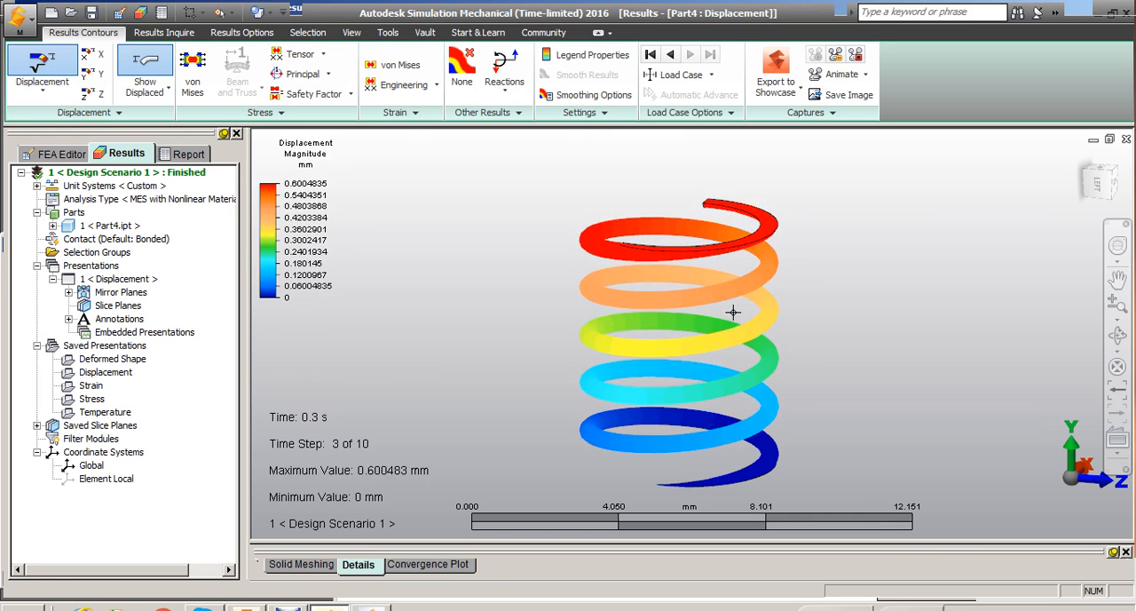
{"action": "left_click", "coordinate": [690, 54]}
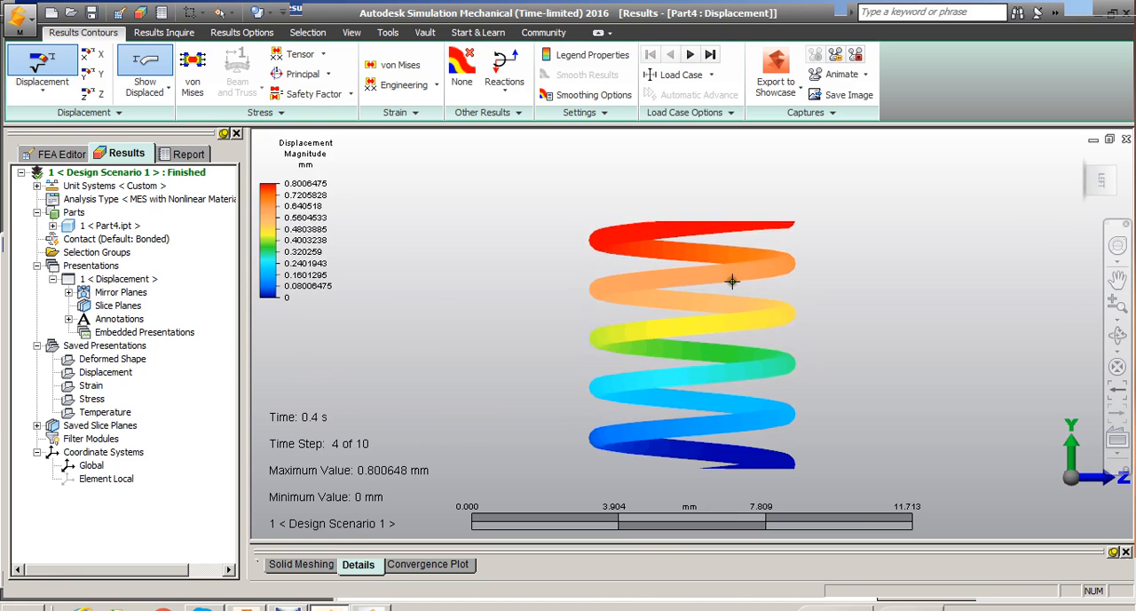
{"action": "left_click", "coordinate": [688, 55]}
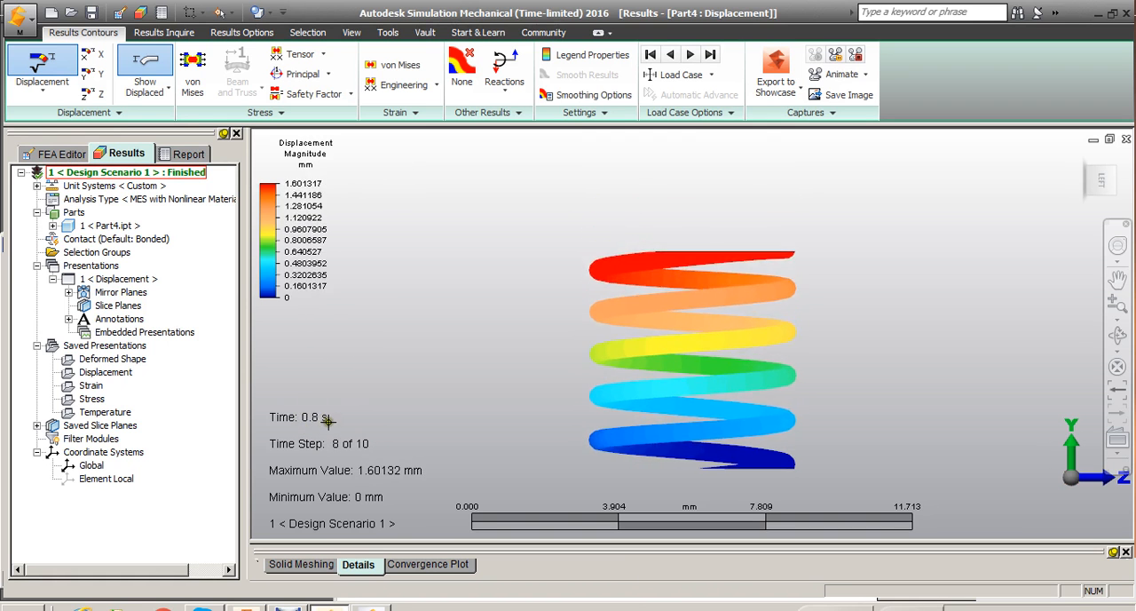
{"action": "left_click", "coordinate": [649, 54]}
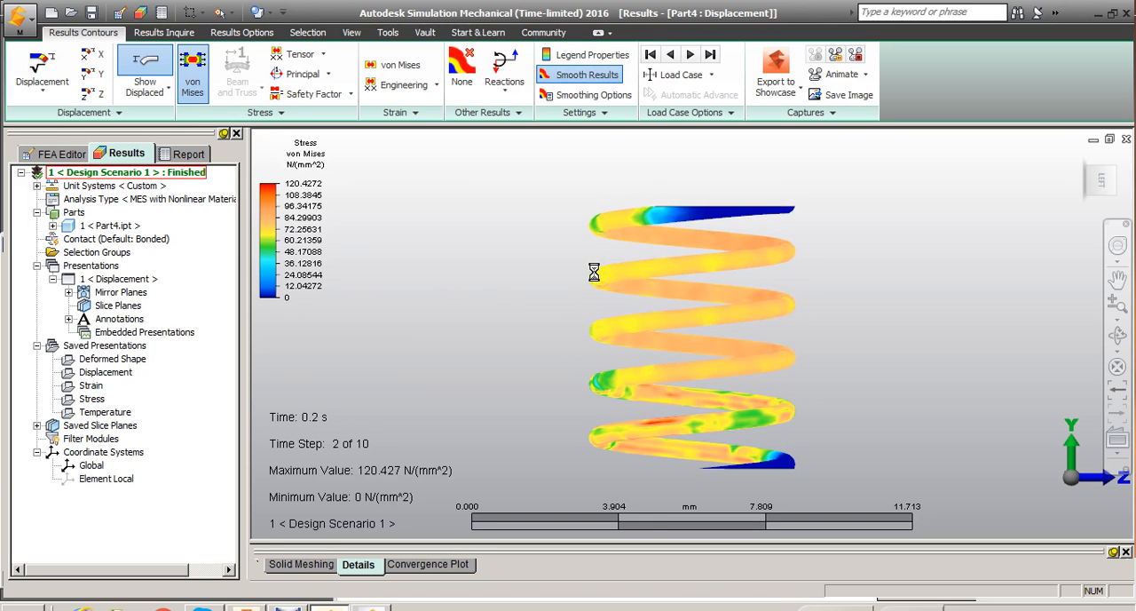
{"action": "mouse_move", "coordinate": [778, 270]}
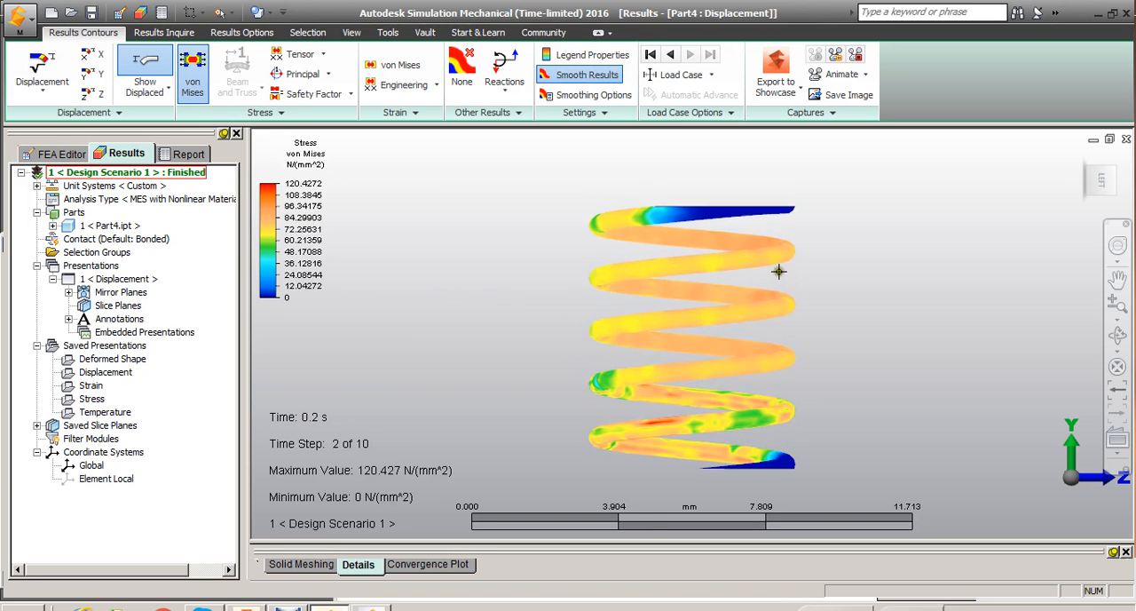
Move the von Mises stress results forward and back, ending on time step 10 of 10
{"action": "left_click", "coordinate": [690, 54]}
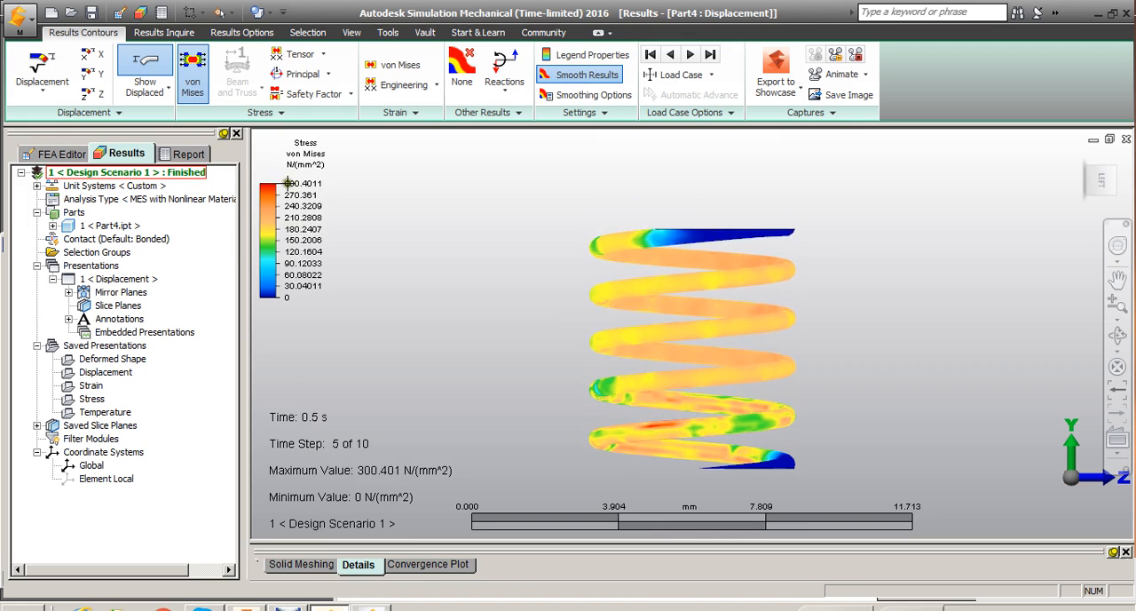
{"action": "left_click", "coordinate": [688, 54]}
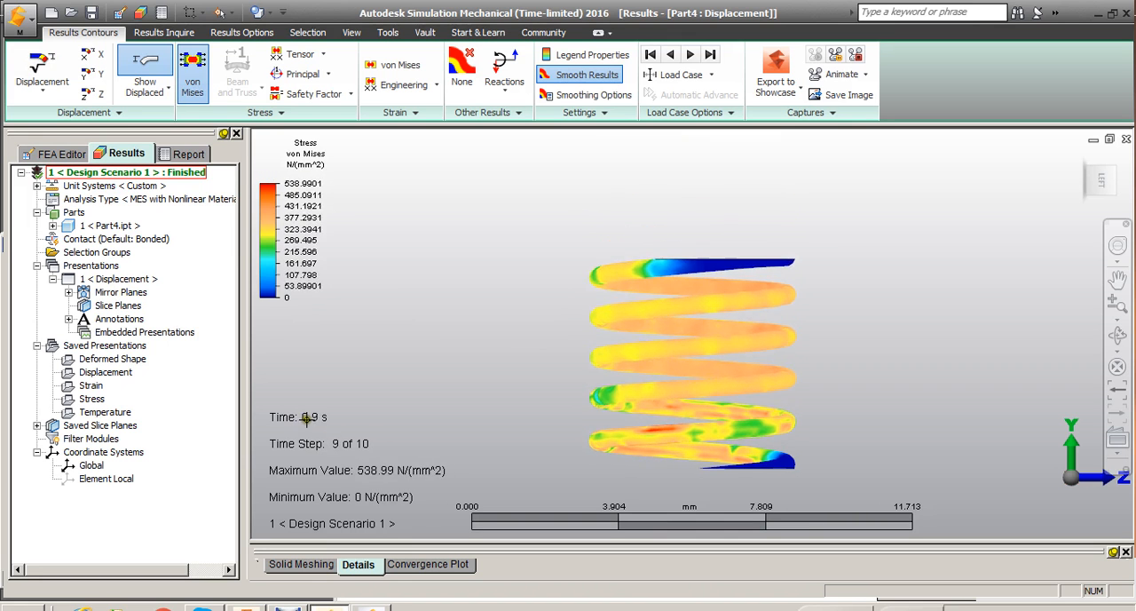
{"action": "left_click", "coordinate": [651, 54]}
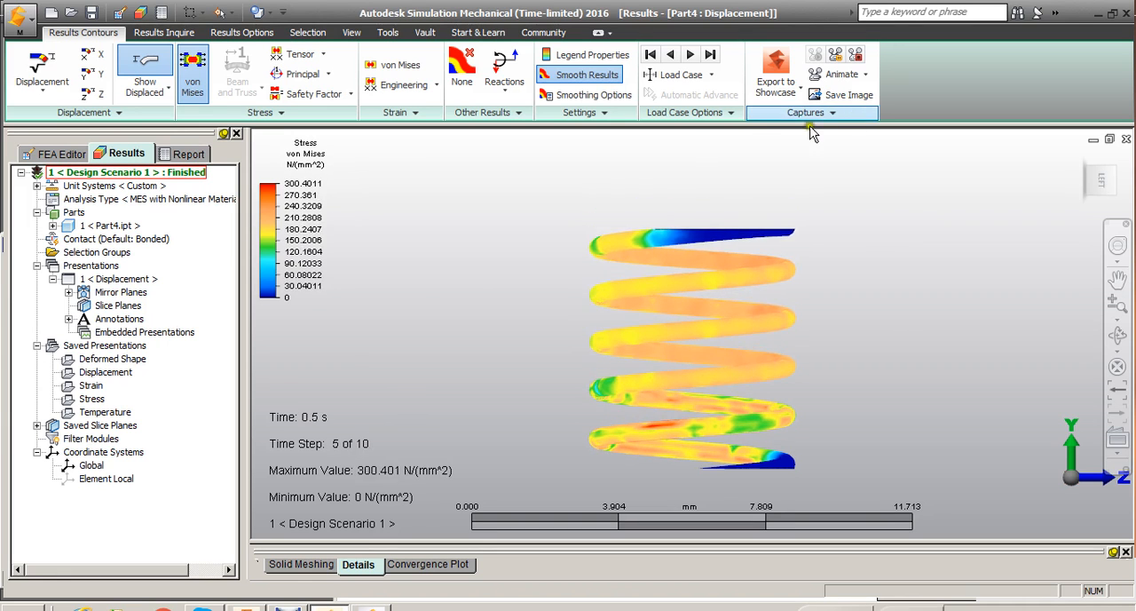
{"action": "left_click", "coordinate": [710, 55]}
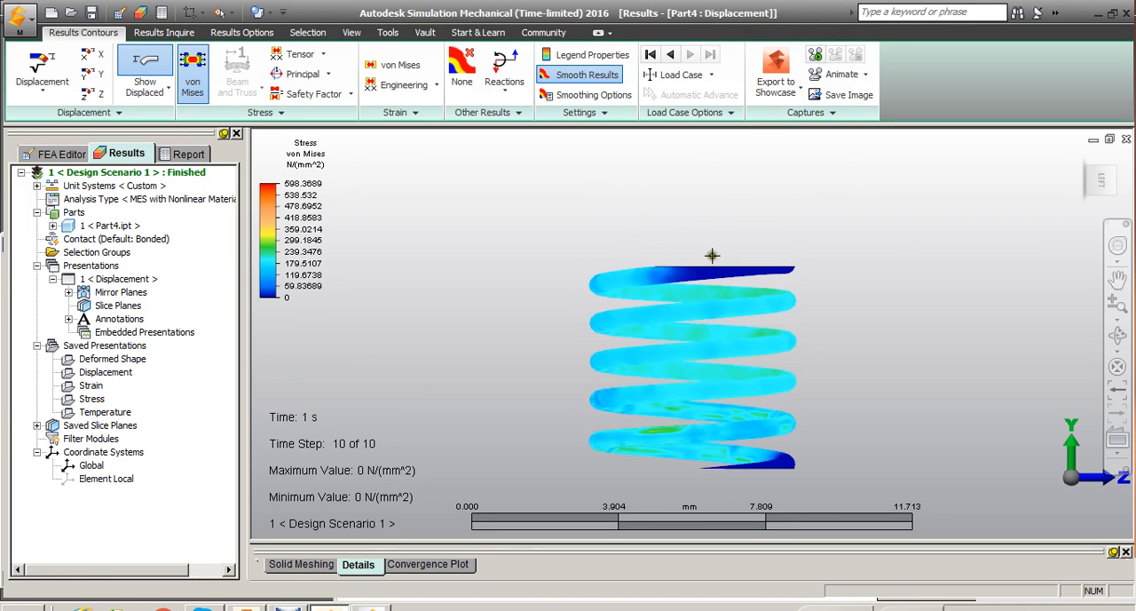
{"action": "mouse_move", "coordinate": [668, 260]}
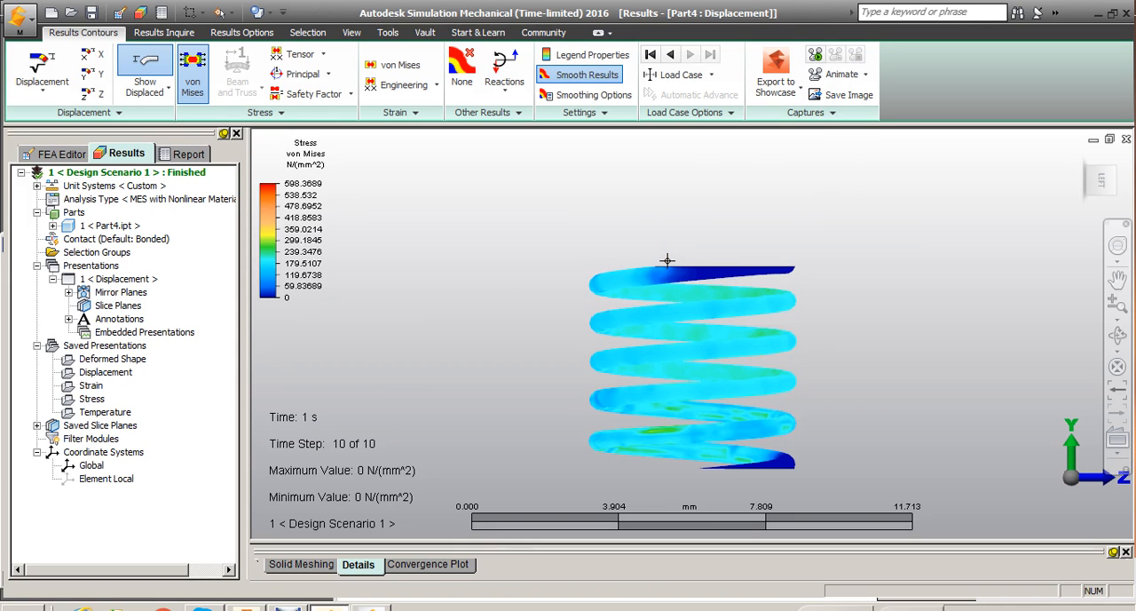
{"action": "mouse_move", "coordinate": [601, 305]}
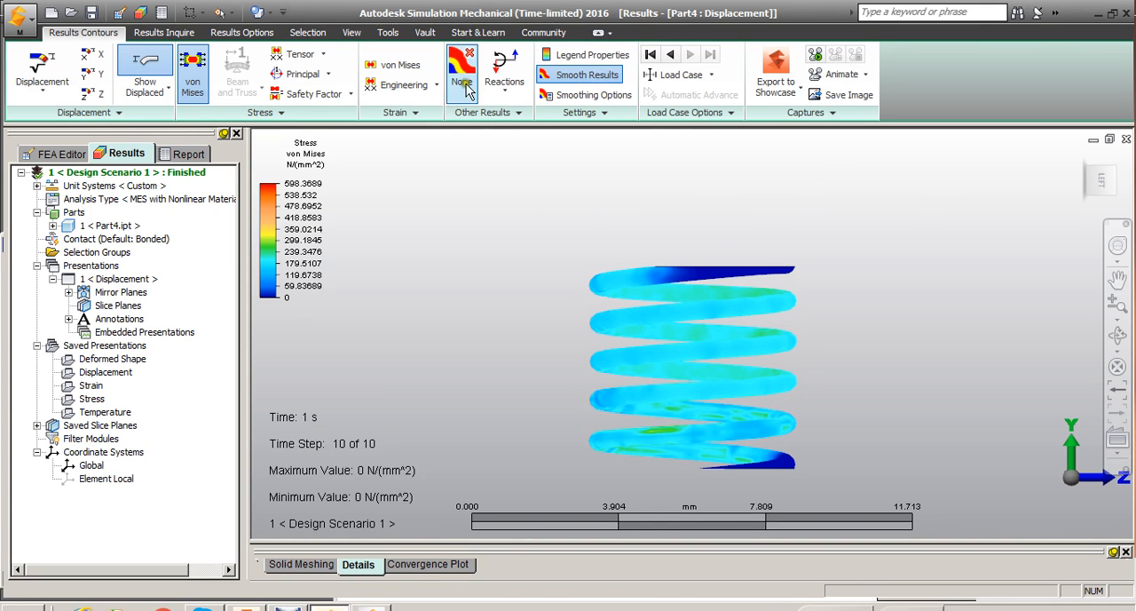
{"action": "mouse_move", "coordinate": [508, 82]}
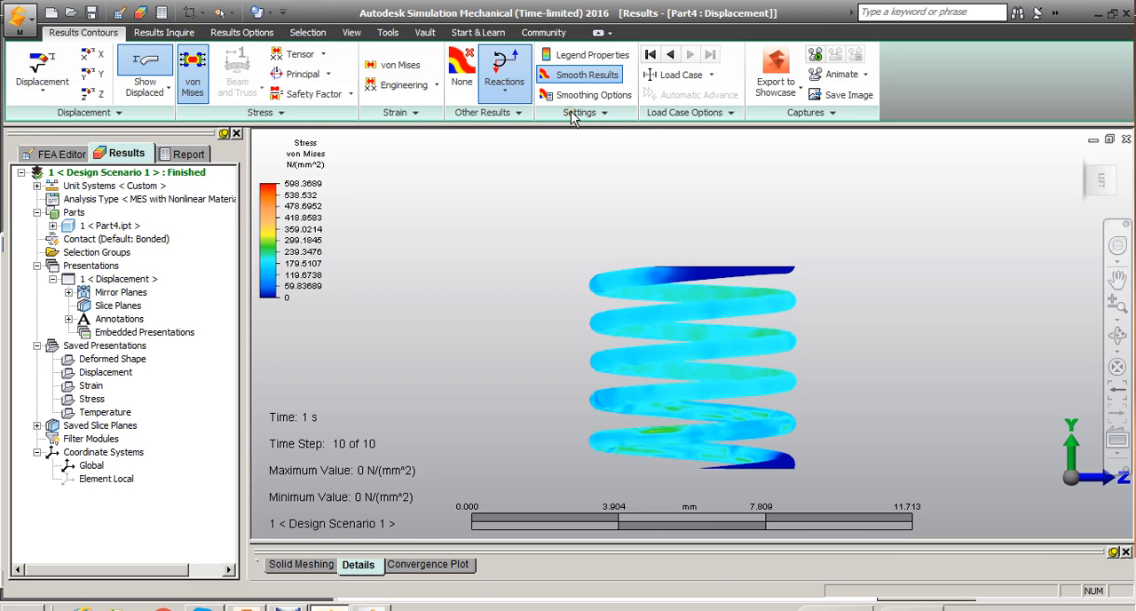
{"action": "mouse_move", "coordinate": [649, 123]}
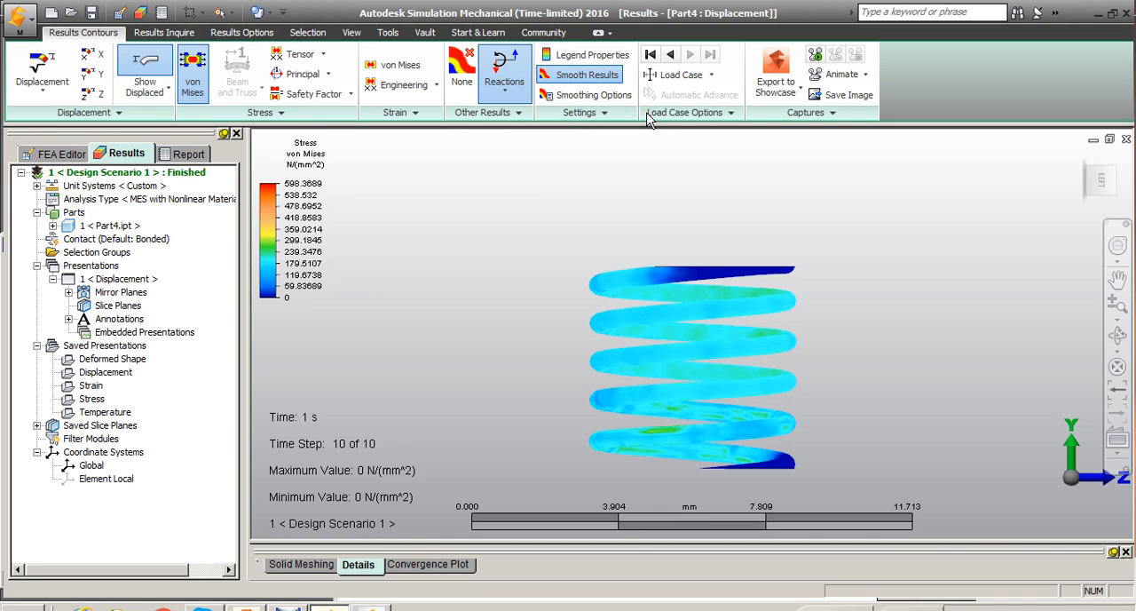
Display the reaction force magnitudes, orbit the spring, then redisplay von Mises stress (peak 598.369 N/mm²)
{"action": "left_click", "coordinate": [503, 67]}
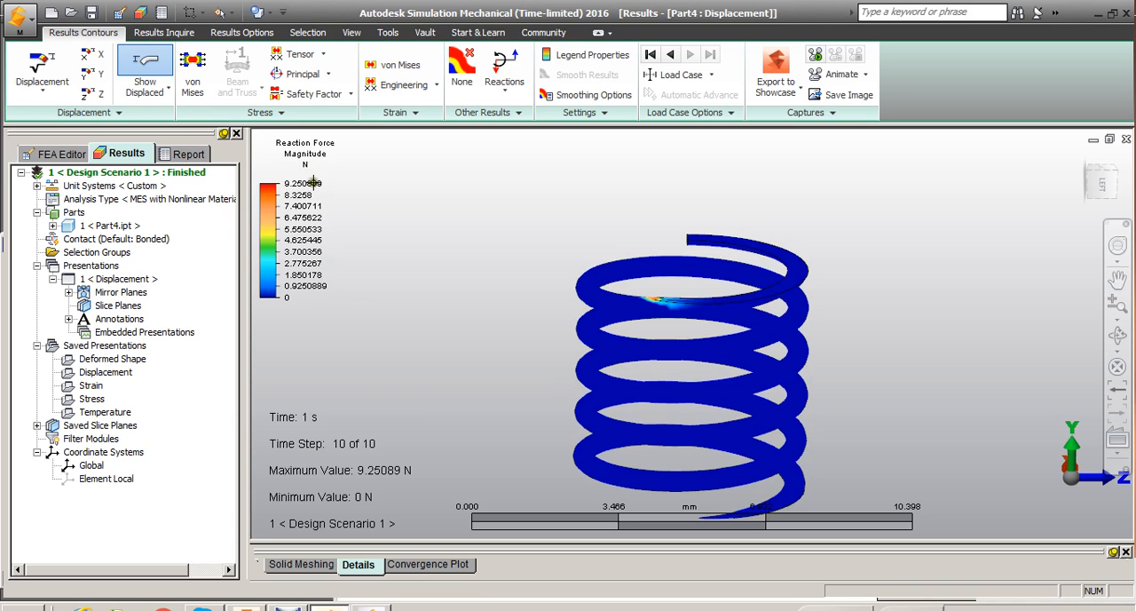
{"action": "mouse_move", "coordinate": [742, 348]}
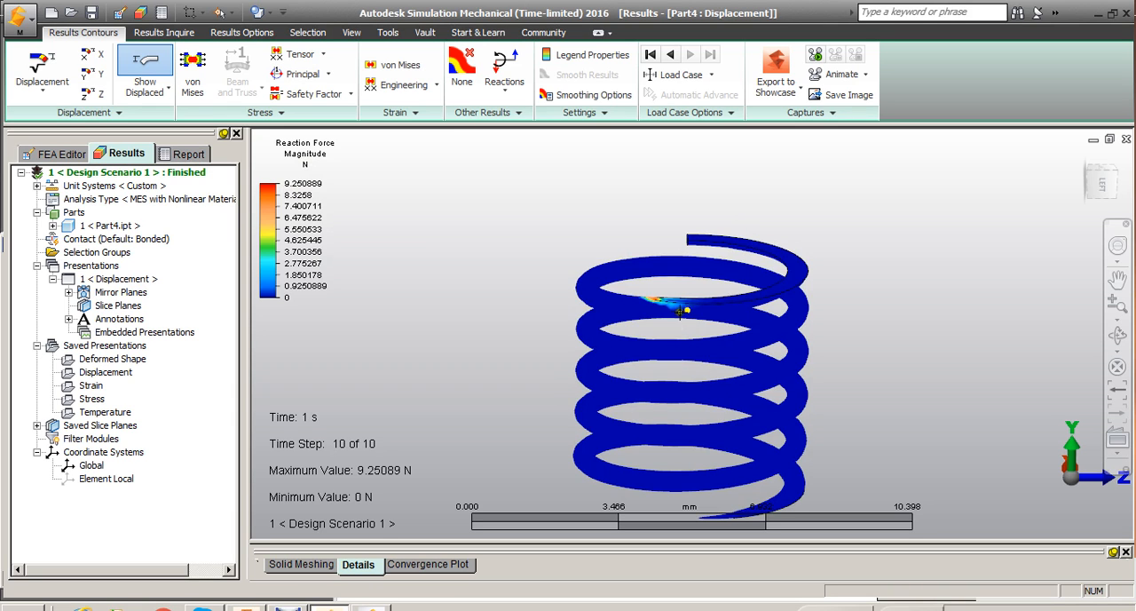
{"action": "mouse_move", "coordinate": [516, 209]}
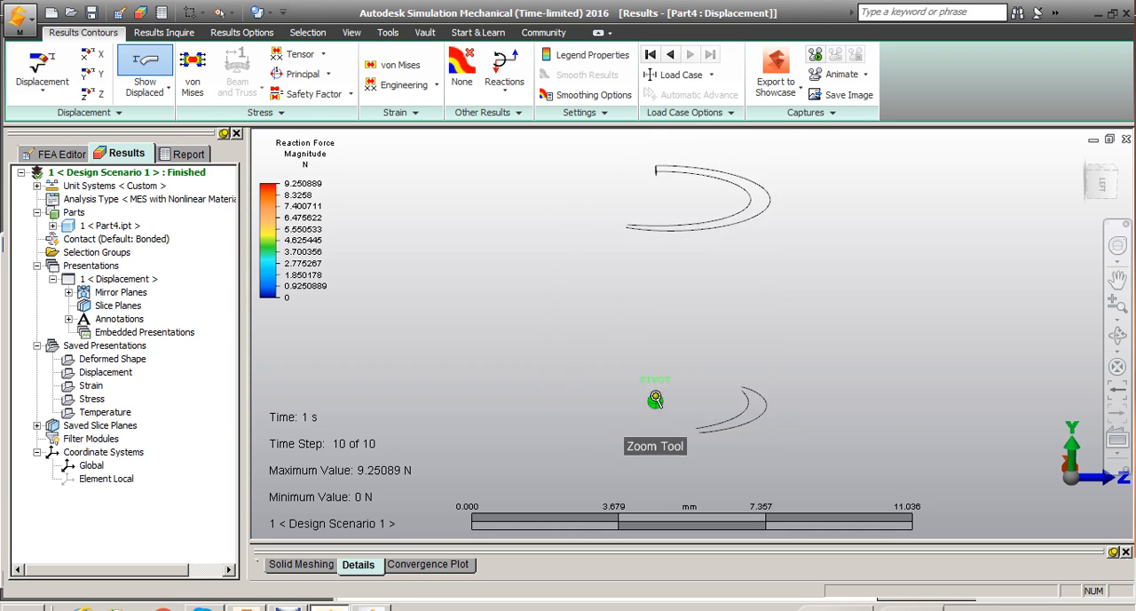
{"action": "left_click_drag", "start_coordinate": [655, 399], "coordinate": [694, 354]}
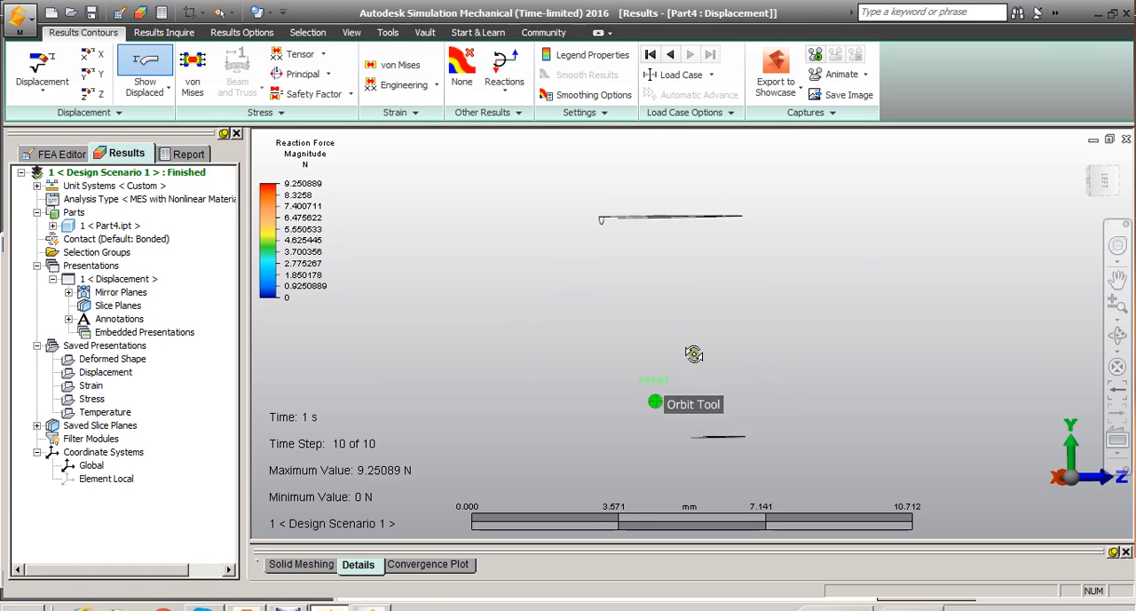
{"action": "left_click", "coordinate": [192, 76]}
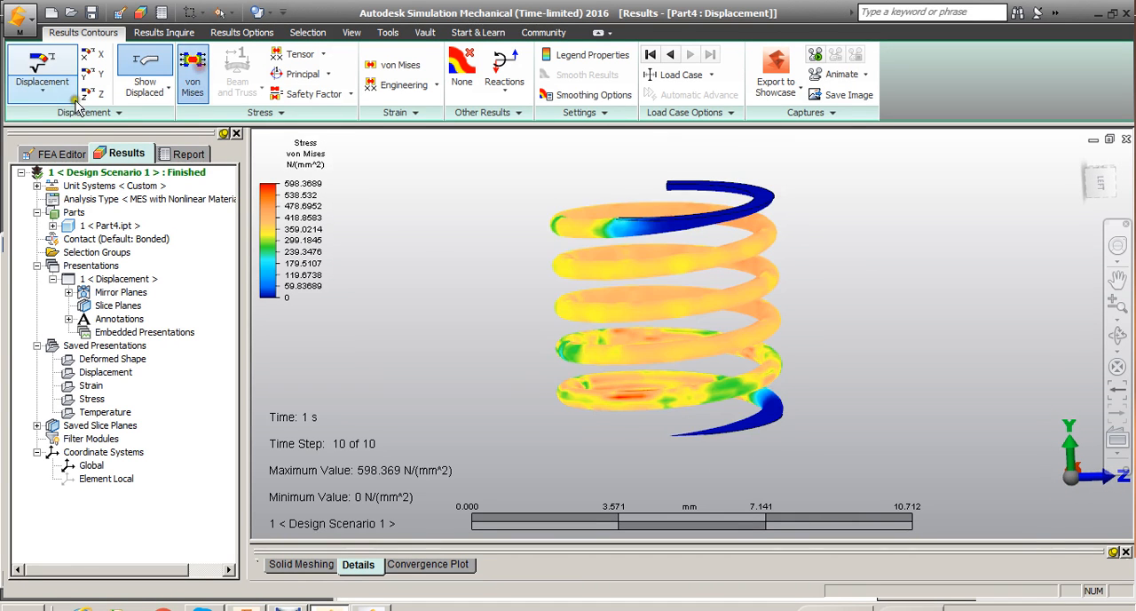
Check displacement magnitude results peaking at 2.00166 mm, then return to the FEA Editor model setup
{"action": "left_click", "coordinate": [35, 72]}
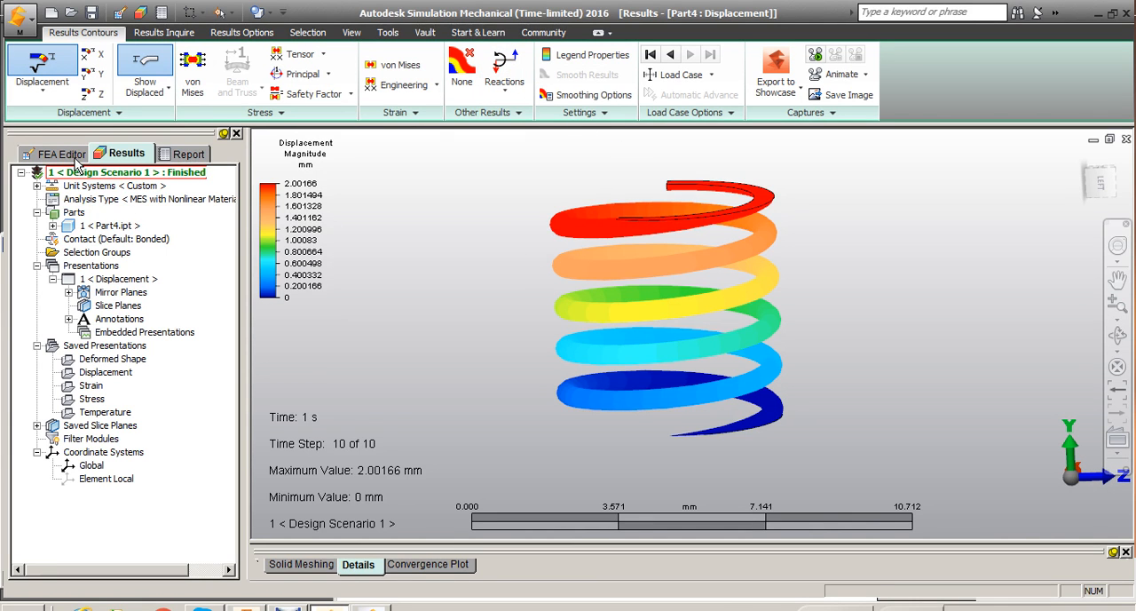
{"action": "left_click", "coordinate": [60, 152]}
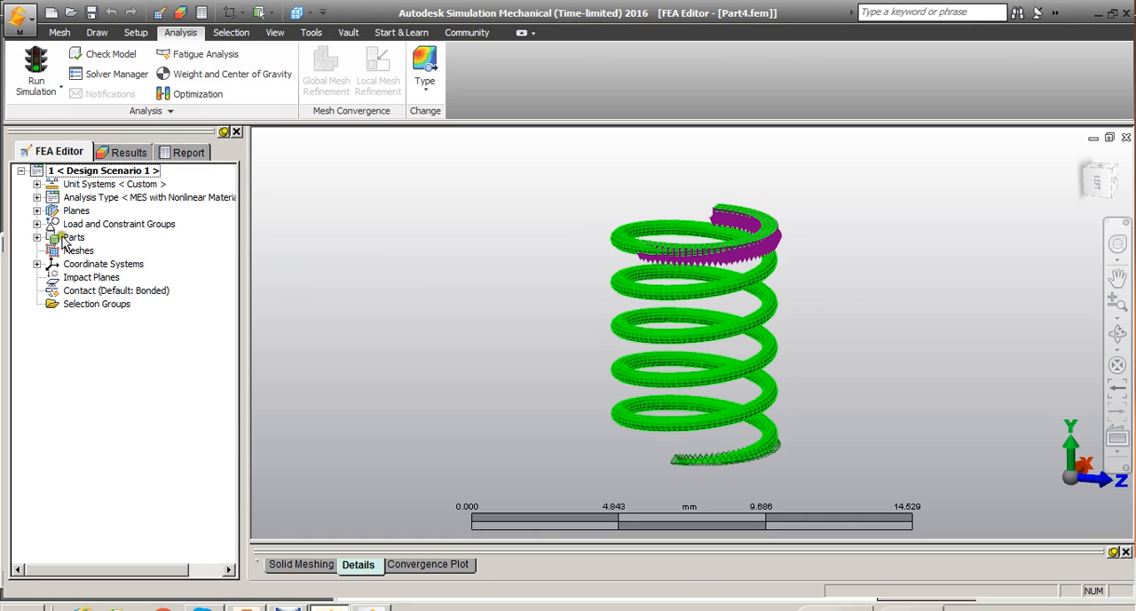
Set Part 1's element type from Brick to Spring and select its element definition
{"action": "left_click", "coordinate": [37, 237]}
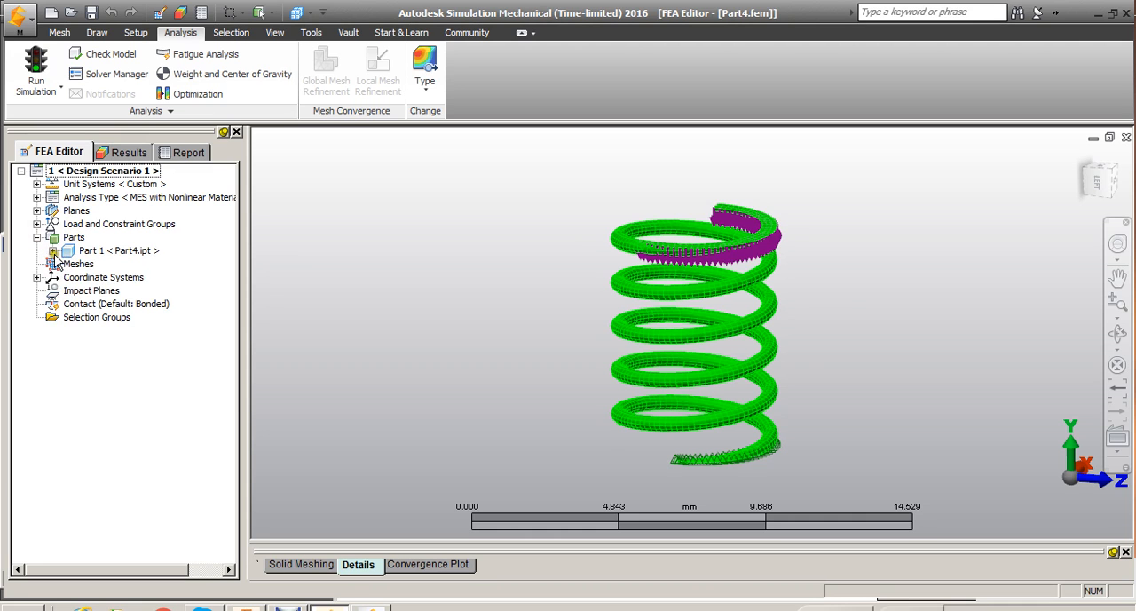
{"action": "left_click", "coordinate": [53, 250]}
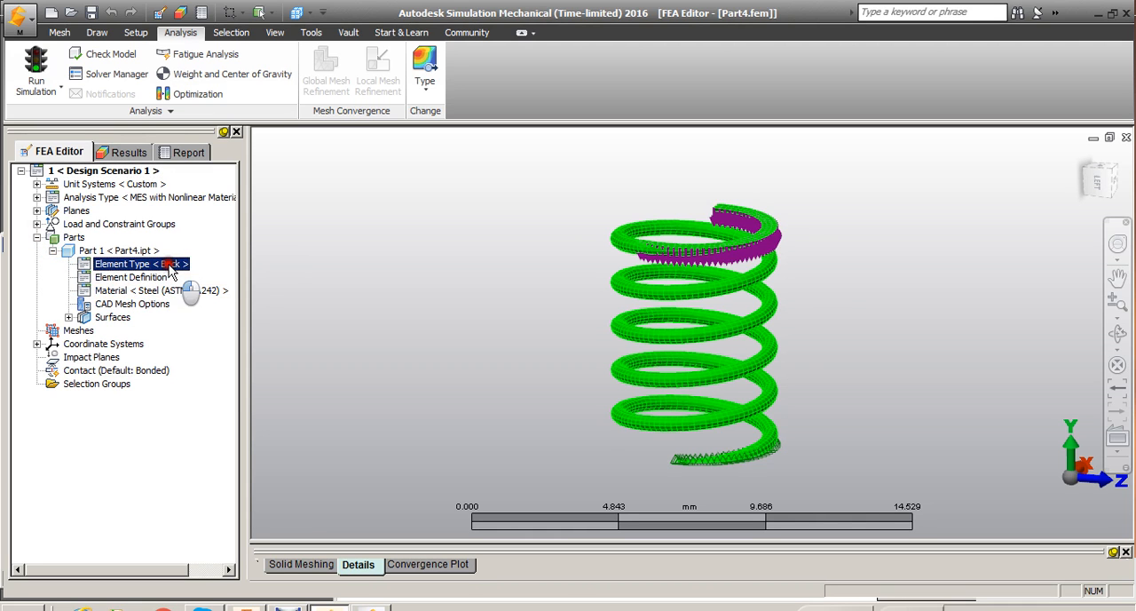
{"action": "left_click", "coordinate": [142, 264]}
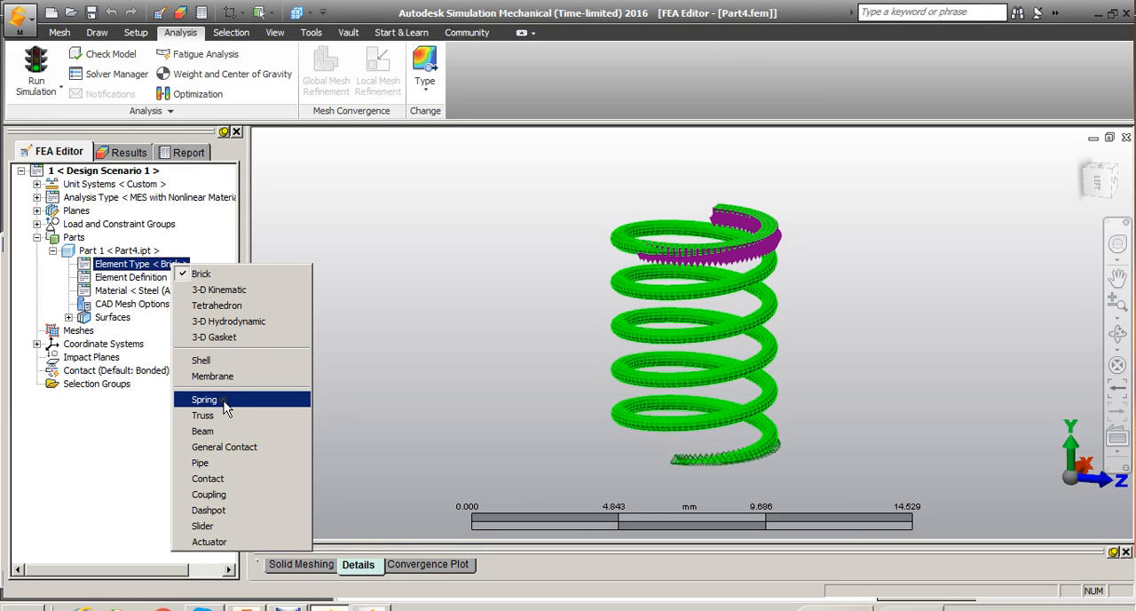
{"action": "left_click", "coordinate": [204, 398]}
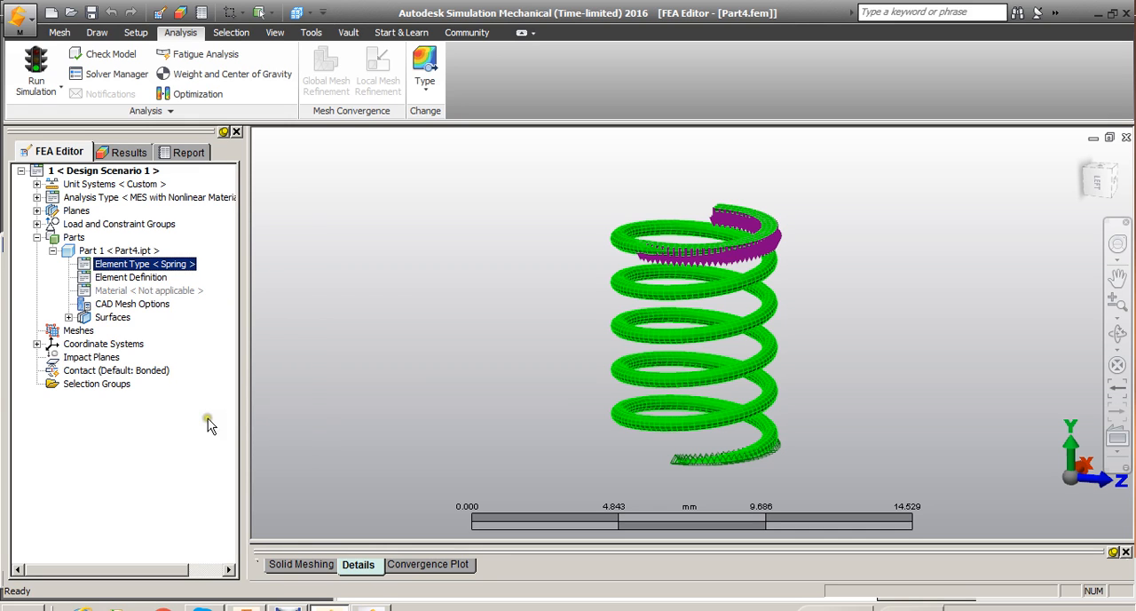
{"action": "left_click", "coordinate": [130, 277]}
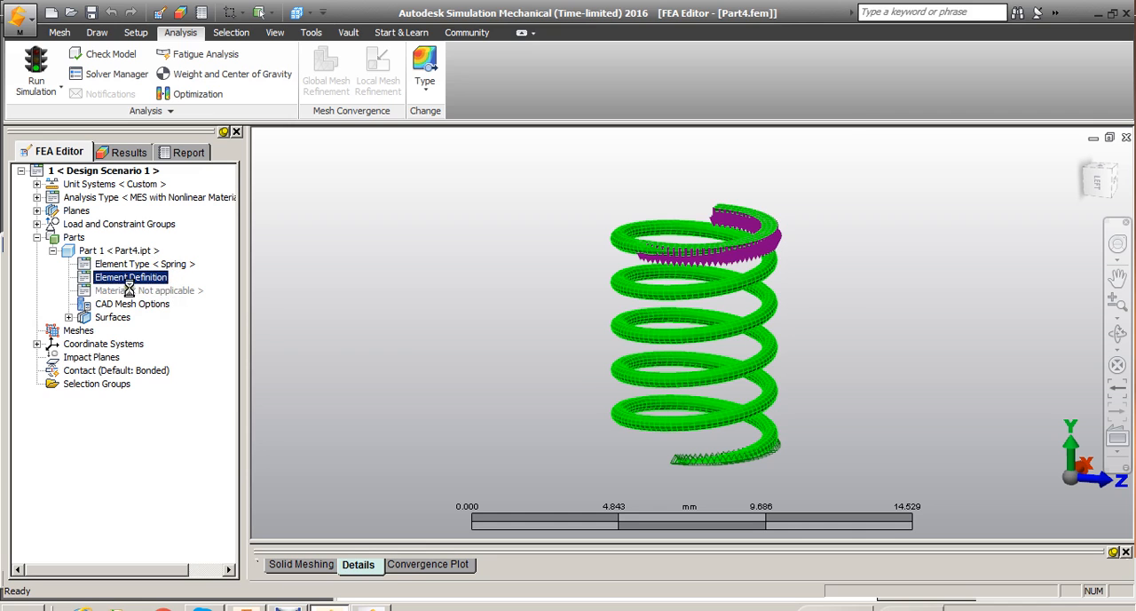
{"action": "double_click", "coordinate": [131, 277]}
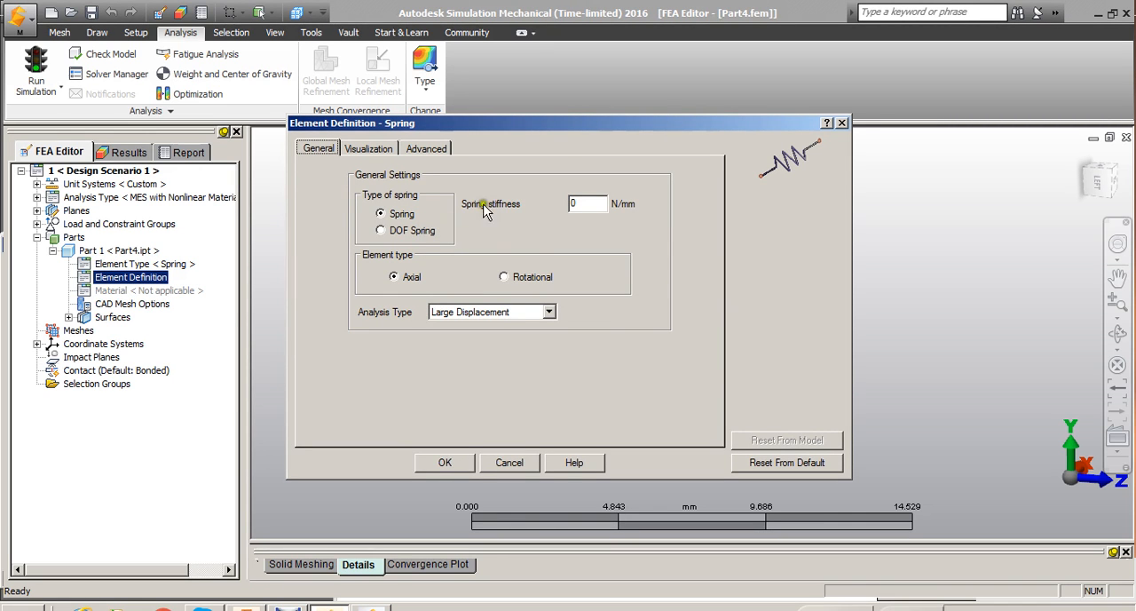
{"action": "left_click", "coordinate": [586, 204]}
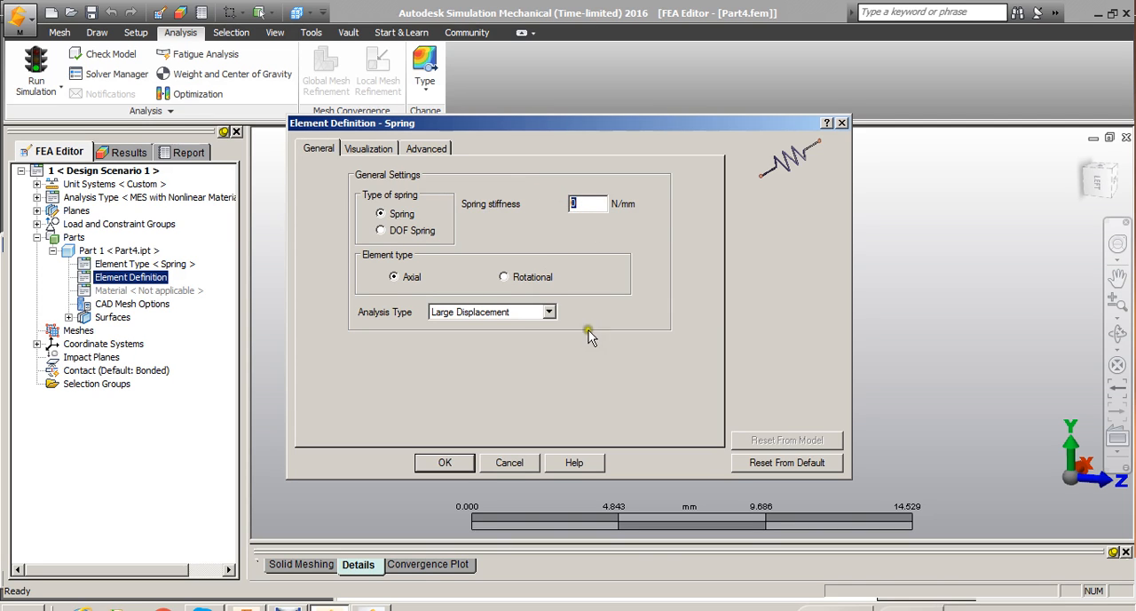
{"action": "left_click", "coordinate": [586, 203]}
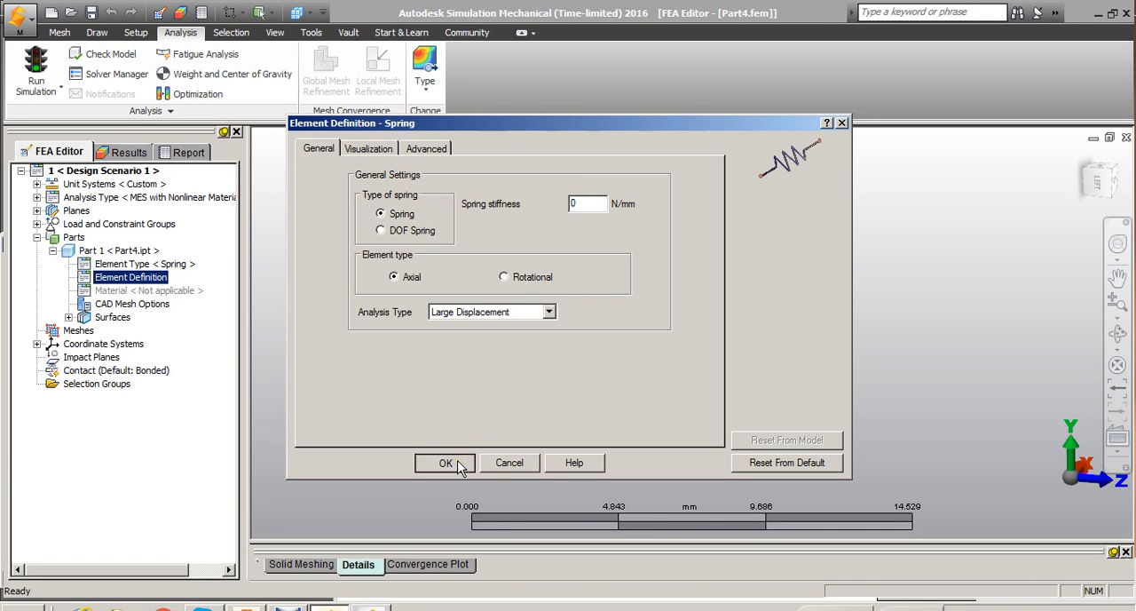
{"action": "left_click", "coordinate": [444, 462]}
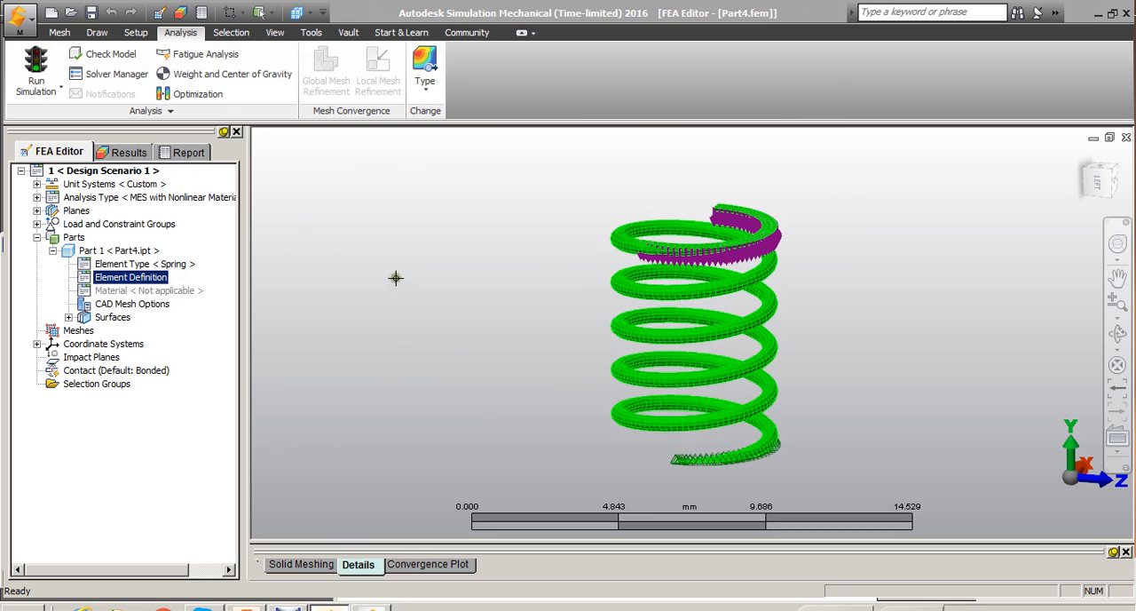
{"action": "mouse_move", "coordinate": [515, 330]}
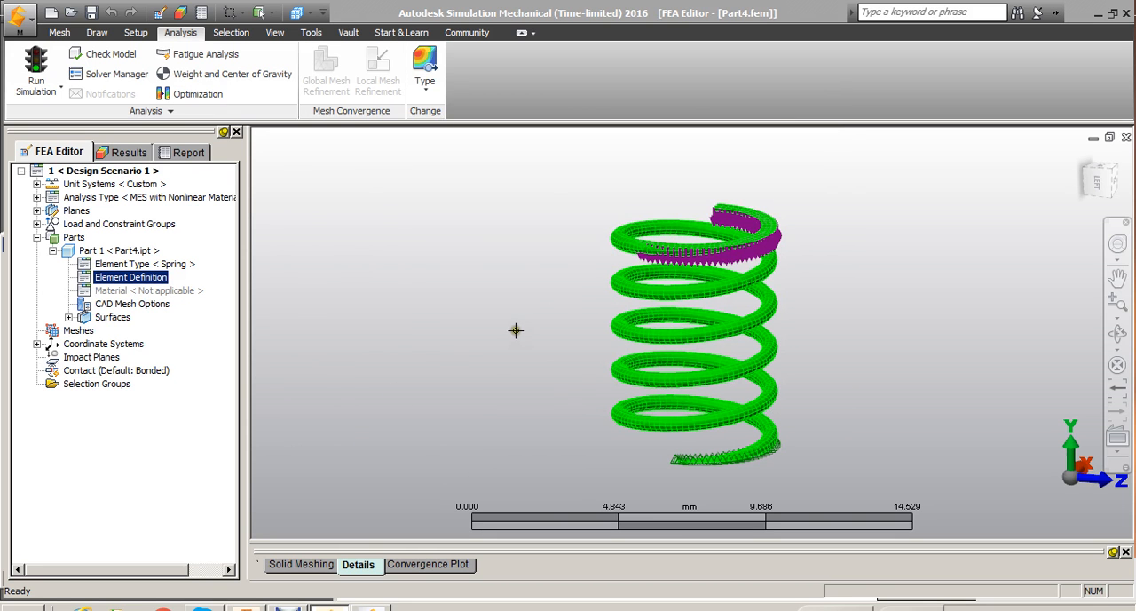